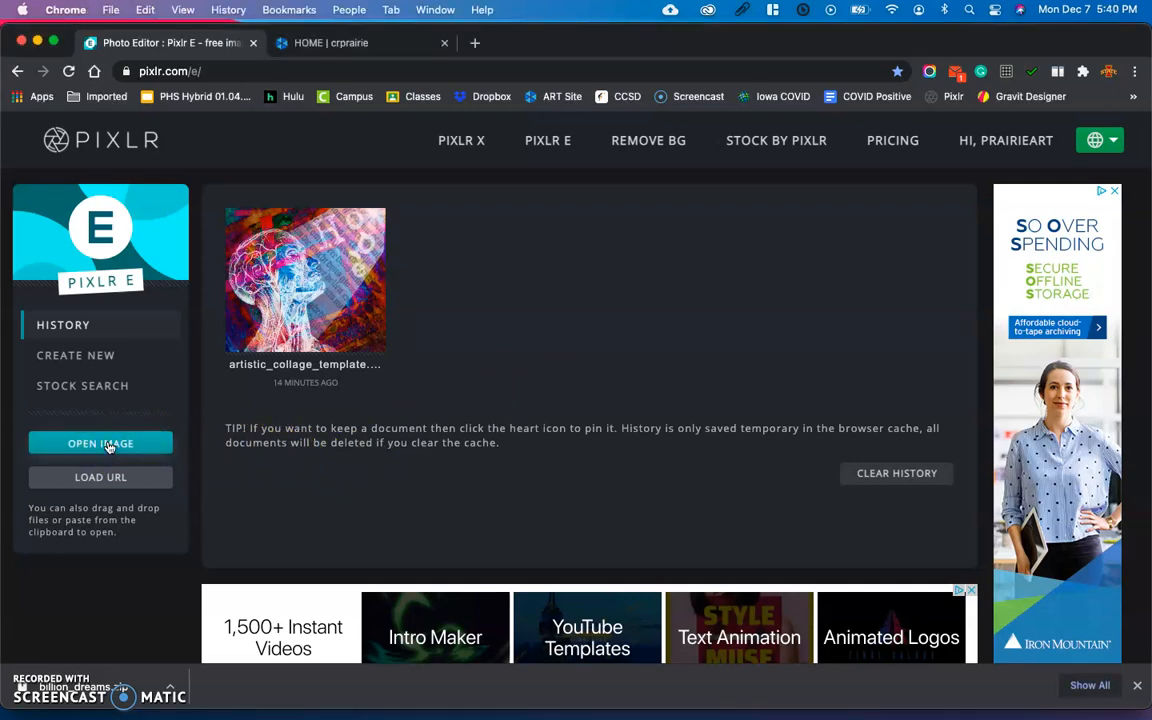
# Open Artistic_Collage_Template.pxd from the Desktop as a blank 2000×2000 canvas
pyautogui.click(100, 443)
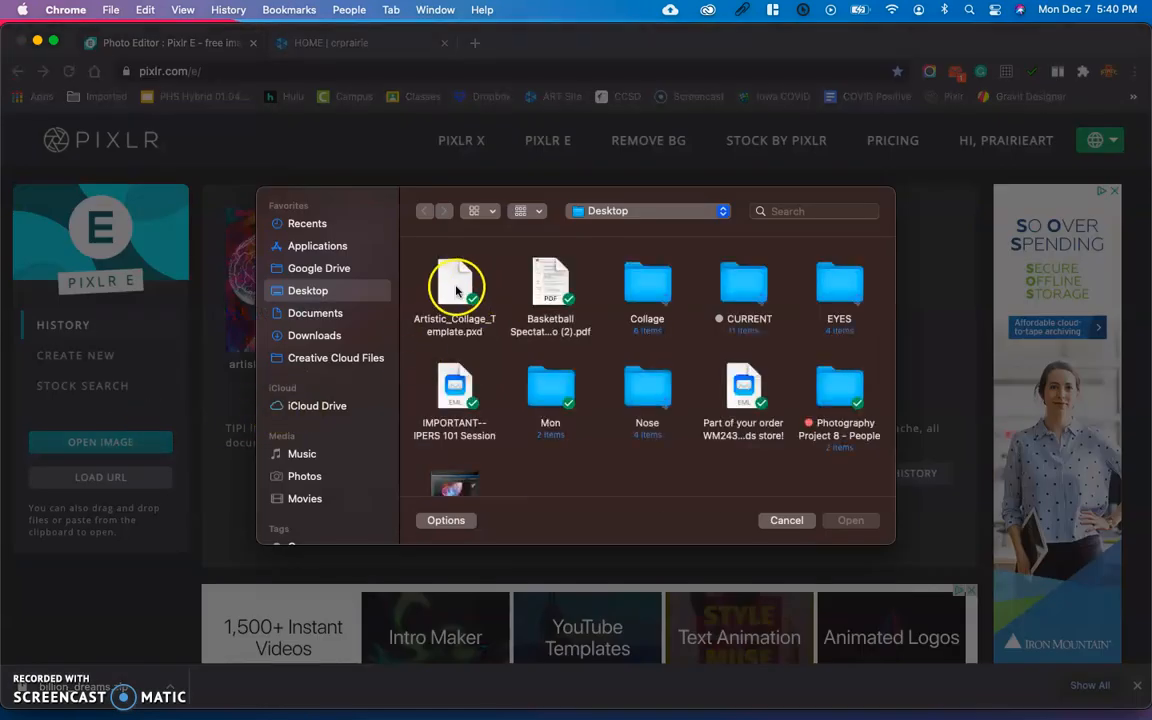
pyautogui.click(454, 290)
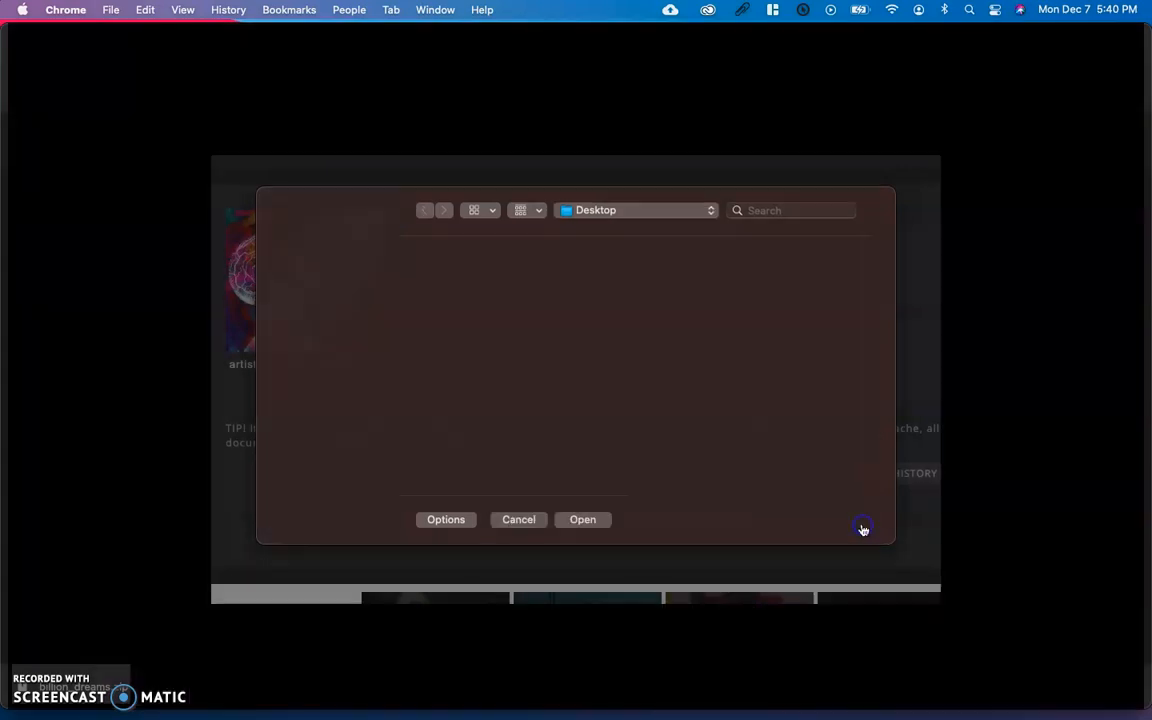
pyautogui.click(582, 519)
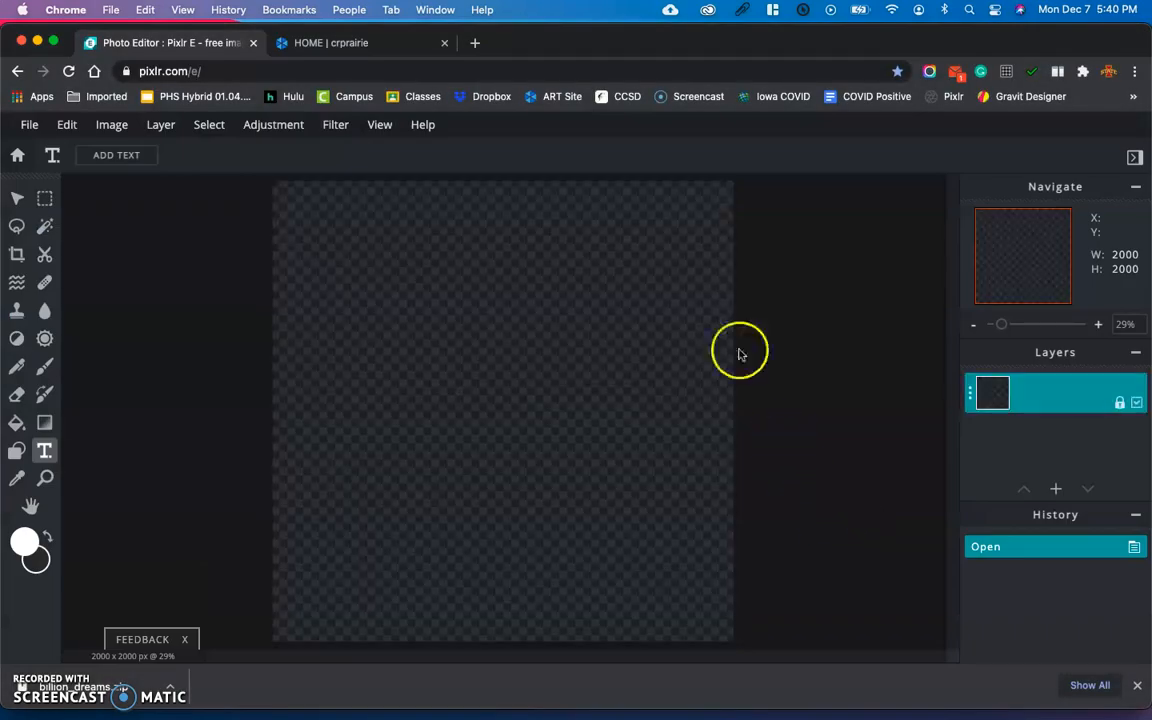
pyautogui.moveTo(593, 418)
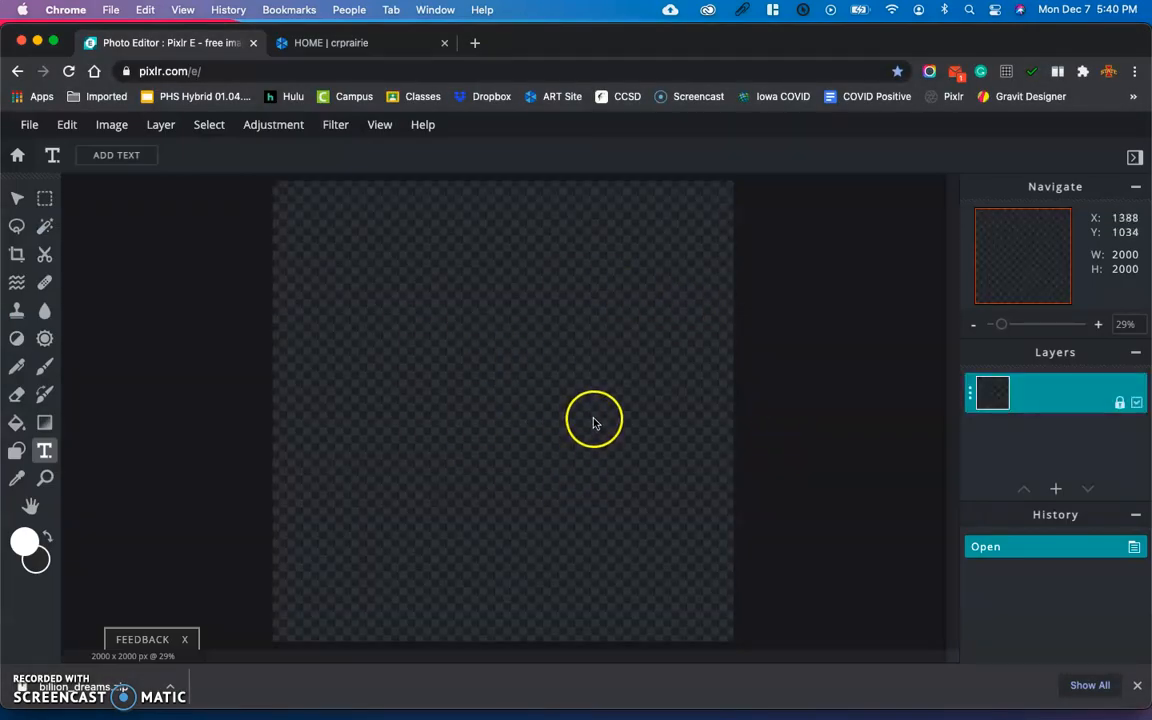
pyautogui.moveTo(27, 414)
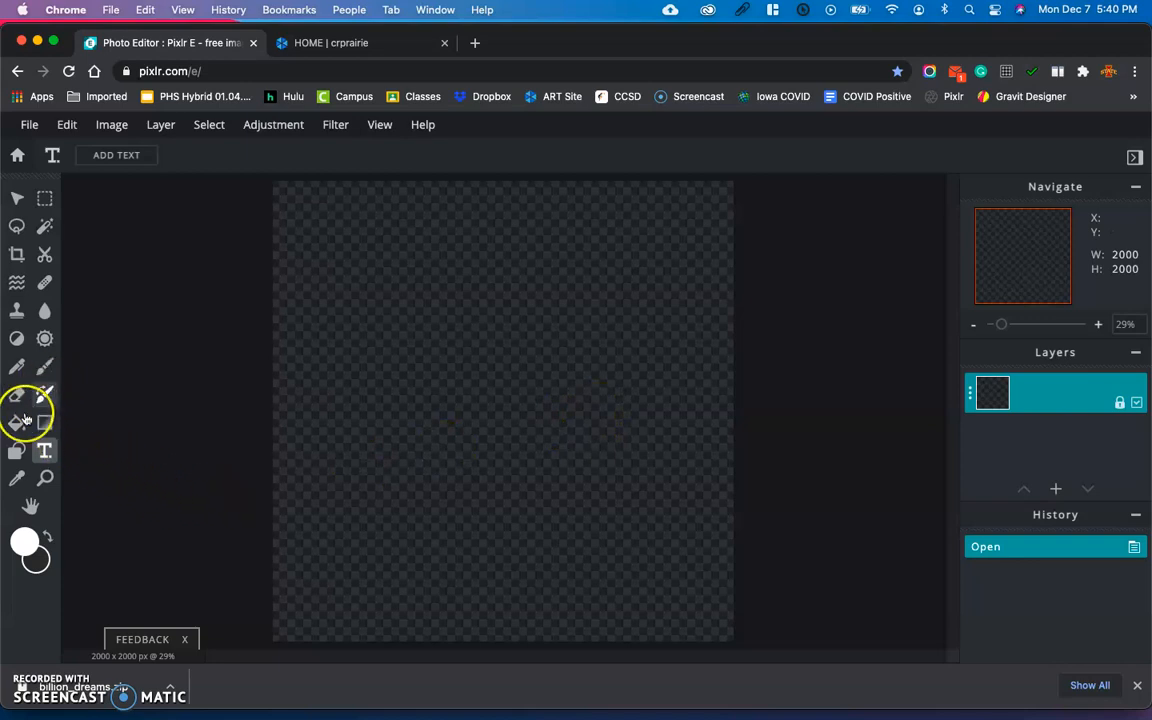
# Fill the transparent canvas with solid white using the Paint Bucket
pyautogui.click(16, 423)
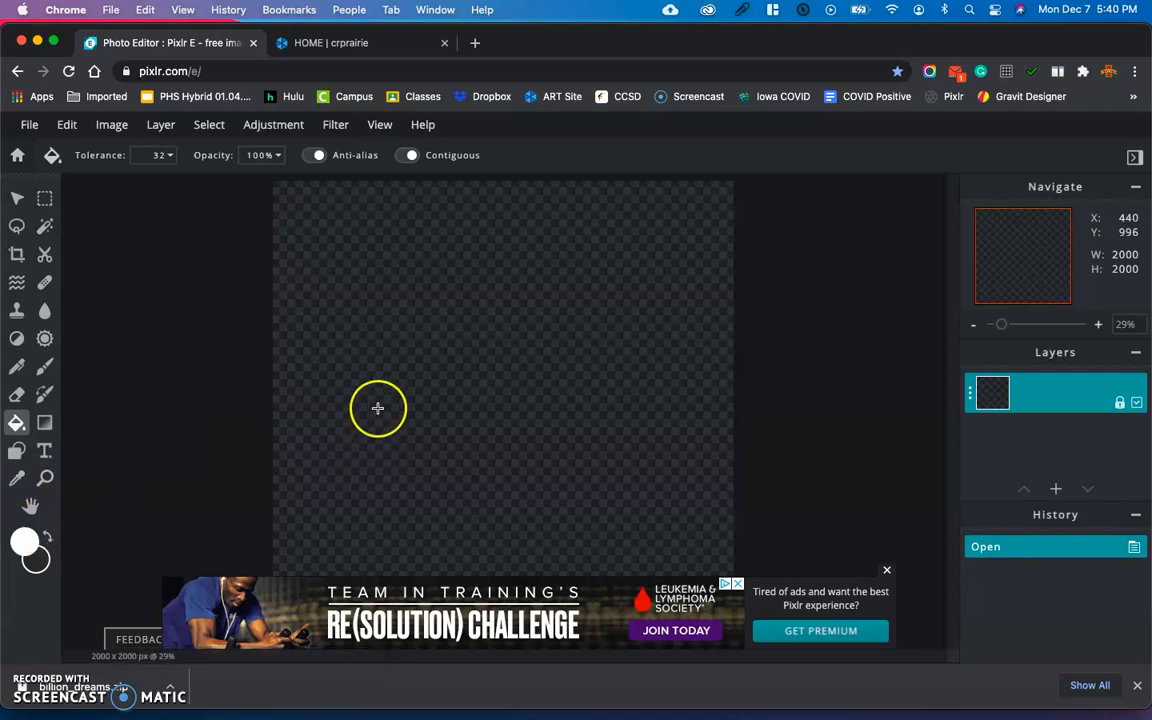
pyautogui.moveTo(479, 374)
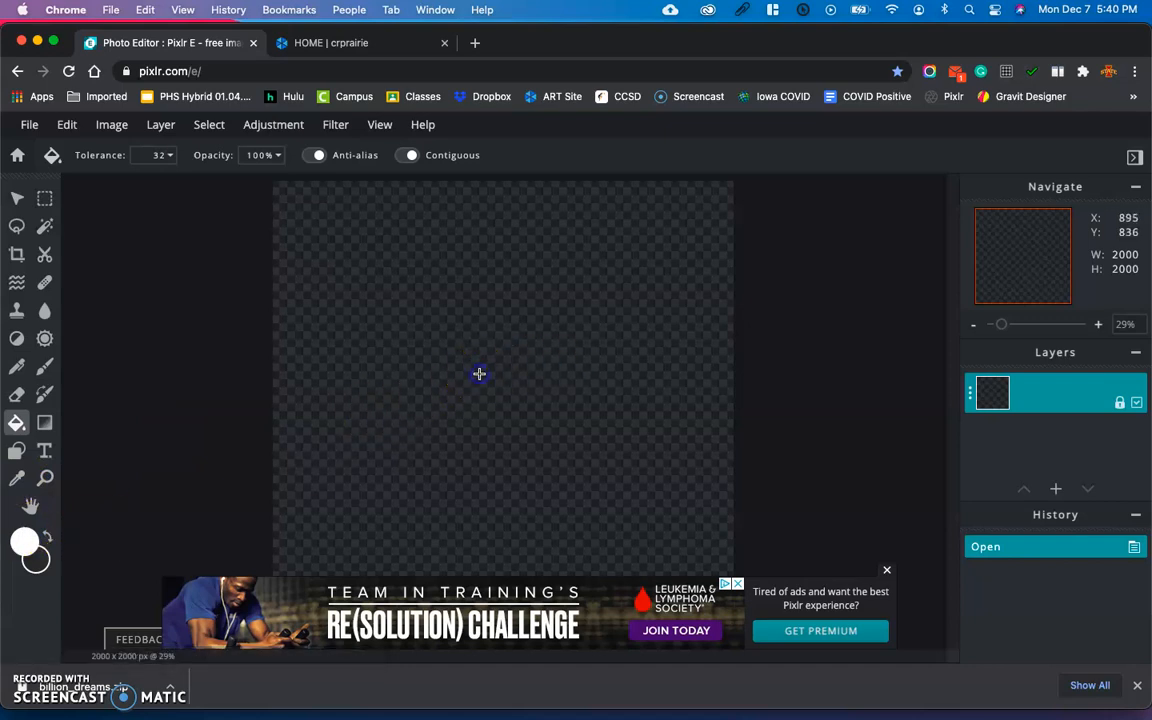
pyautogui.click(479, 374)
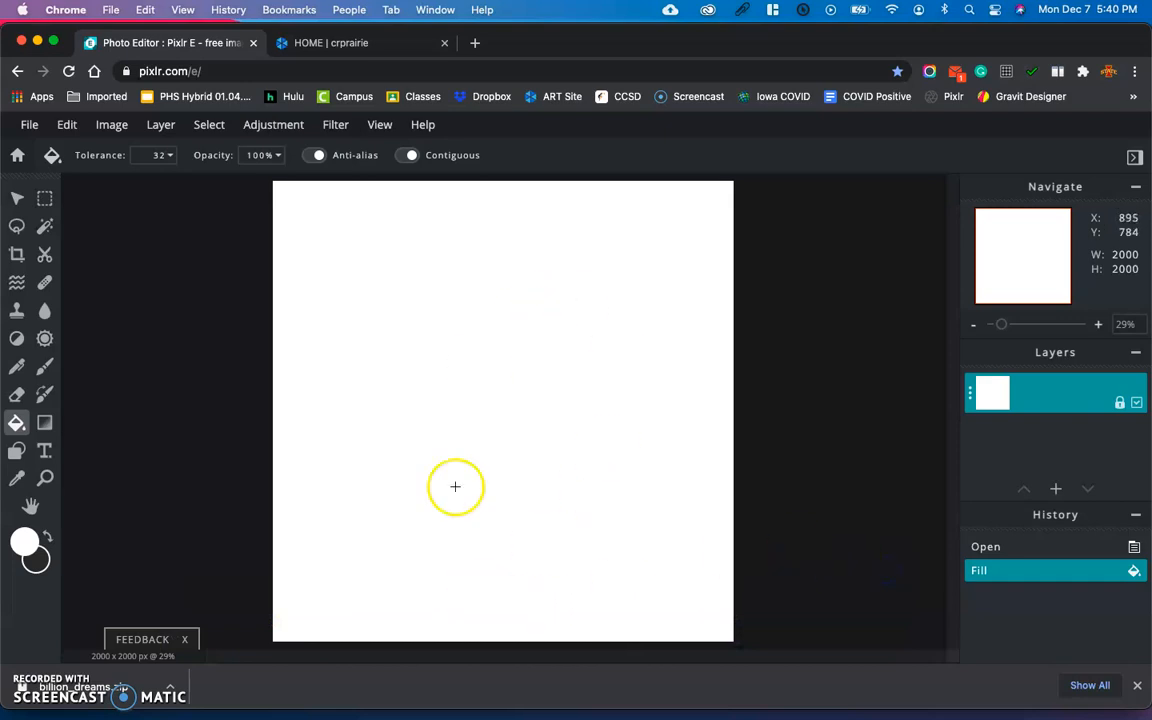
pyautogui.moveTo(441, 99)
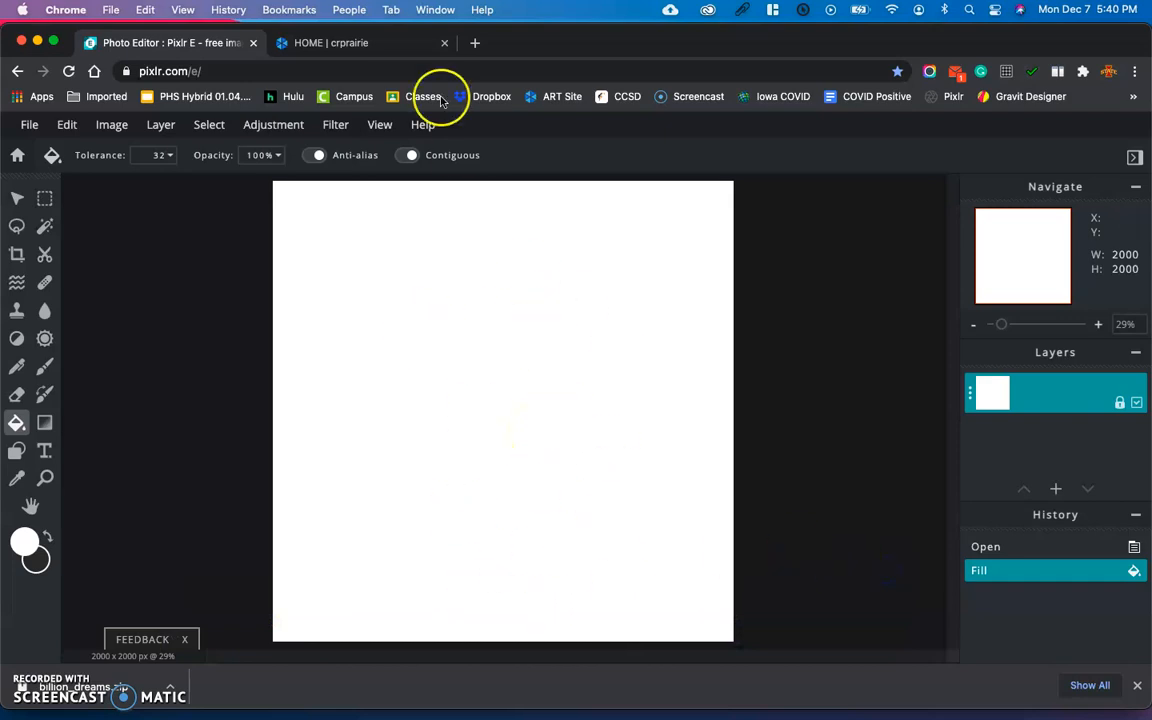
# From the crprairieart.org Font Sources links, open the DaFont site in a new tab
pyautogui.click(350, 43)
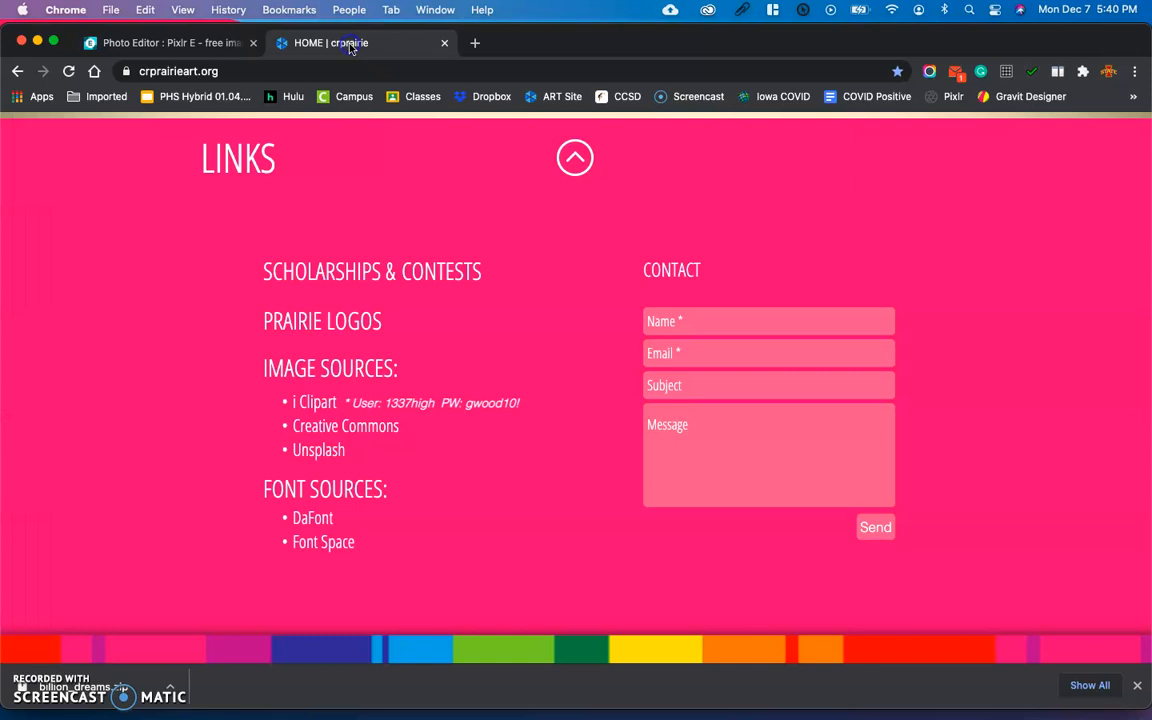
pyautogui.click(312, 518)
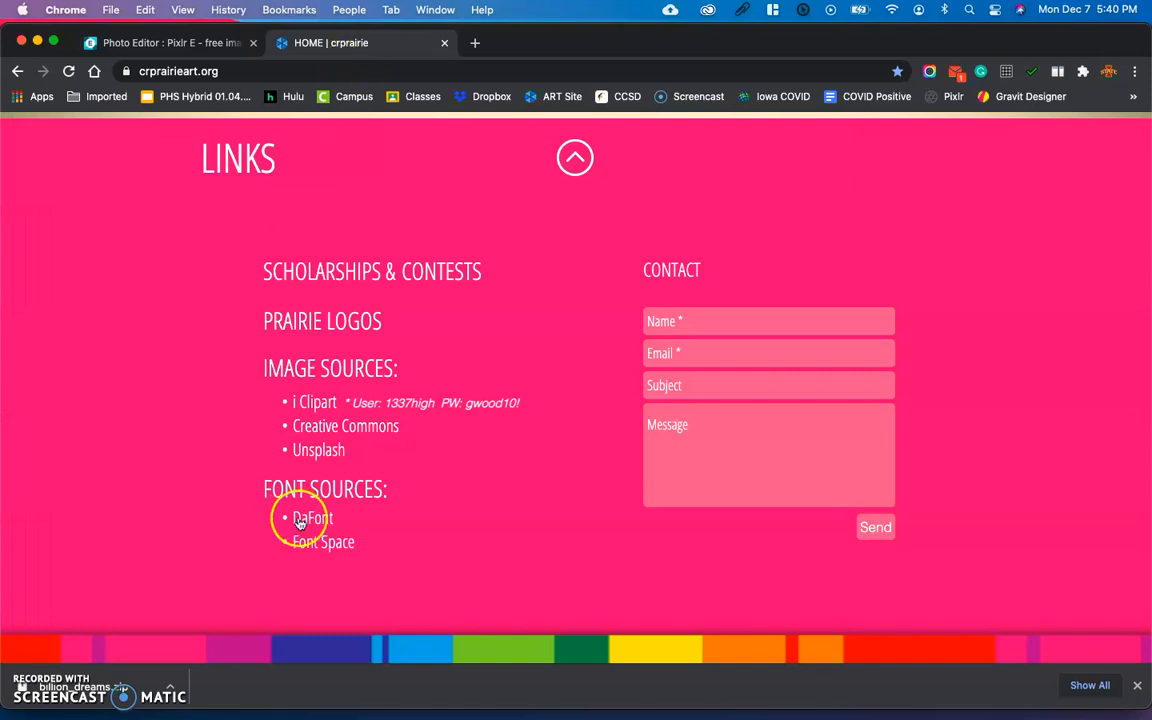
pyautogui.moveTo(333, 530)
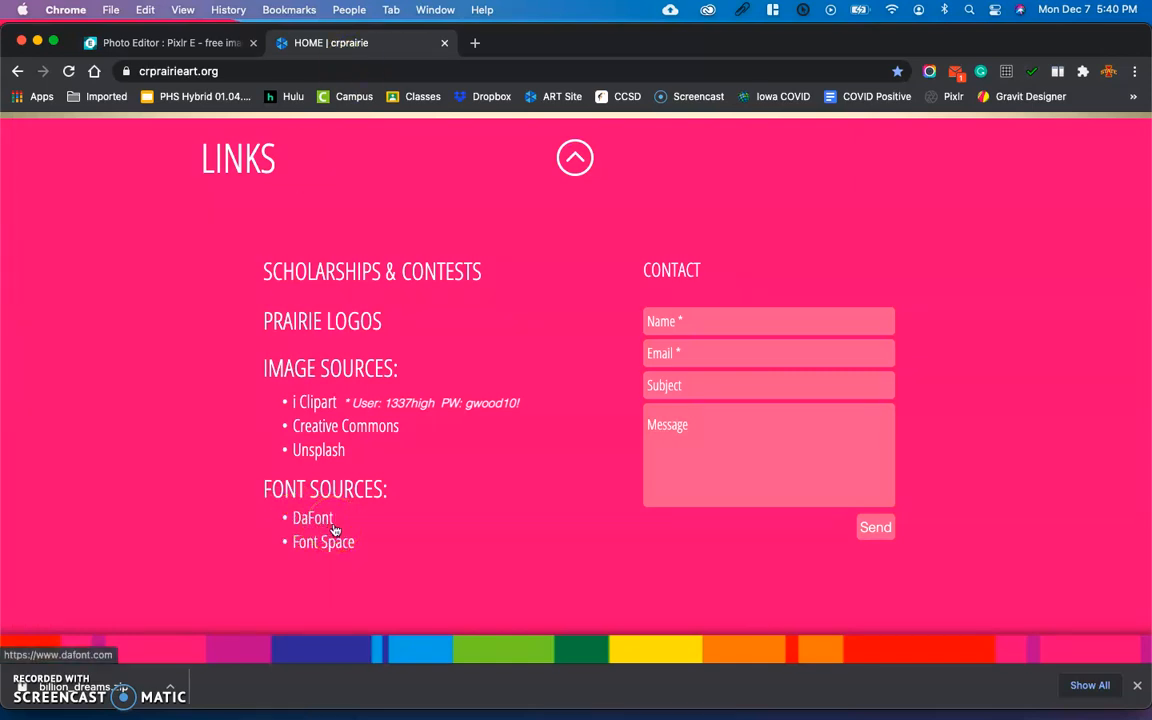
pyautogui.moveTo(337, 541)
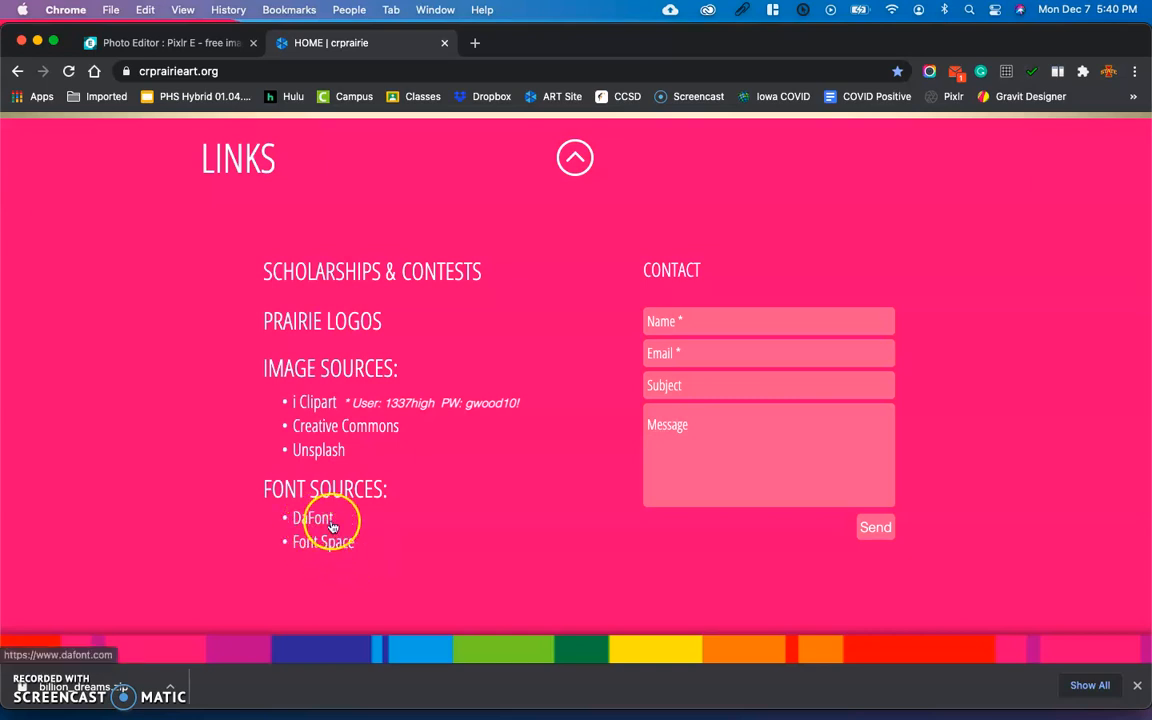
pyautogui.moveTo(358, 558)
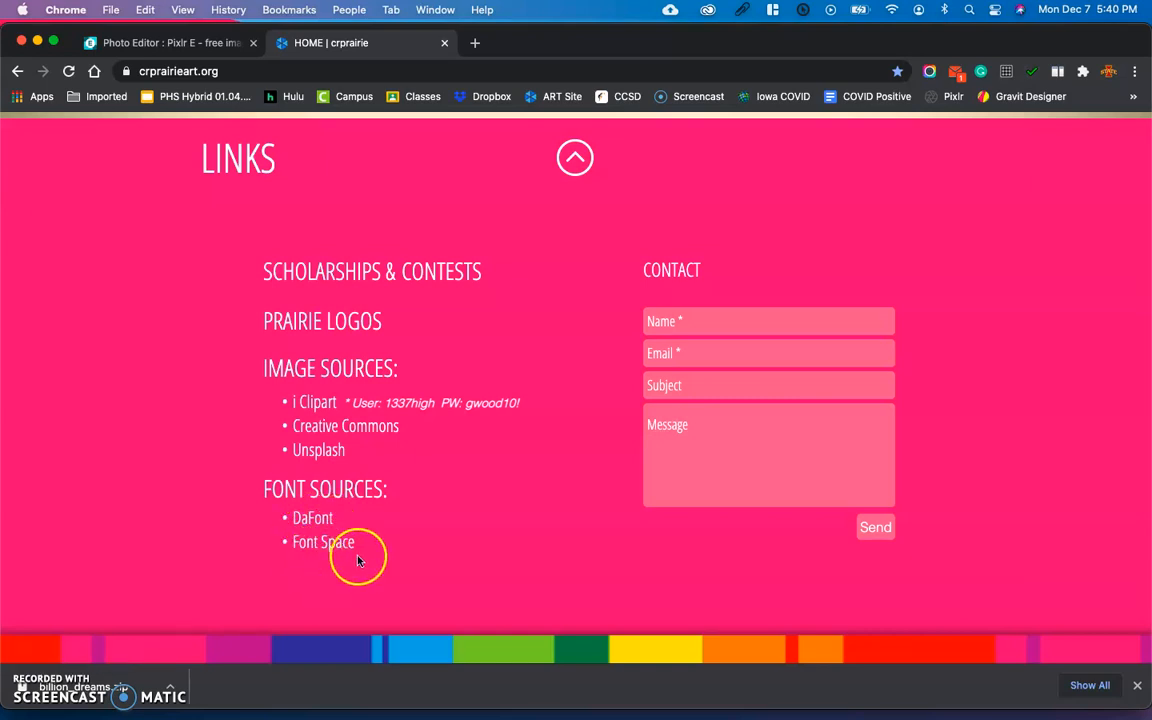
pyautogui.moveTo(312, 517)
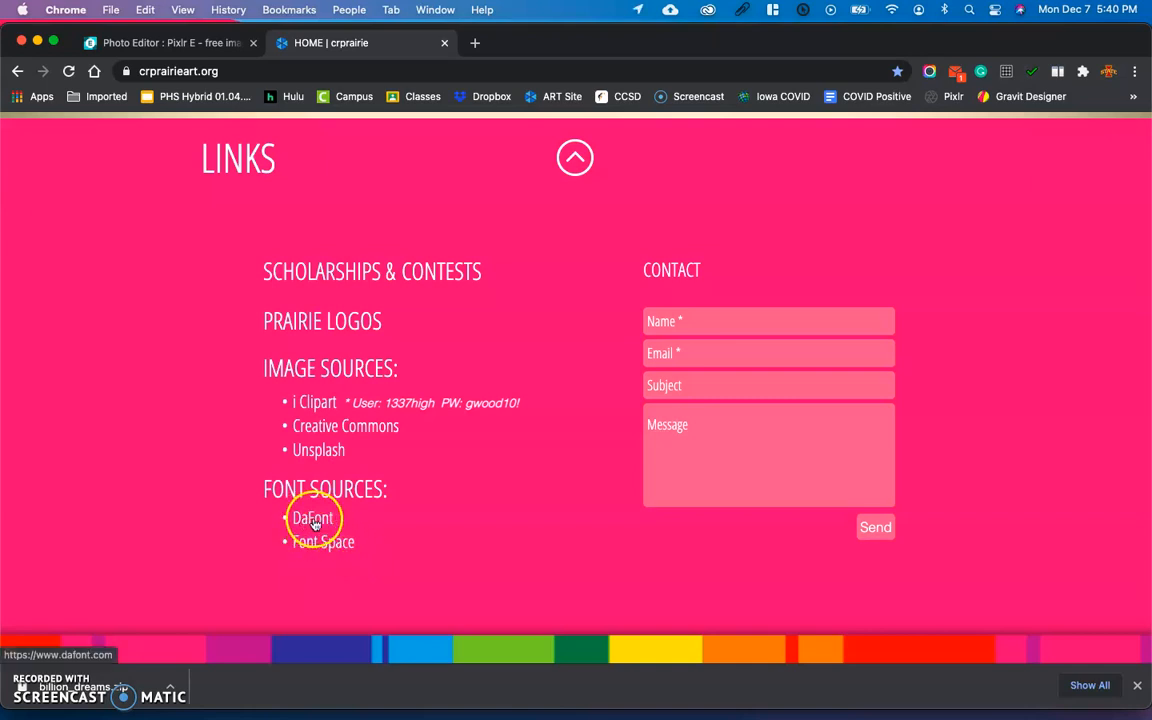
pyautogui.click(313, 517)
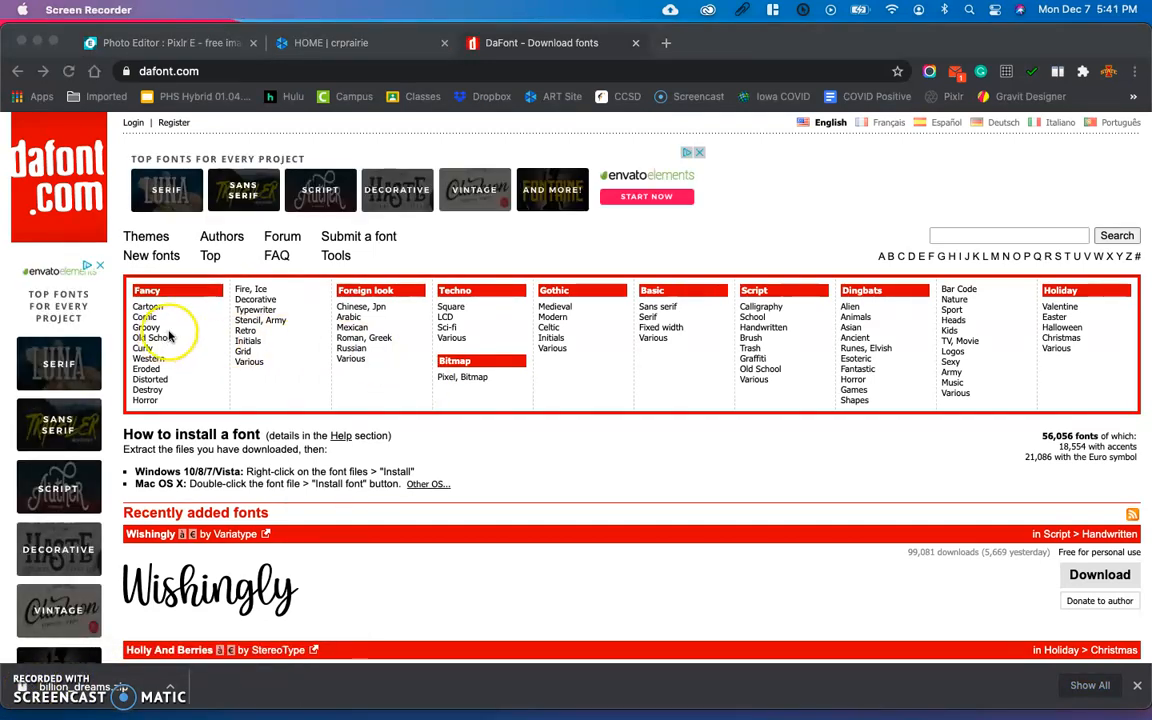
pyautogui.moveTo(876, 357)
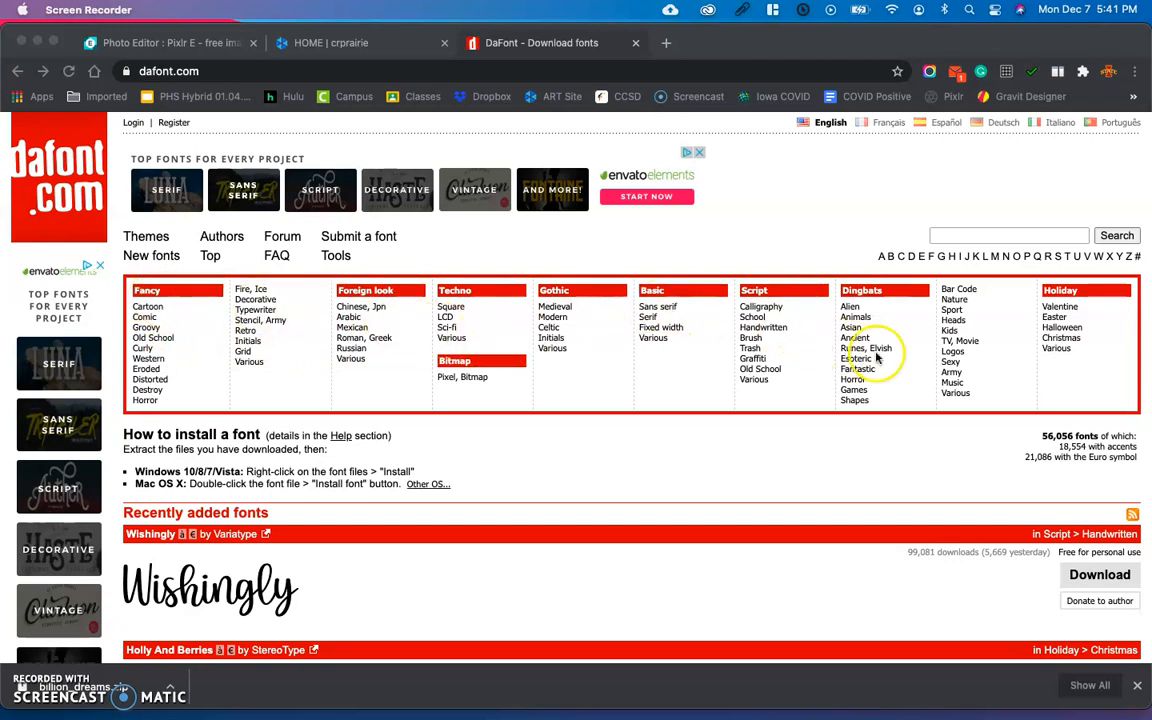
pyautogui.moveTo(857, 358)
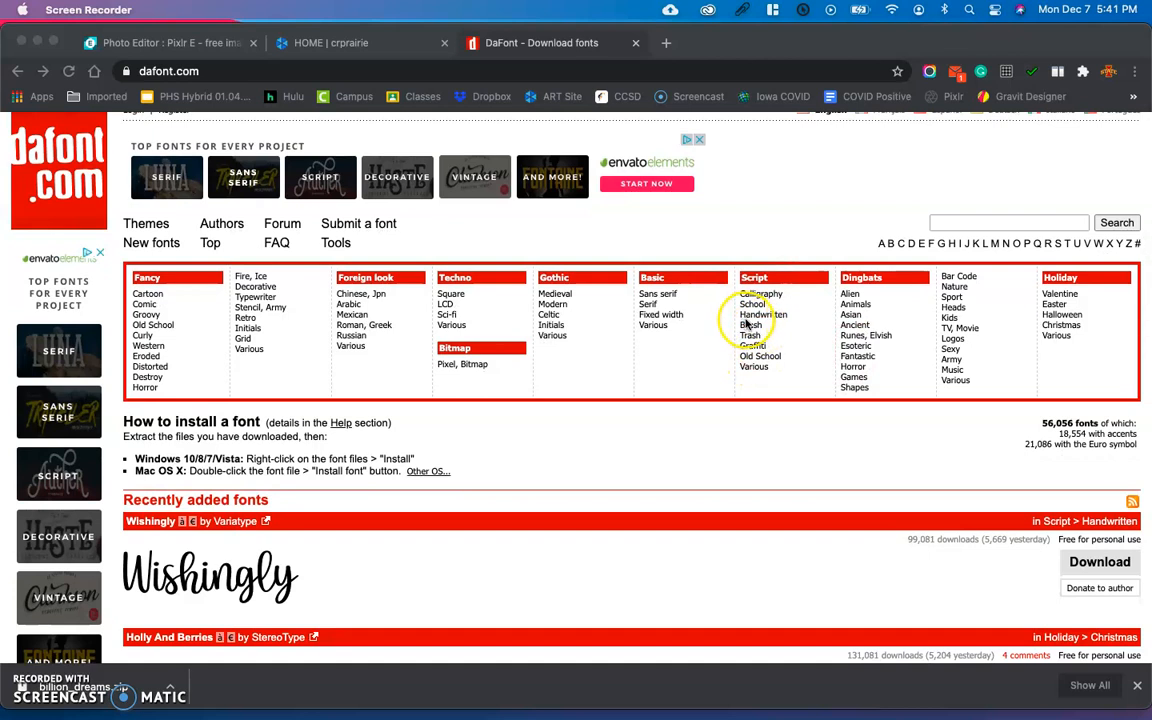
pyautogui.moveTo(193, 360)
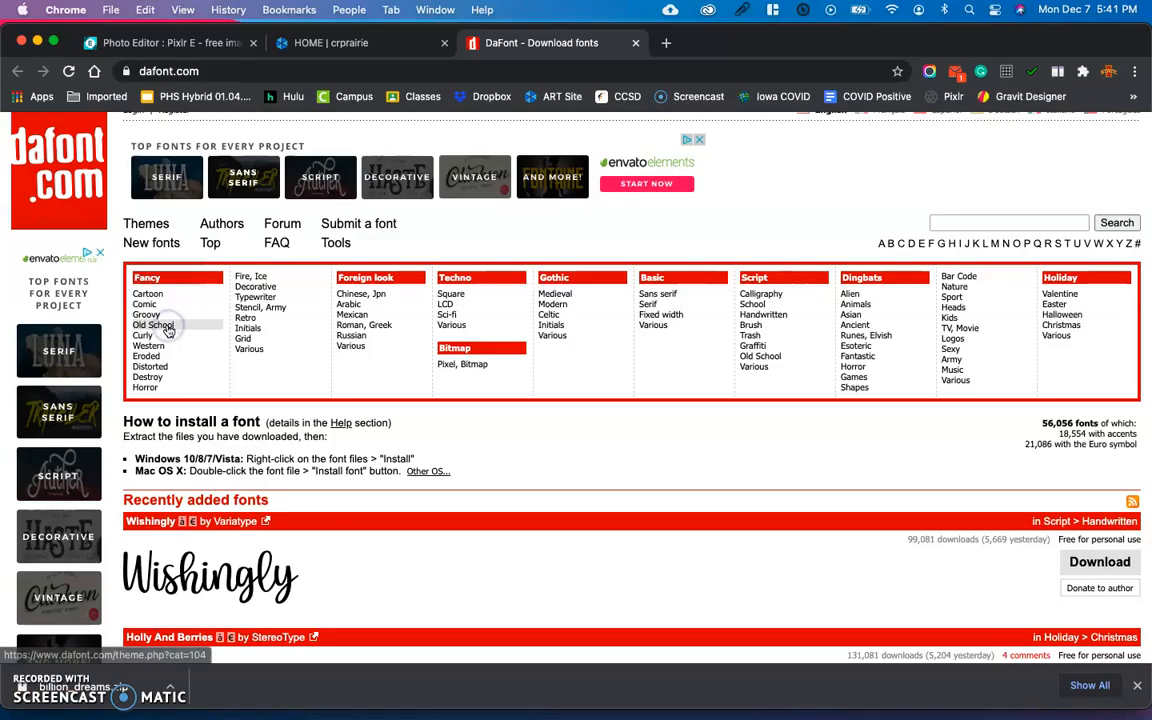
# List the Fancy > Old School fonts with CLONES as preview text at Large size
pyautogui.click(154, 325)
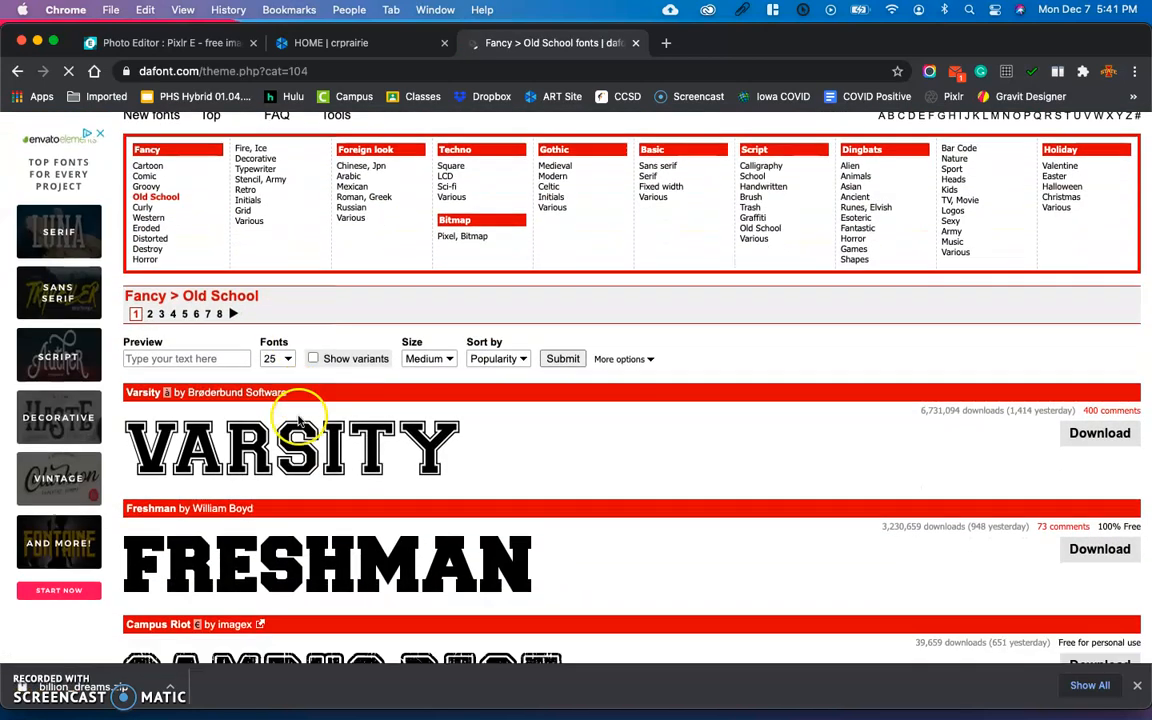
pyautogui.scroll(-3)
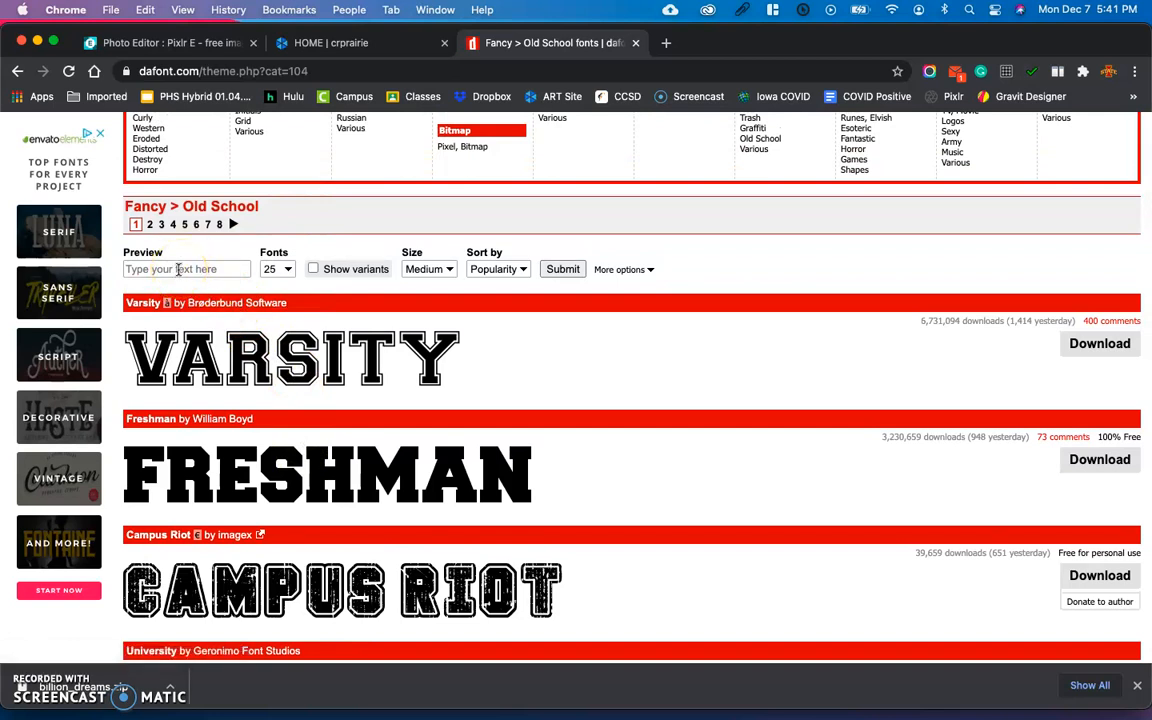
pyautogui.click(186, 269)
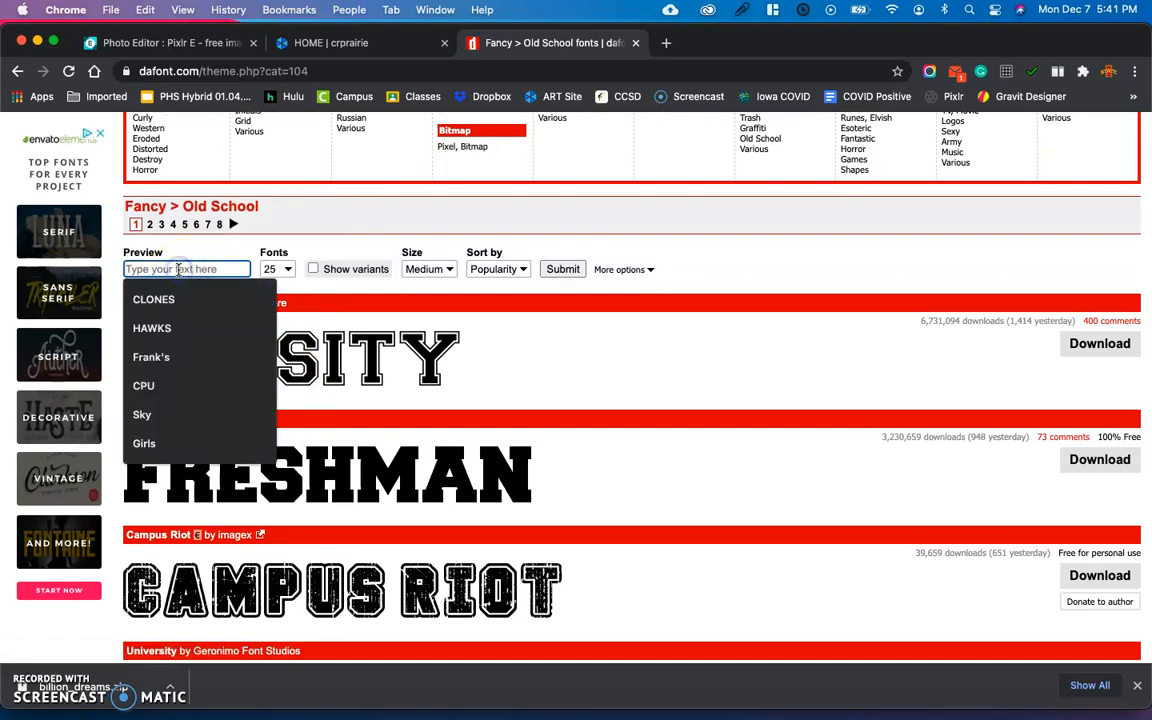
pyautogui.click(151, 357)
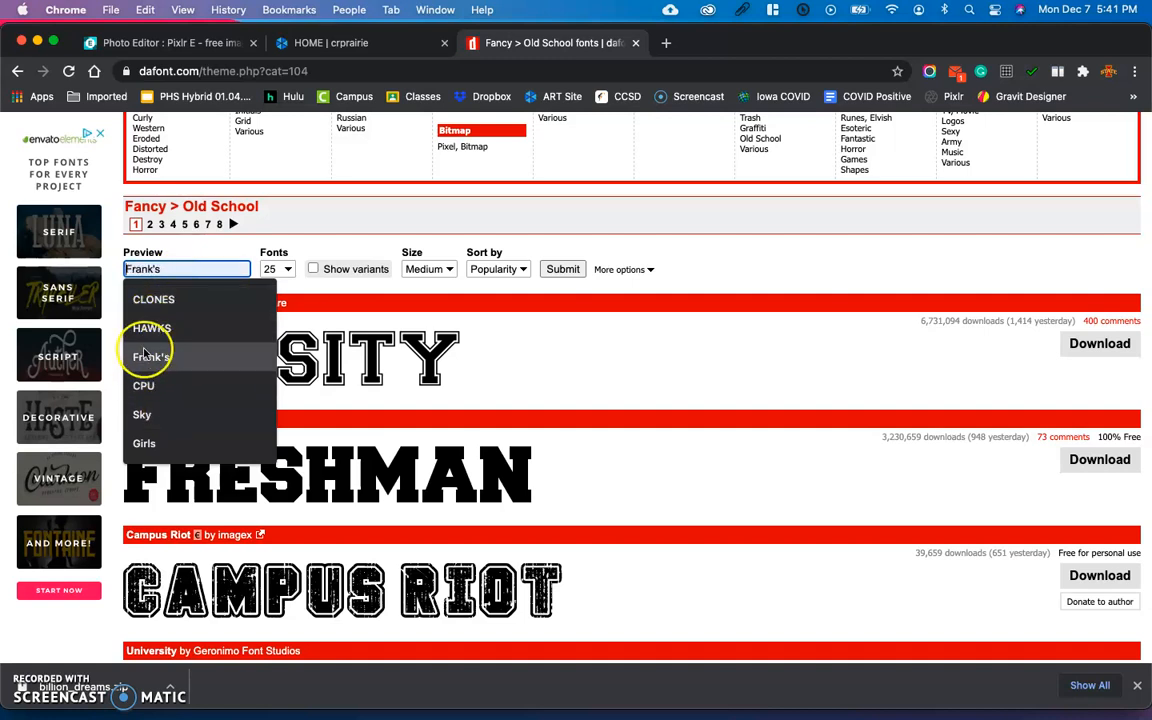
pyautogui.click(154, 299)
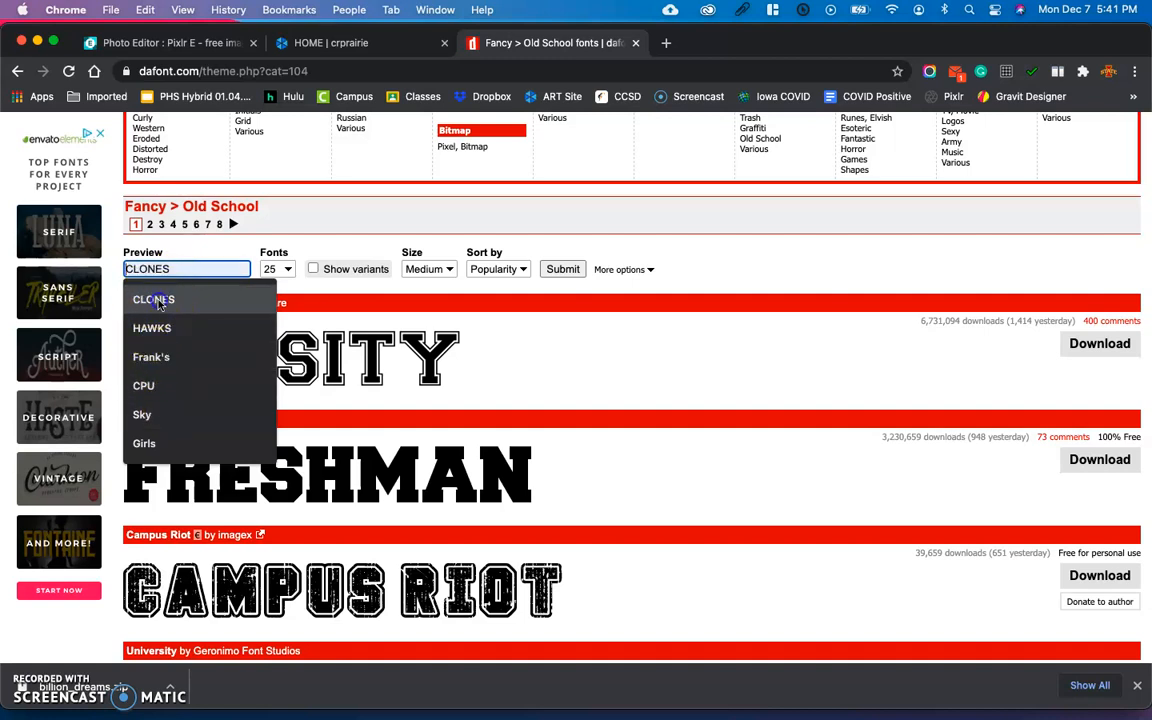
pyautogui.click(370, 280)
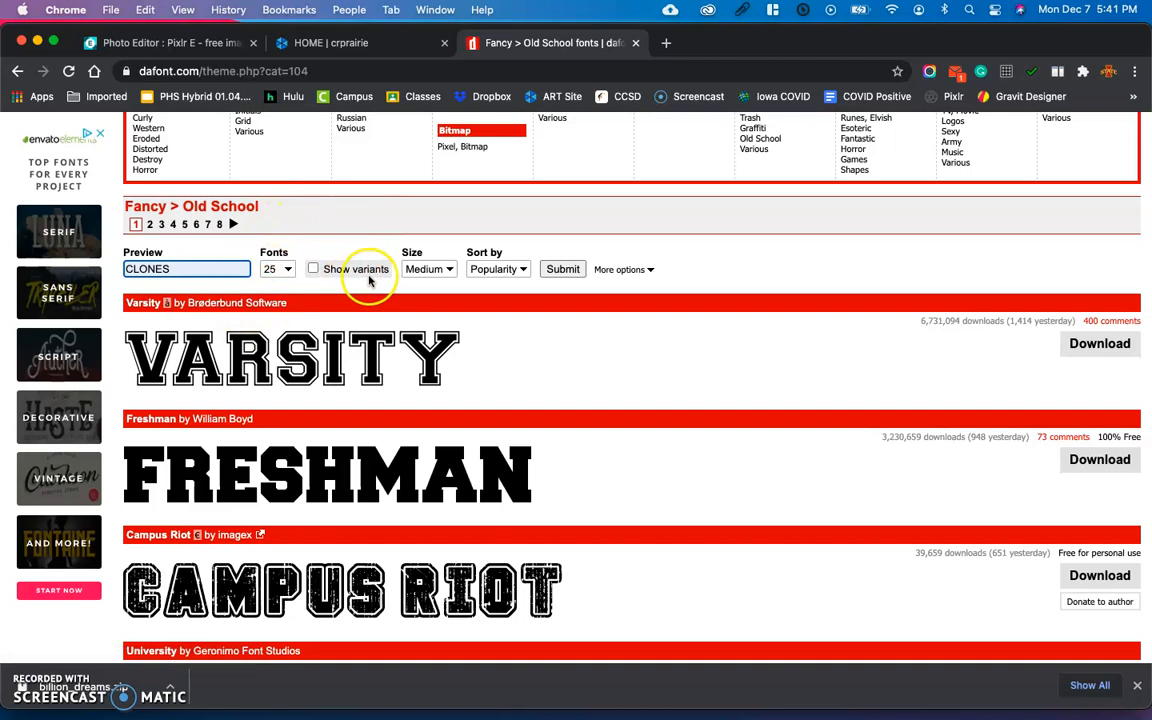
pyautogui.click(429, 269)
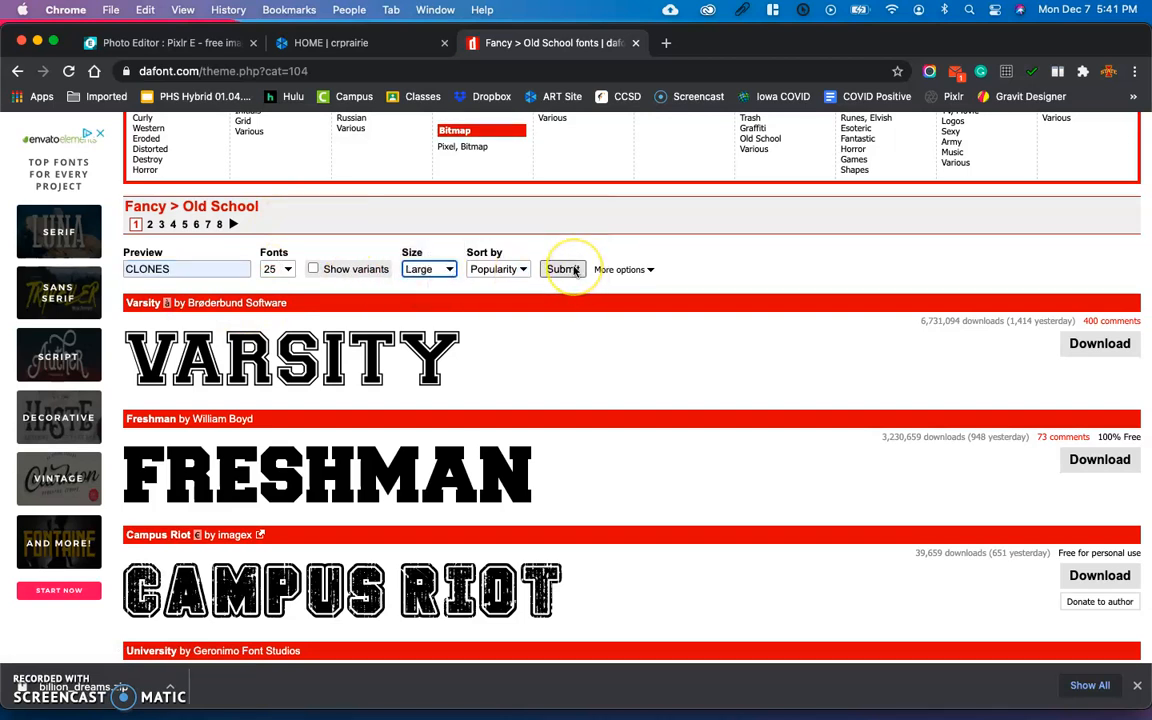
# Submit the CLONES preview, scroll to Sketchzone and download its font zip
pyautogui.click(565, 269)
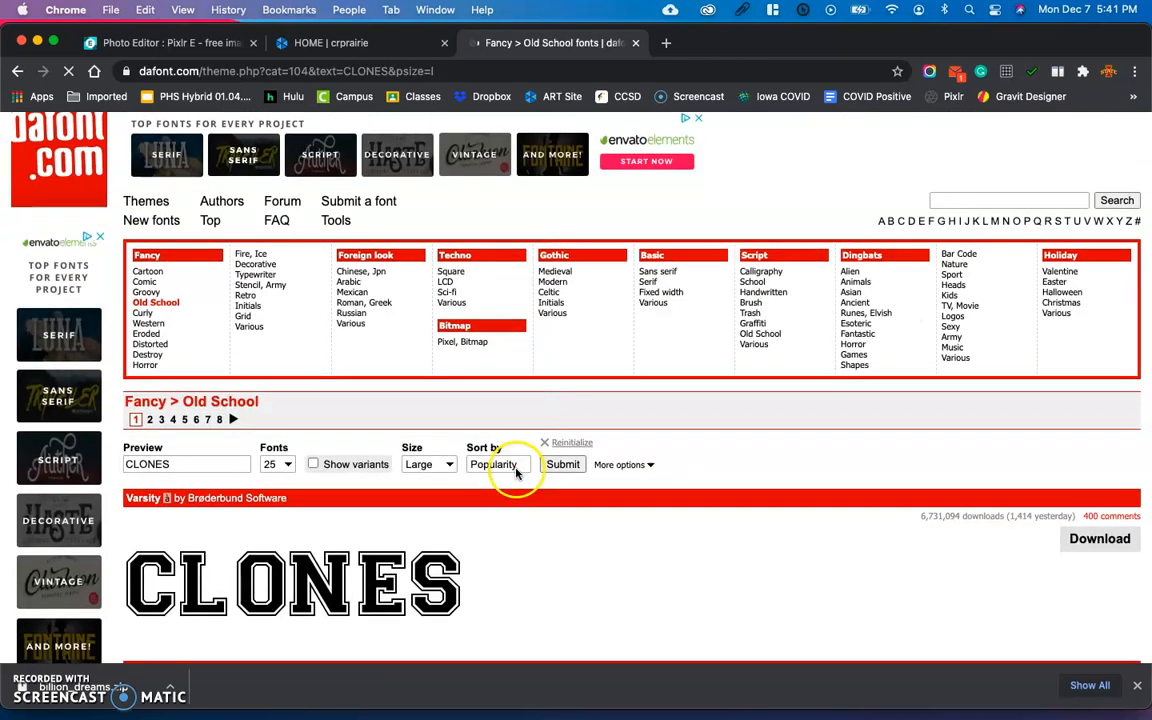
pyautogui.scroll(-3)
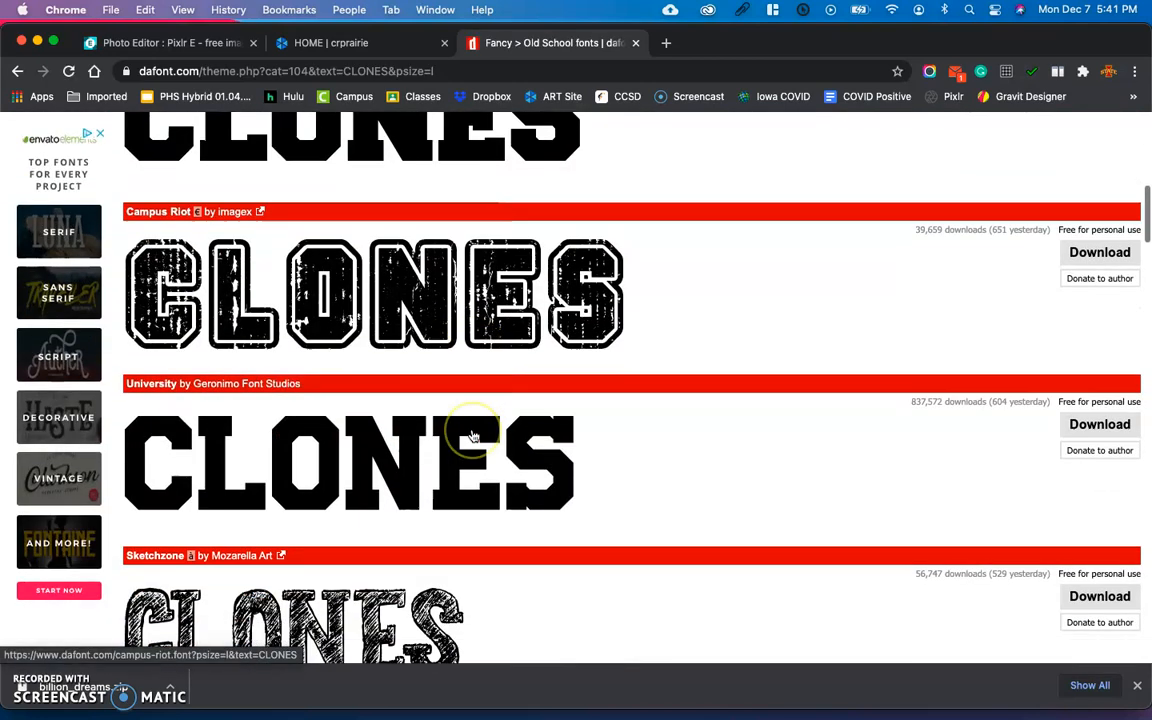
pyautogui.scroll(-3)
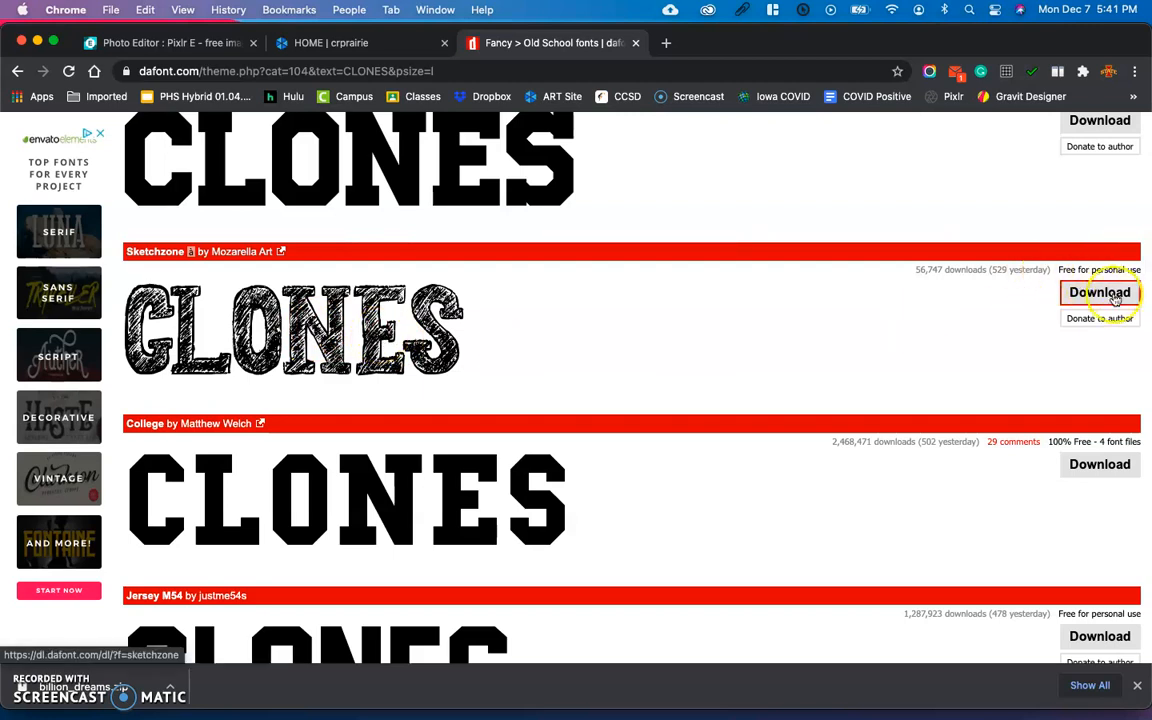
pyautogui.click(1099, 292)
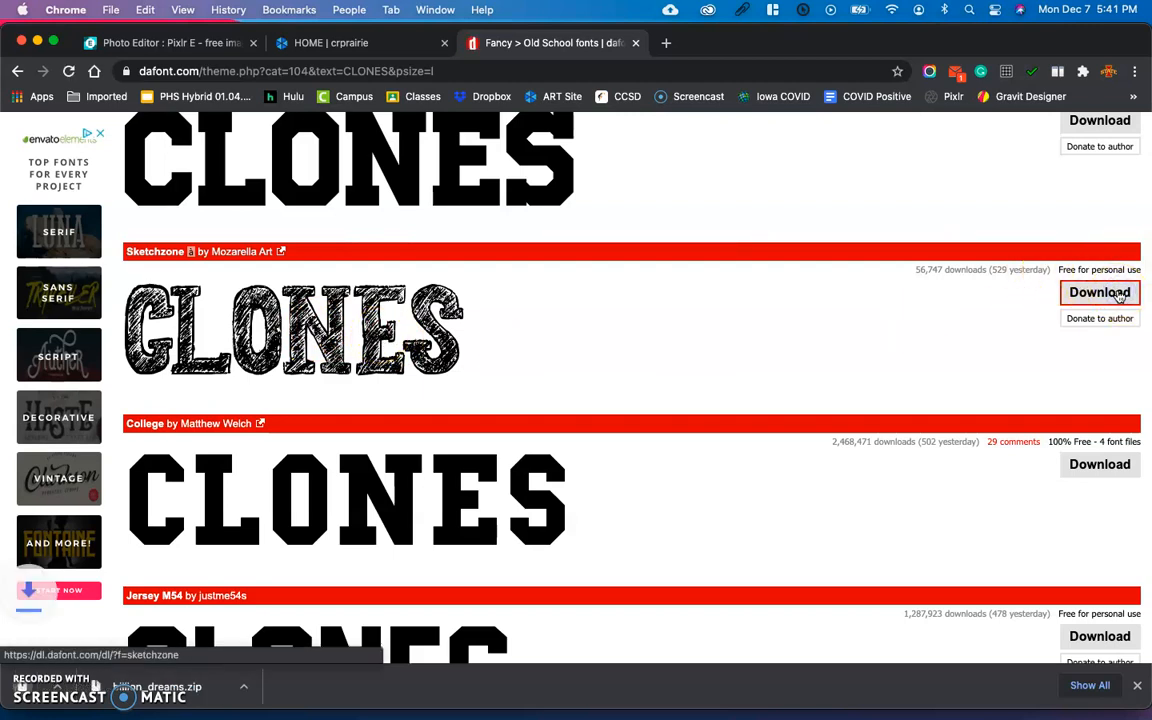
pyautogui.click(1099, 292)
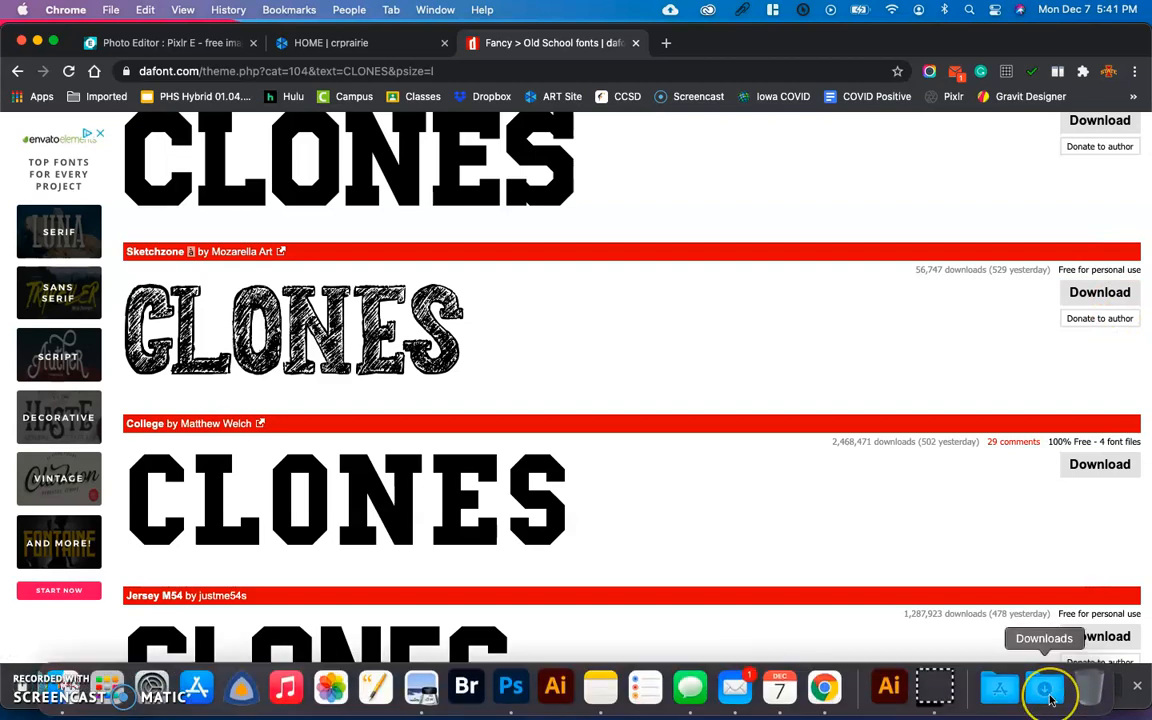
# Show Downloads in Finder and drag Sketchzone.otf onto the Desktop
pyautogui.click(1047, 688)
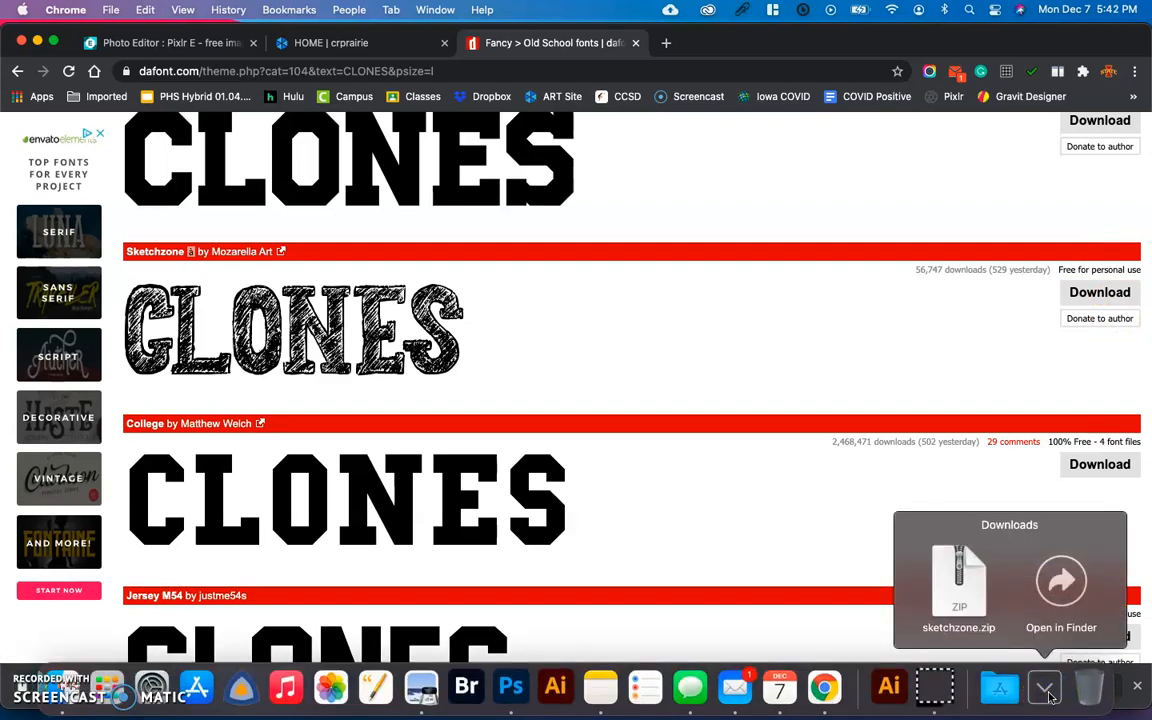
pyautogui.click(1045, 686)
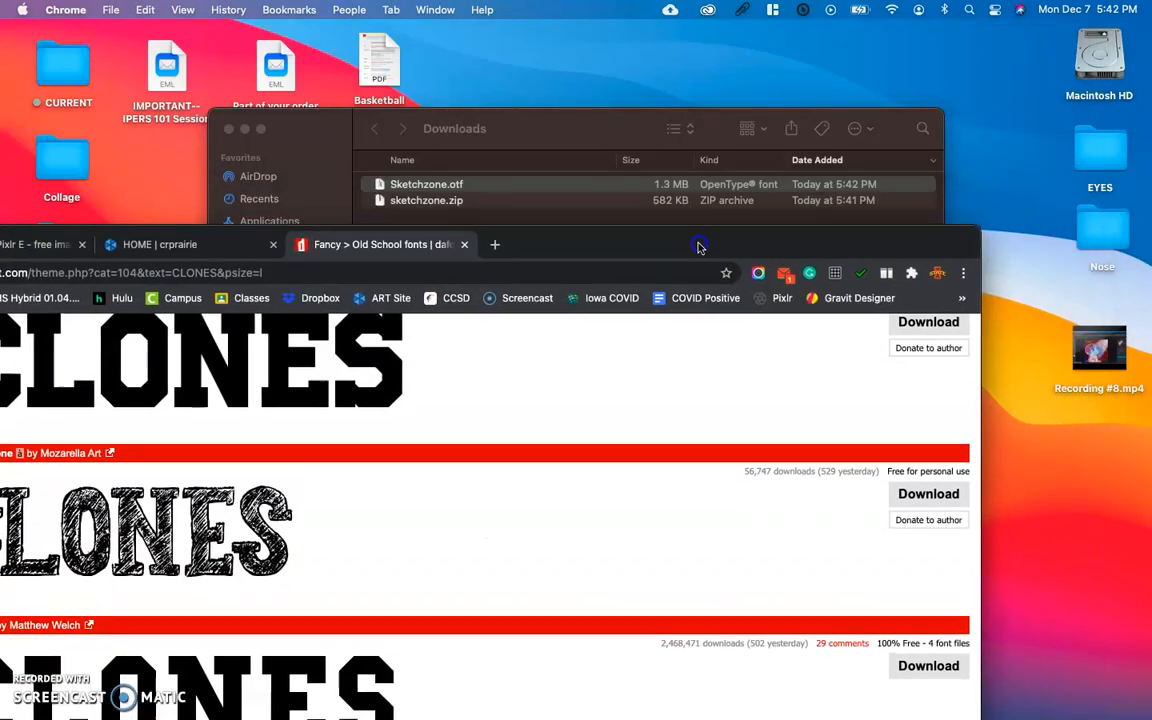
pyautogui.click(426, 184)
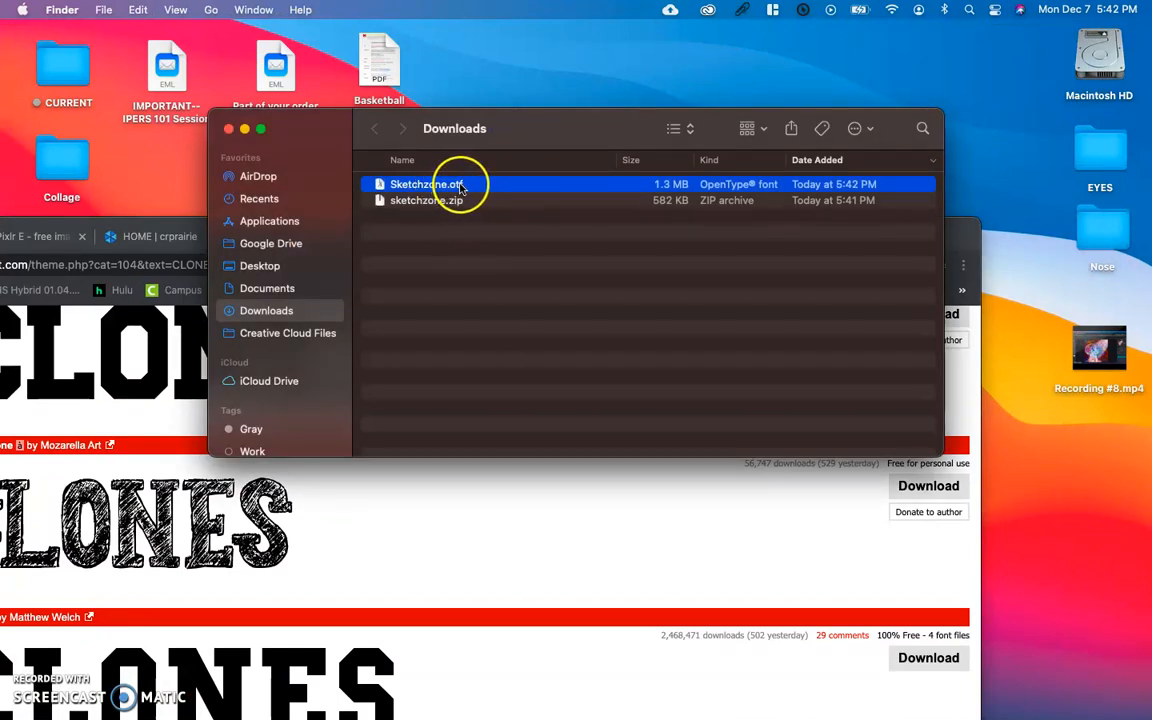
pyautogui.moveTo(418, 186)
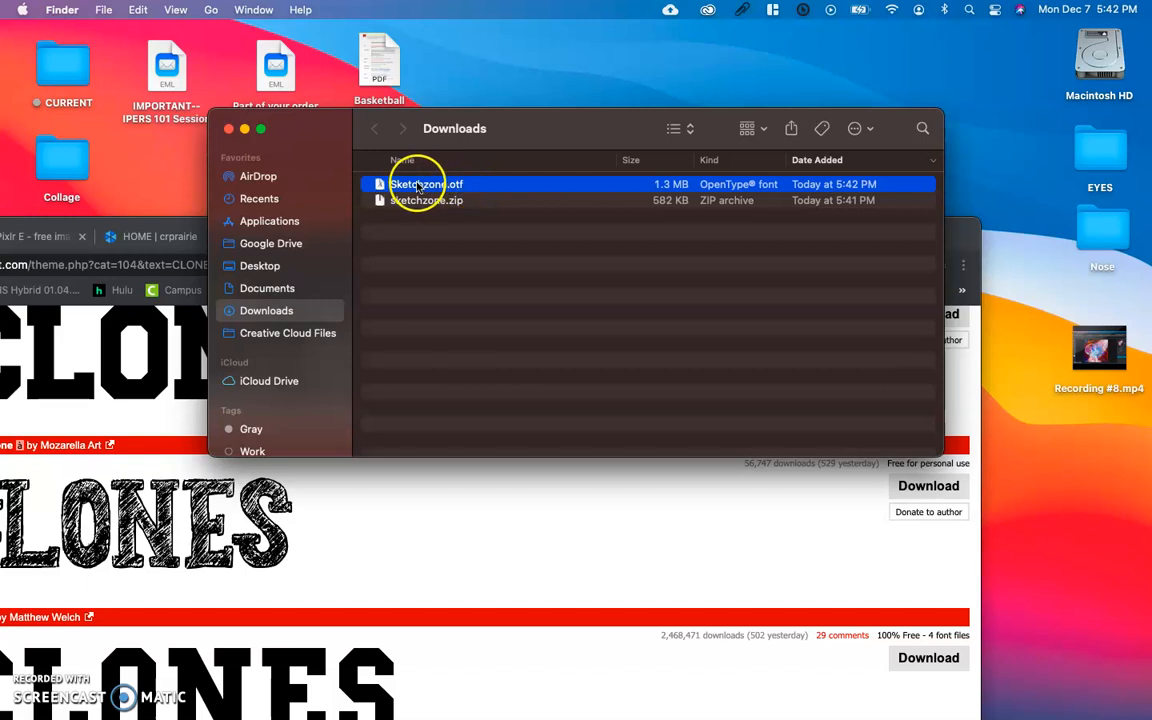
pyautogui.moveTo(420, 184); pyautogui.dragTo(1113, 470)
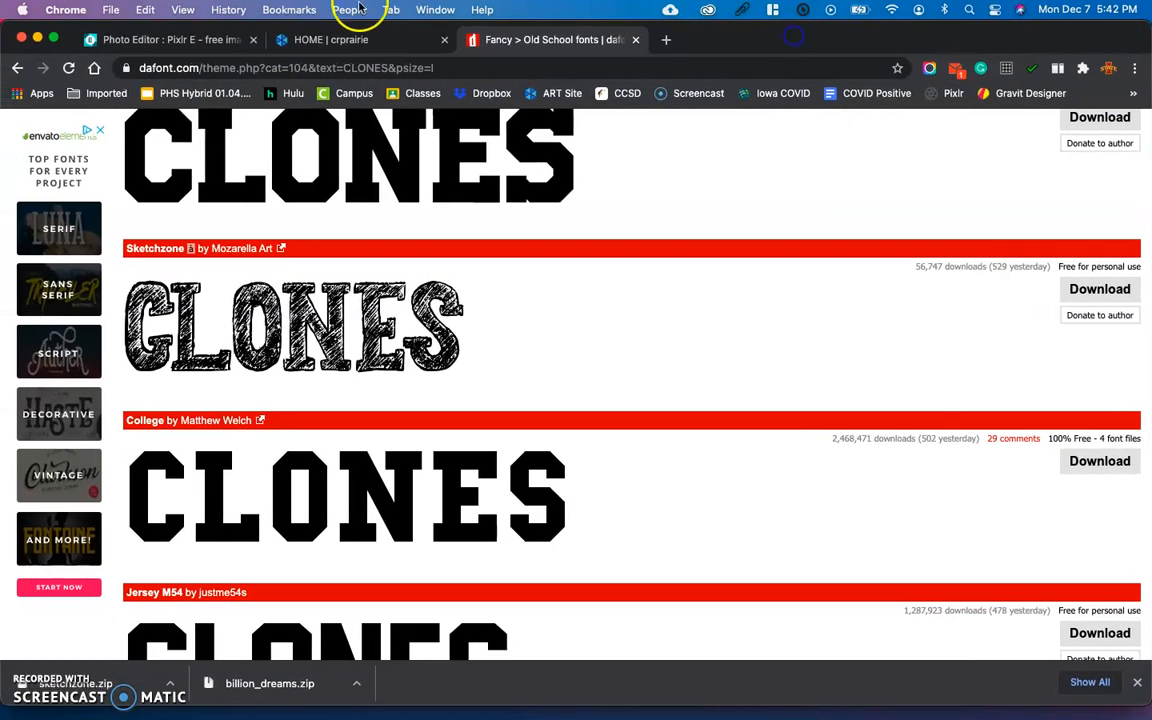
# Add a text layer to the canvas, colour it red and set its size to 373
pyautogui.click(160, 39)
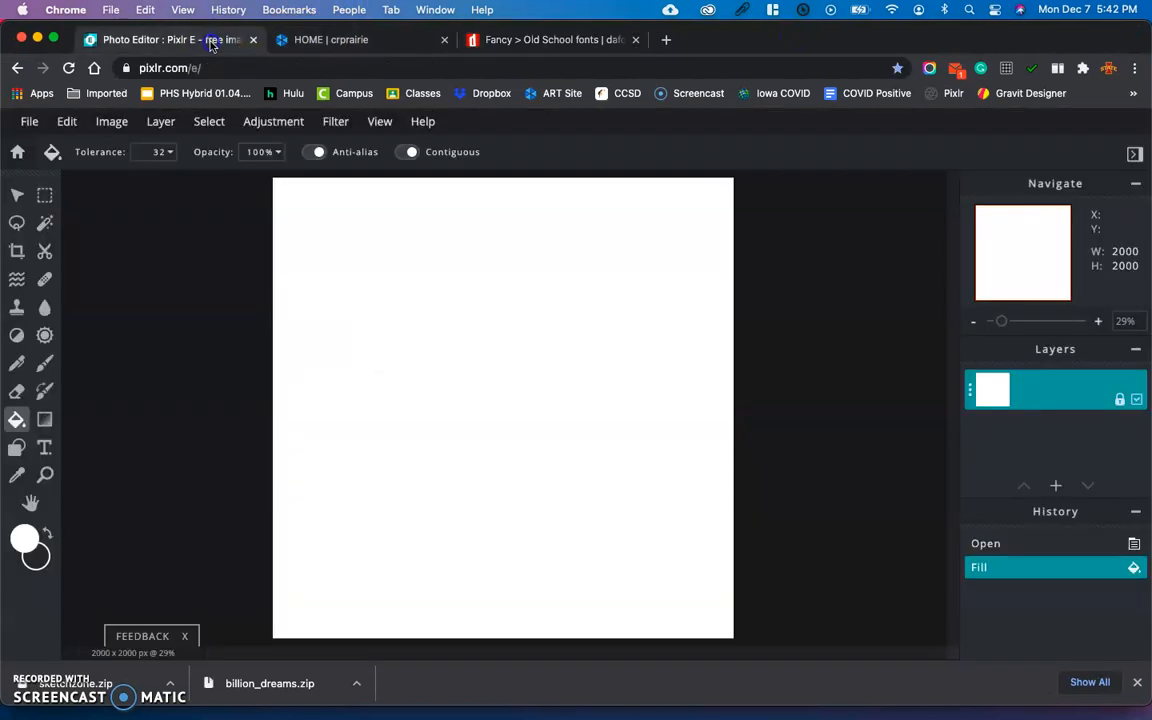
pyautogui.moveTo(1061, 441)
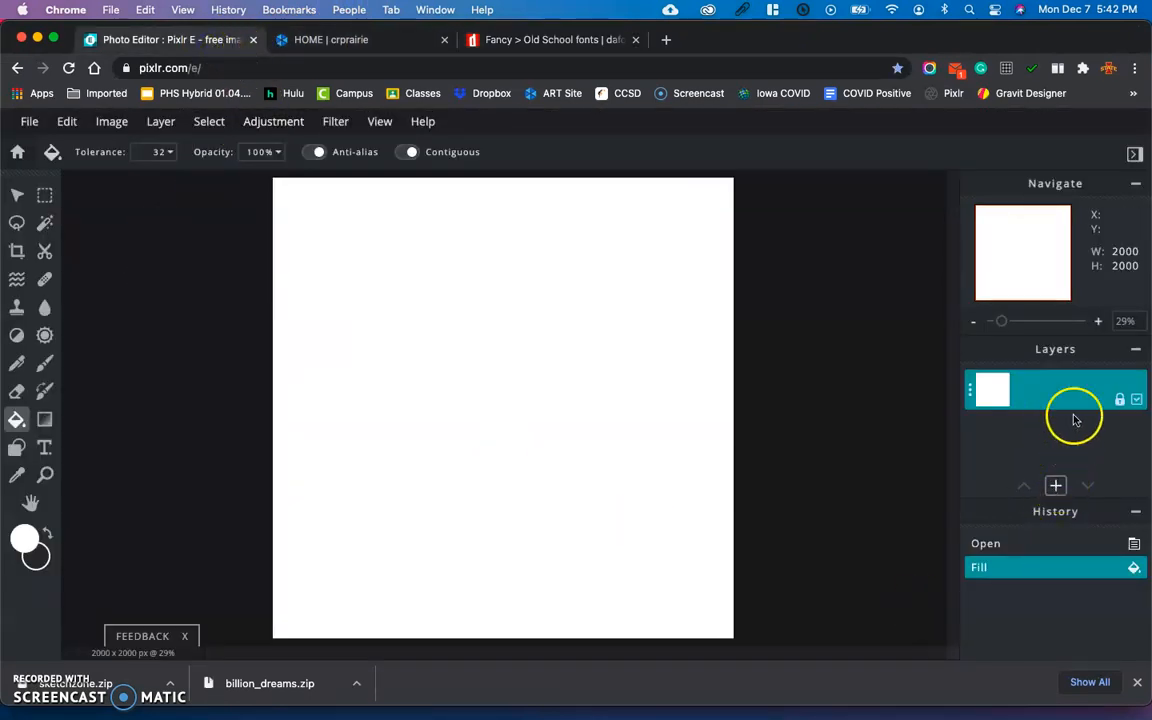
pyautogui.click(1055, 485)
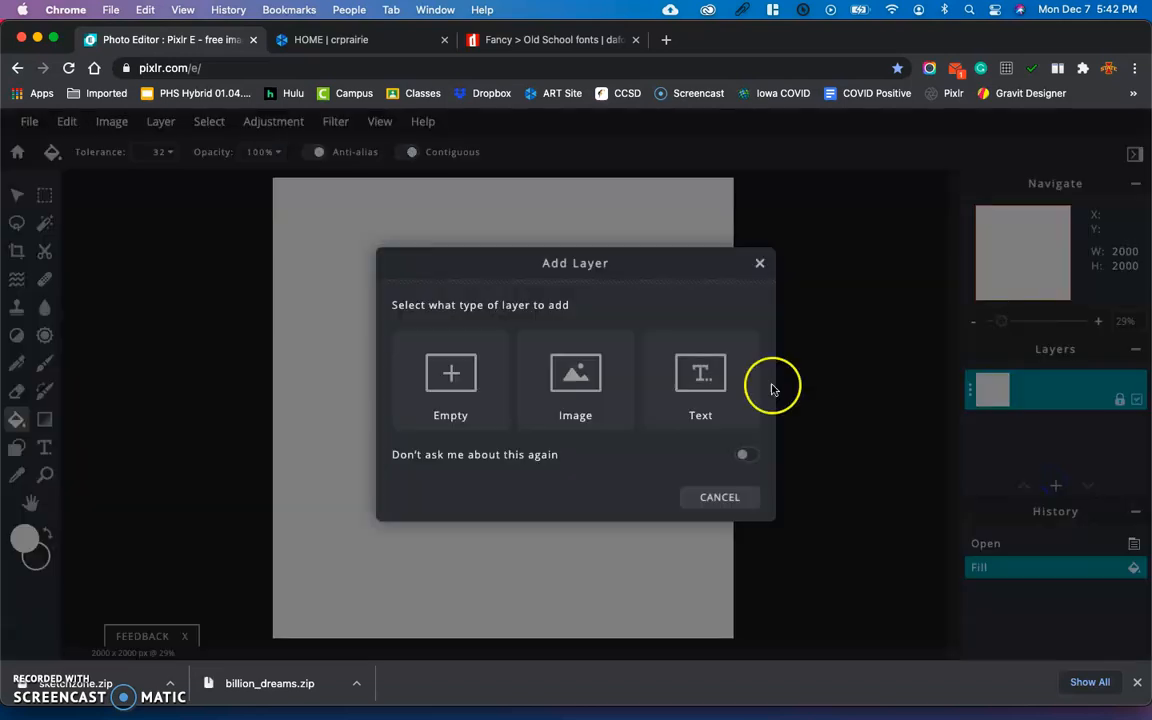
pyautogui.click(700, 380)
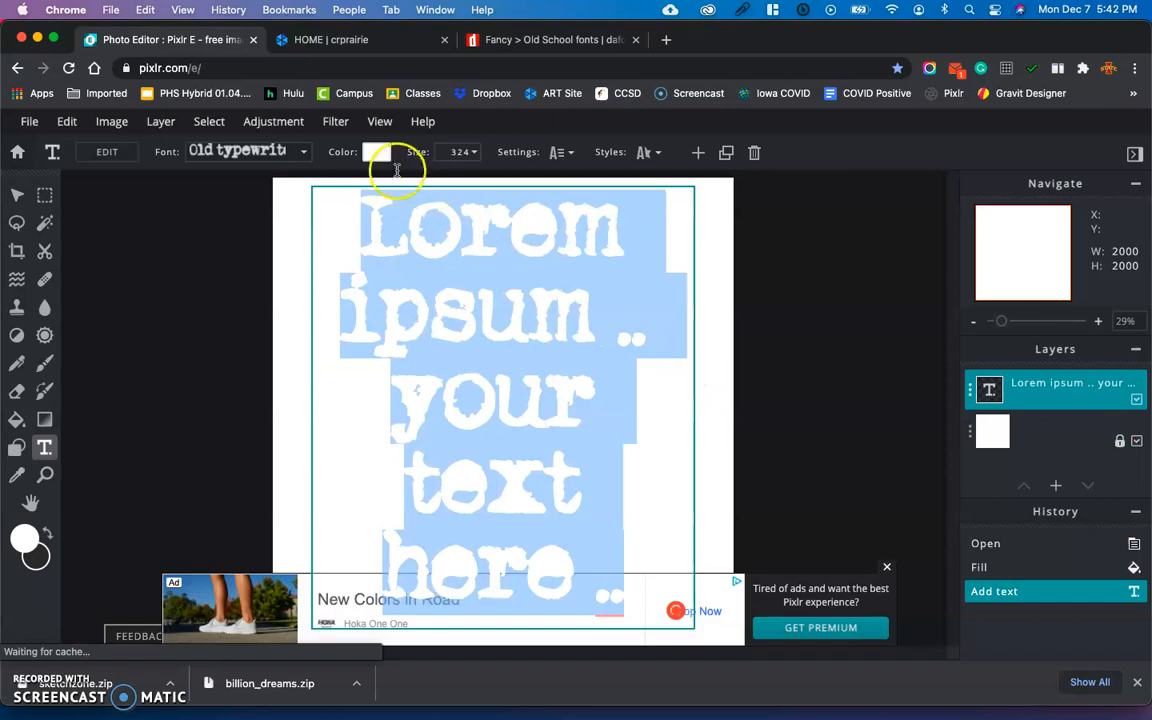
pyautogui.click(377, 152)
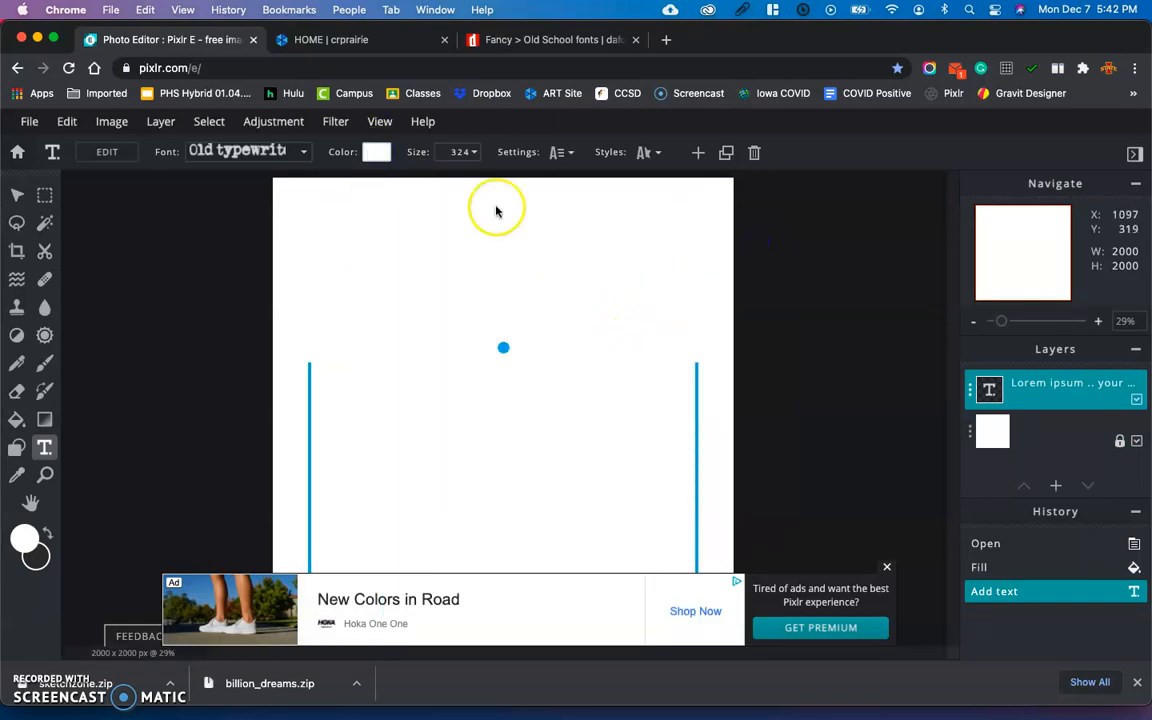
pyautogui.click(377, 152)
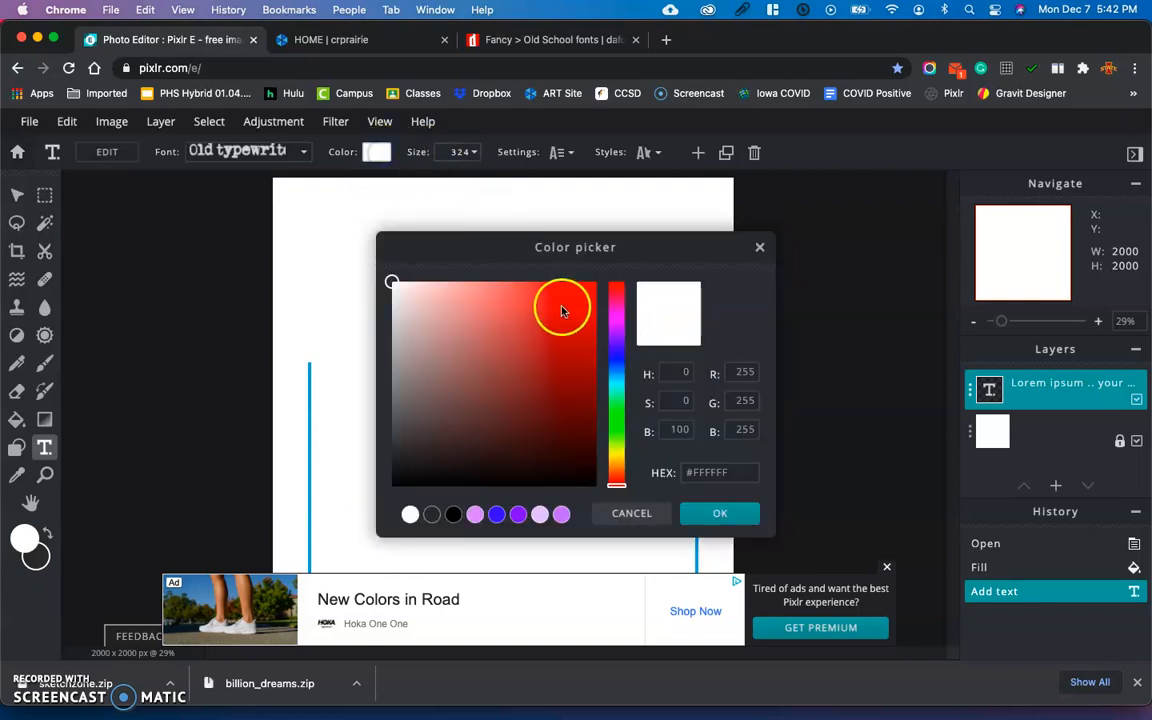
pyautogui.click(719, 513)
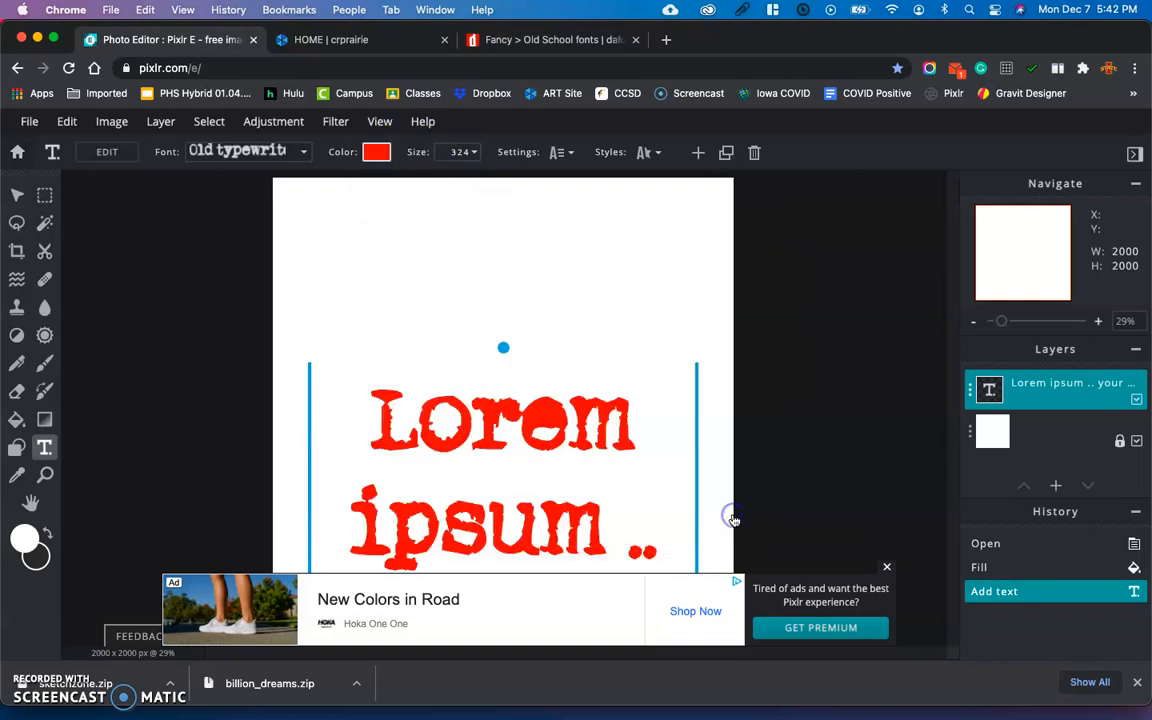
pyautogui.click(459, 152)
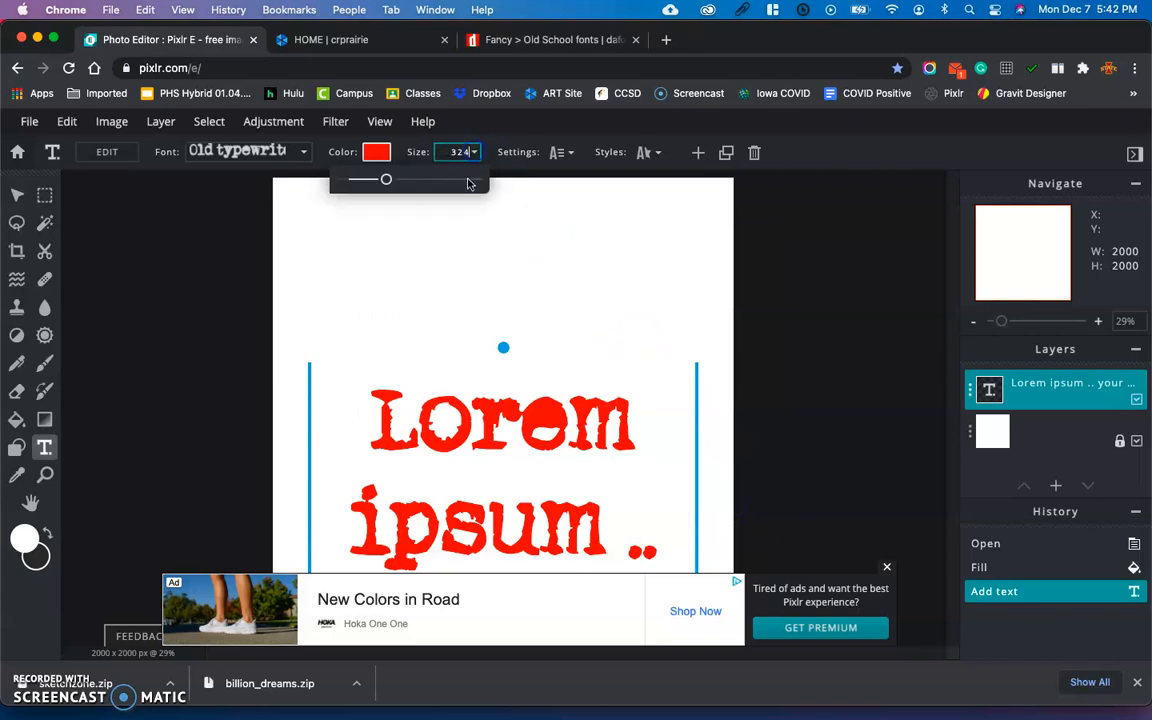
pyautogui.moveTo(372, 179); pyautogui.dragTo(393, 181)
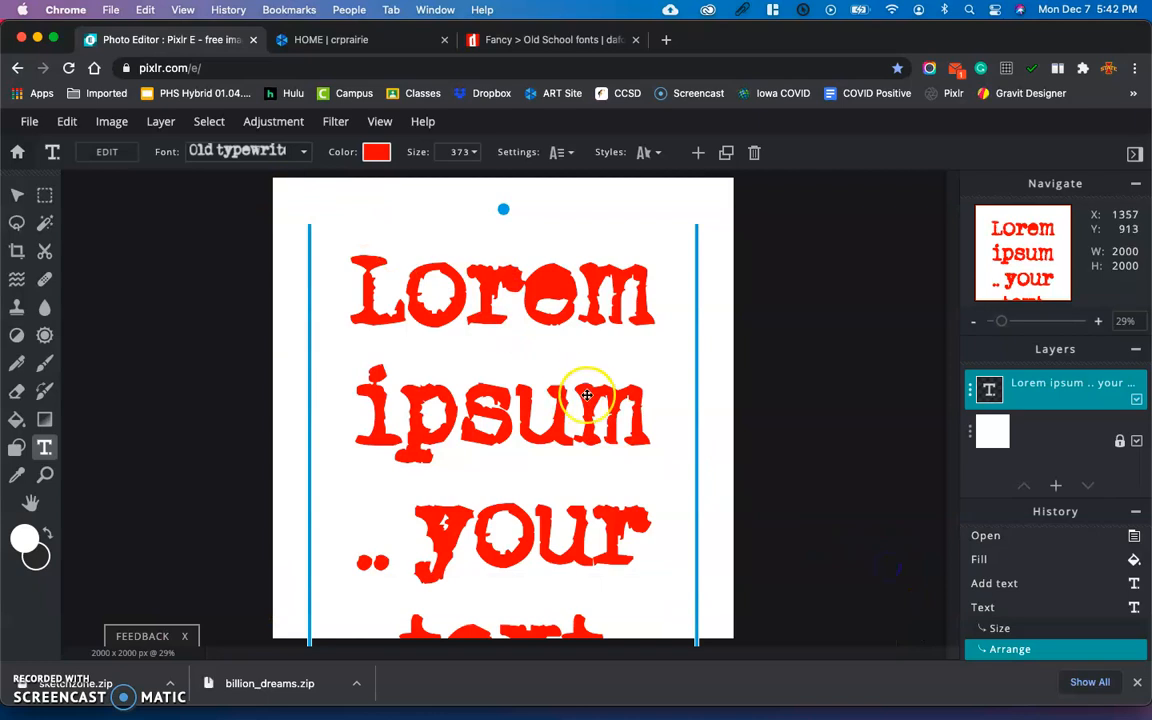
# Load Sketchzone.otf from the Desktop as a local font for the red text
pyautogui.click(245, 151)
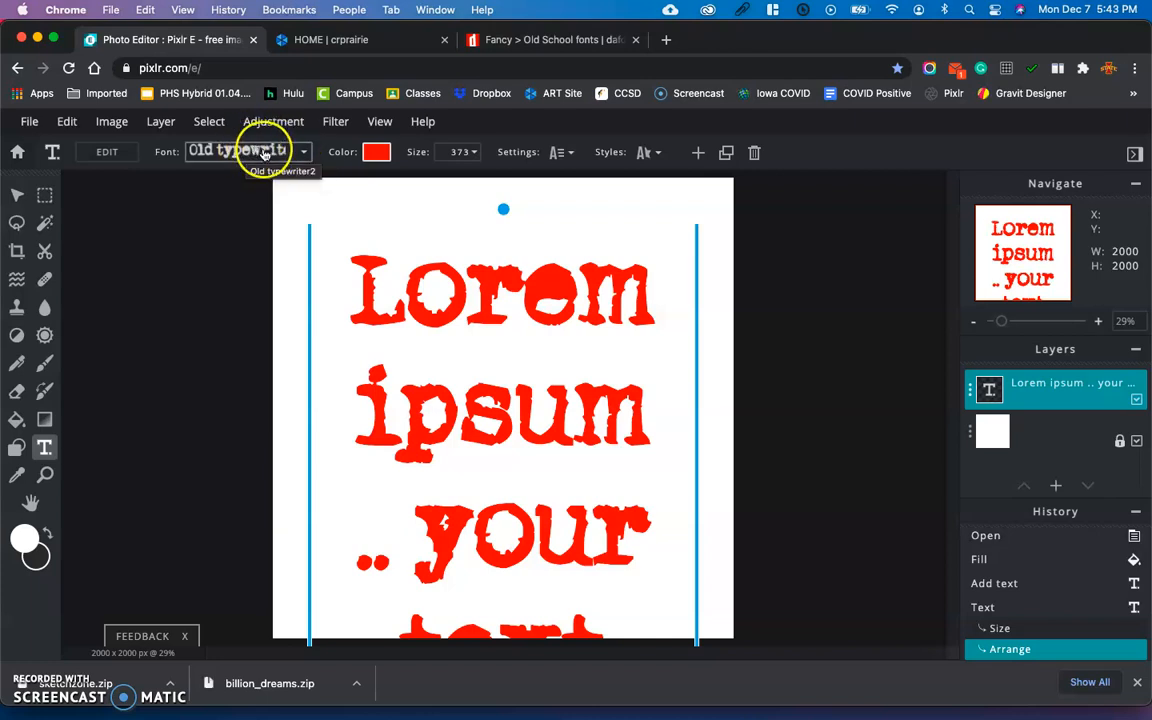
pyautogui.click(245, 151)
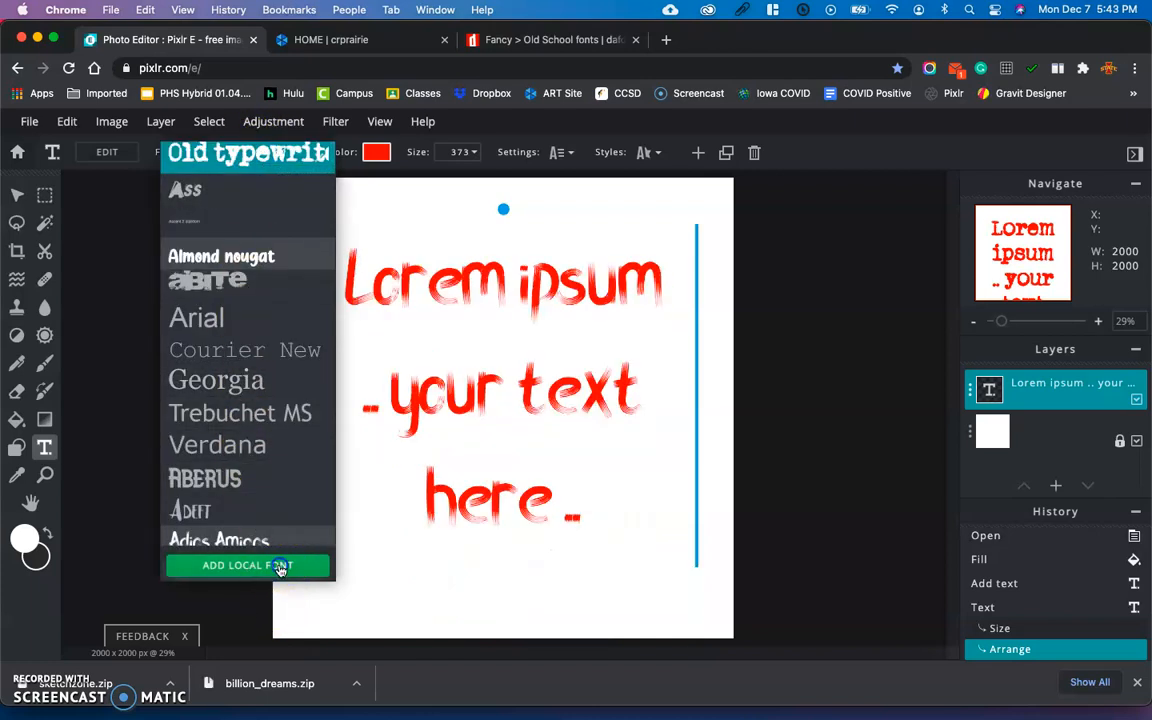
pyautogui.click(247, 565)
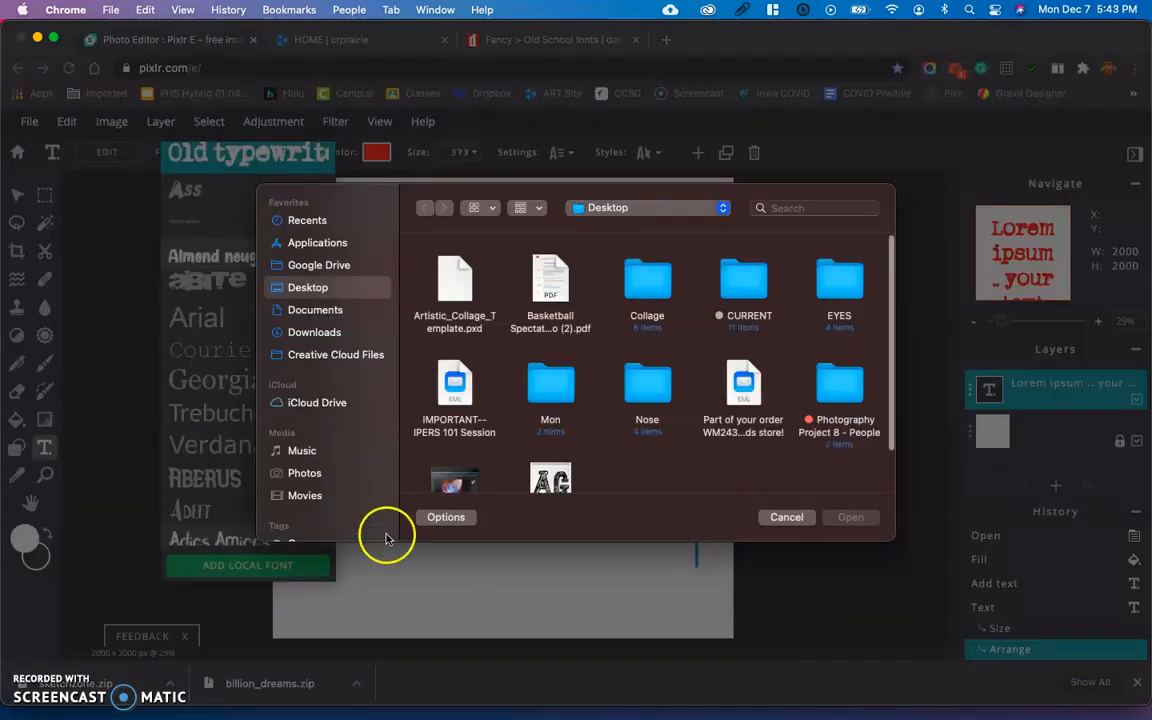
pyautogui.moveTo(743, 383)
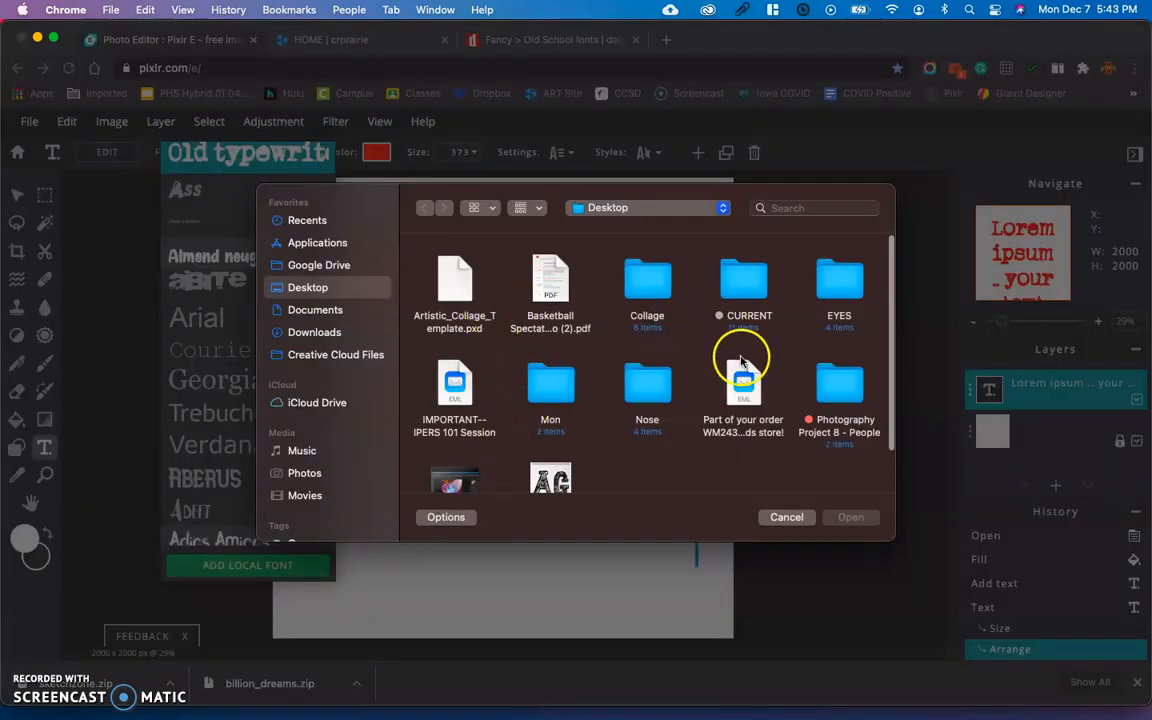
pyautogui.click(550, 420)
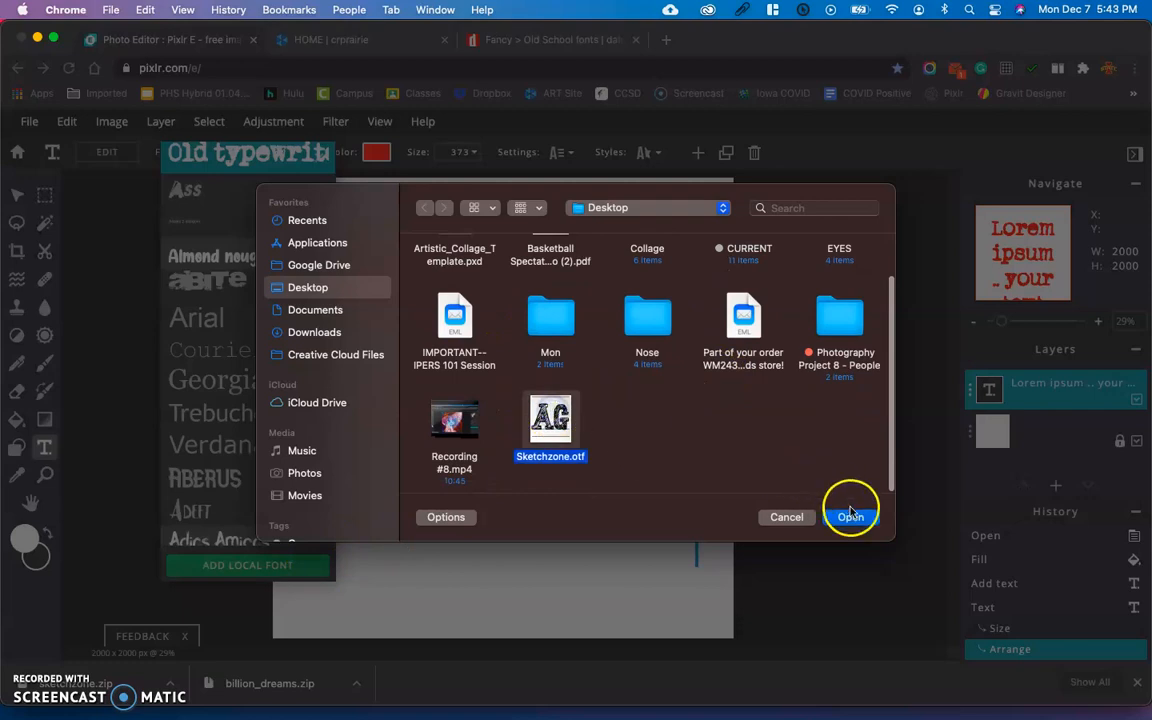
pyautogui.click(849, 517)
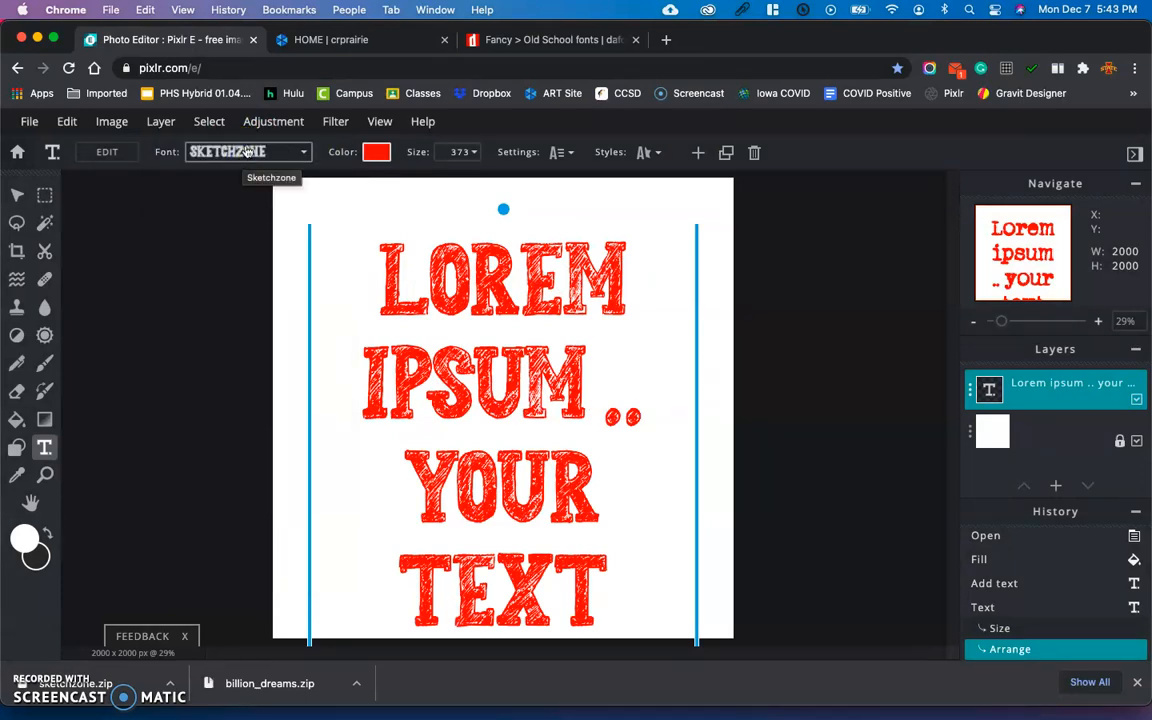
pyautogui.moveTo(588, 373)
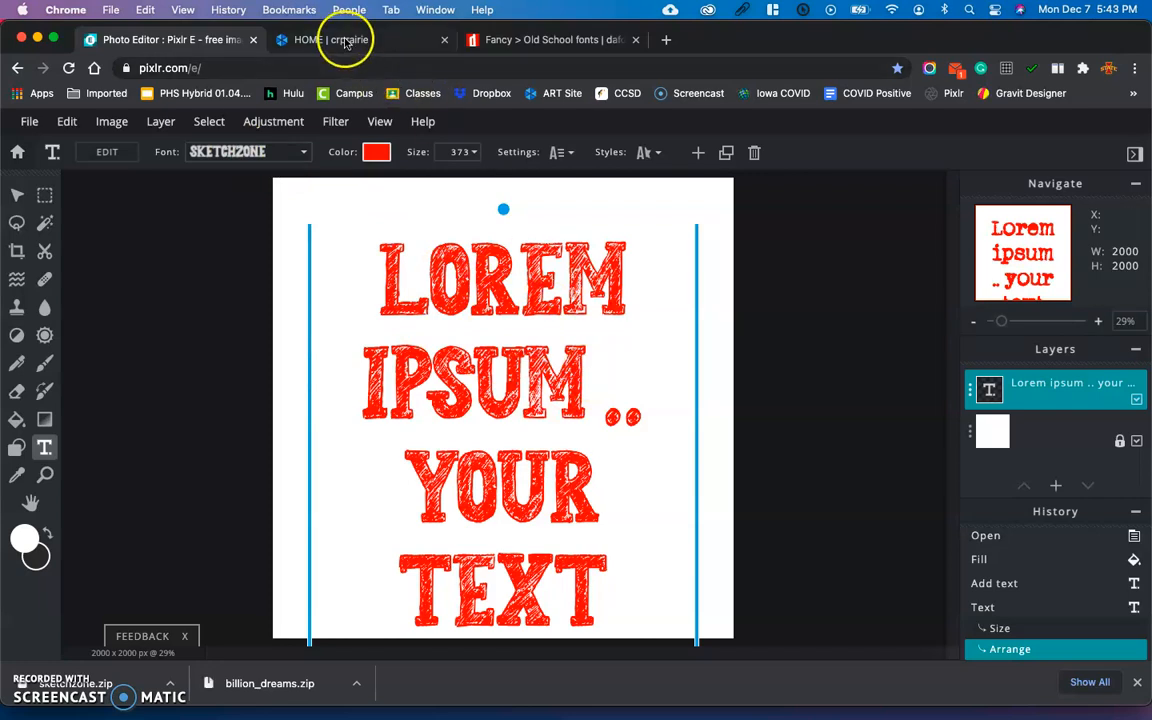
# Close the DaFont tab and scroll crprairieart.org to its Links footer with image and font sources
pyautogui.click(345, 40)
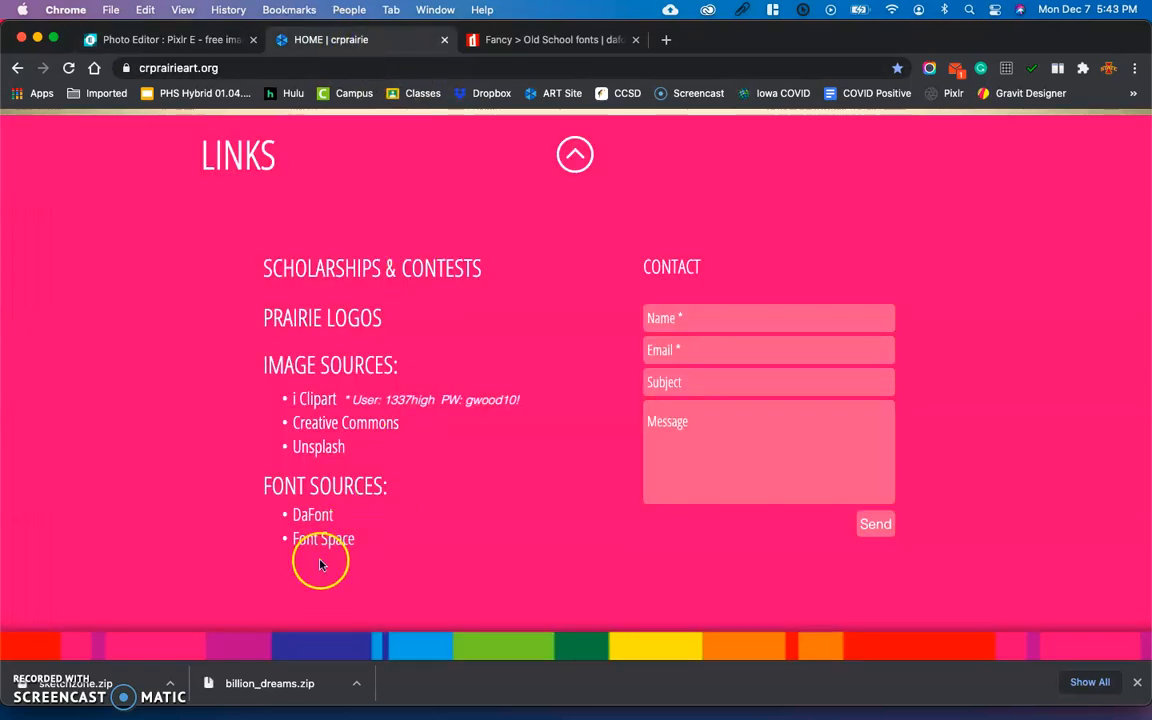
pyautogui.moveTo(150, 655)
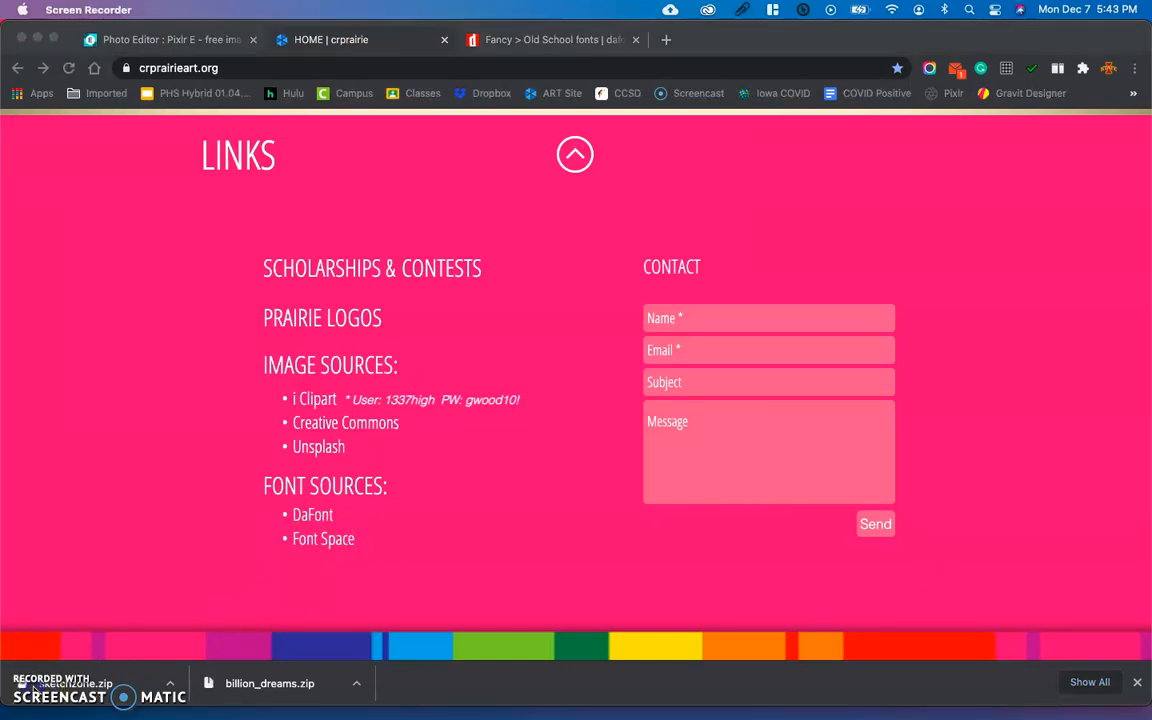
pyautogui.click(635, 40)
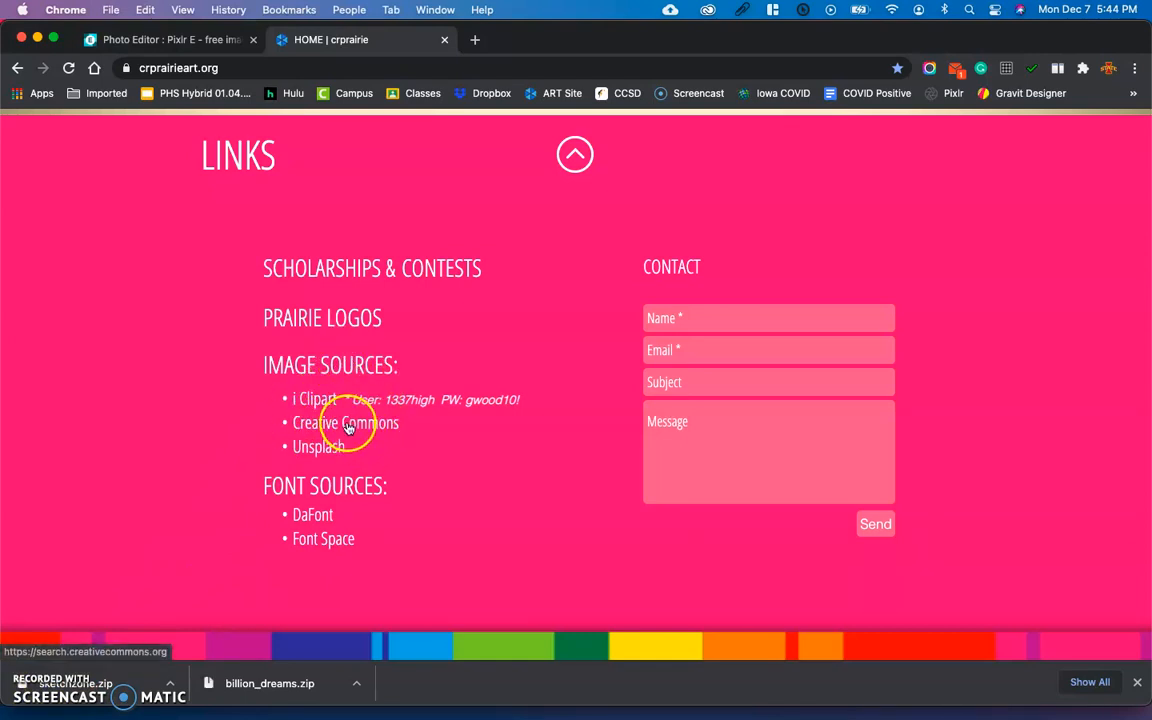
pyautogui.scroll(-3)
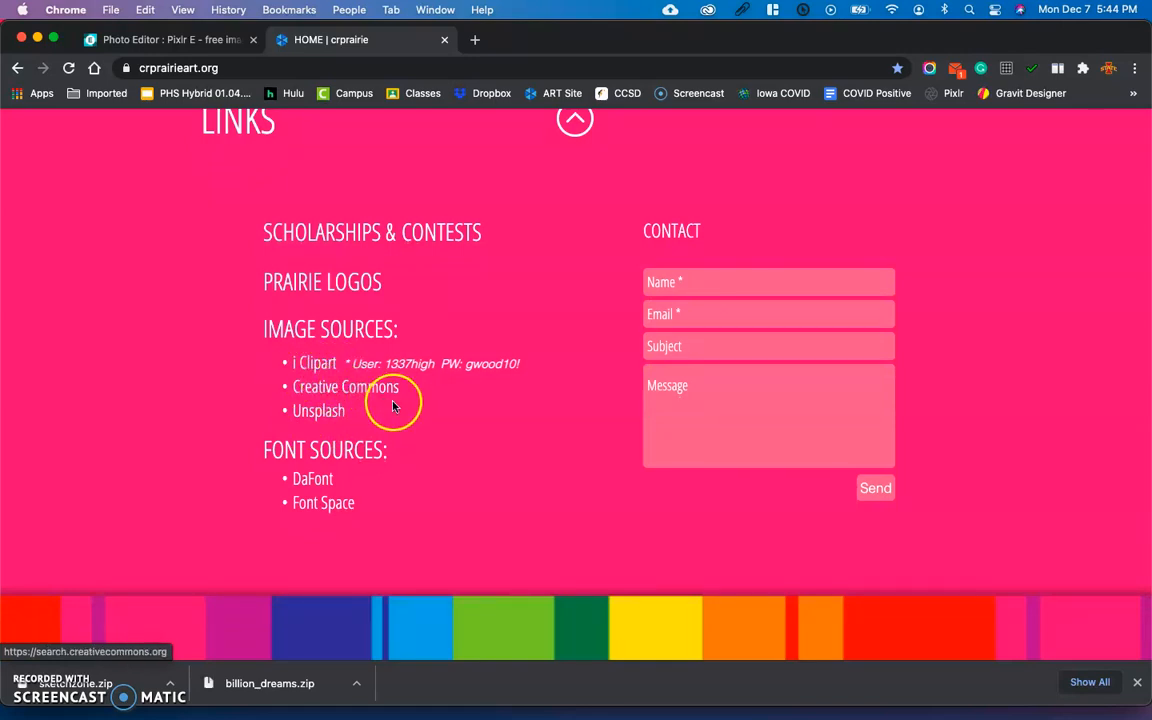
pyautogui.moveTo(393, 415)
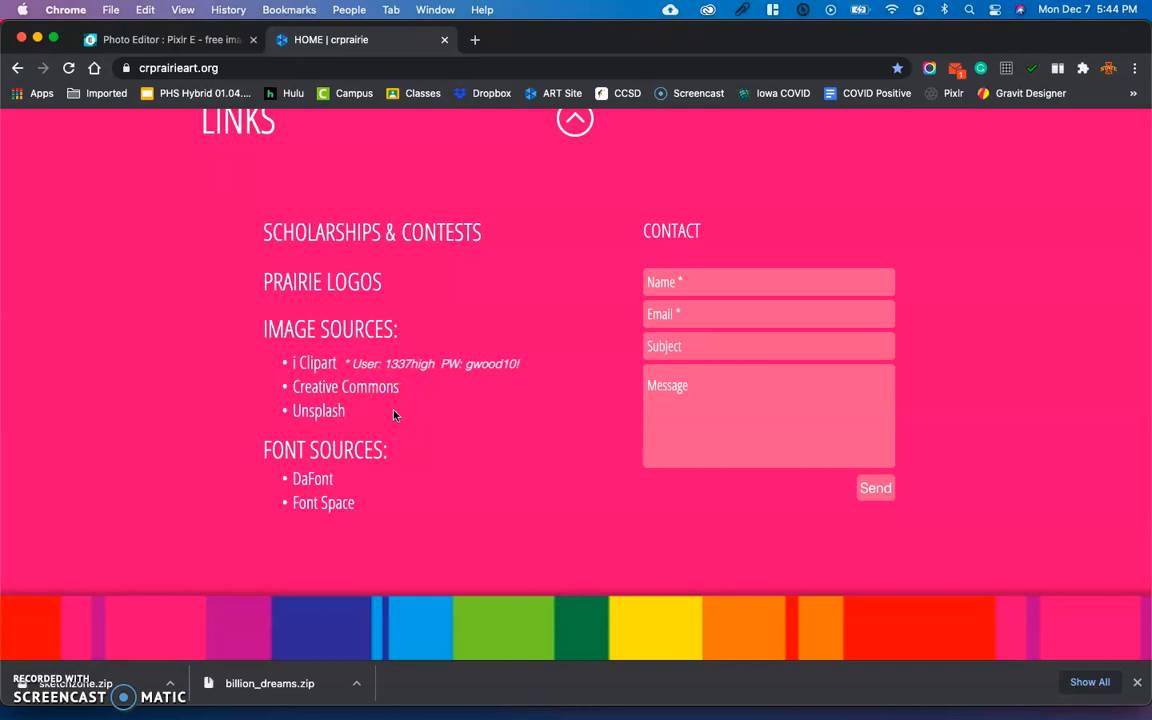
pyautogui.moveTo(415, 385)
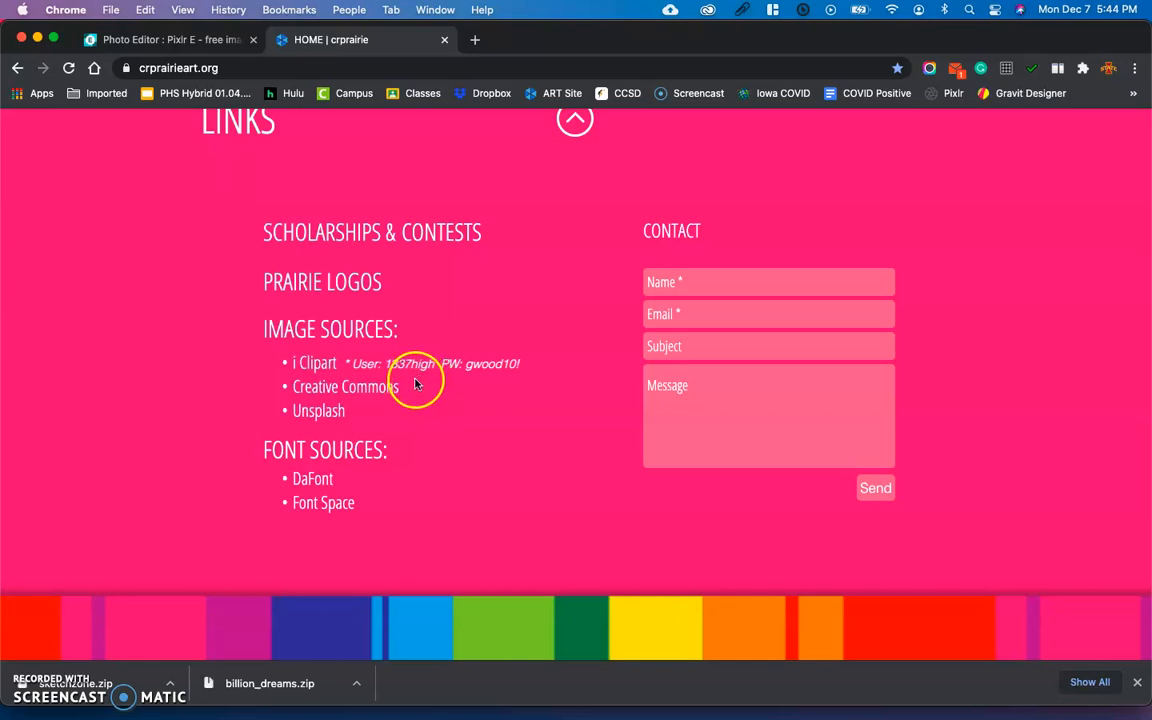
pyautogui.moveTo(360, 386)
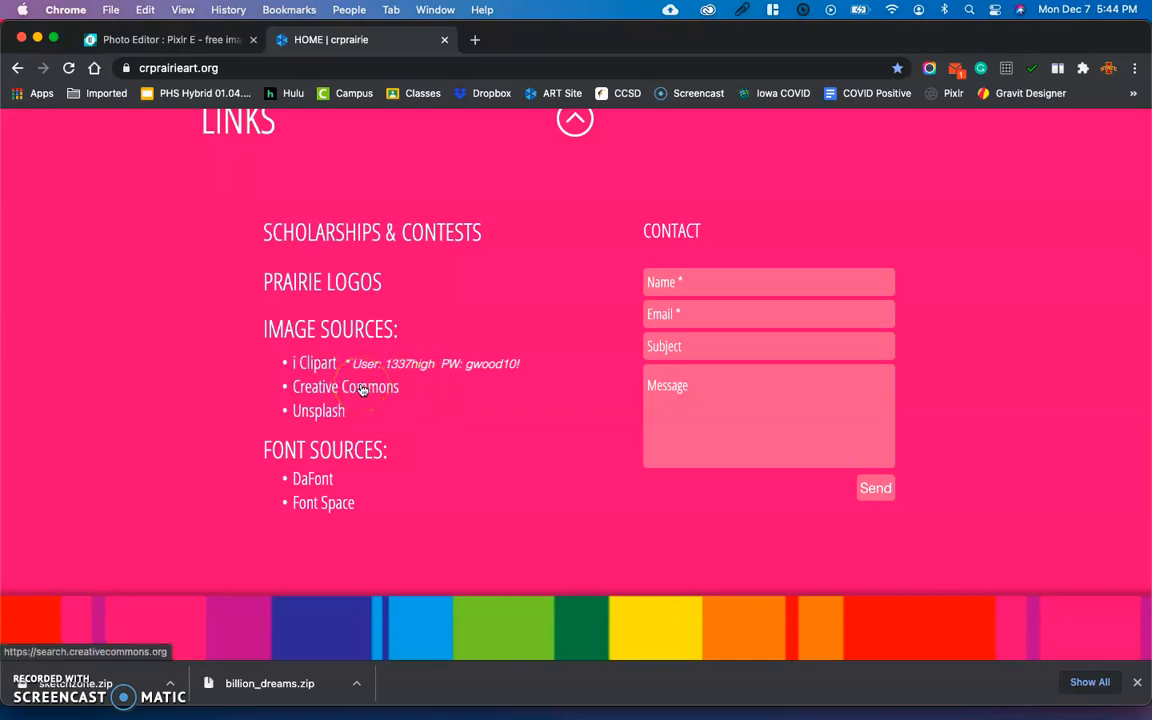
pyautogui.moveTo(395, 410)
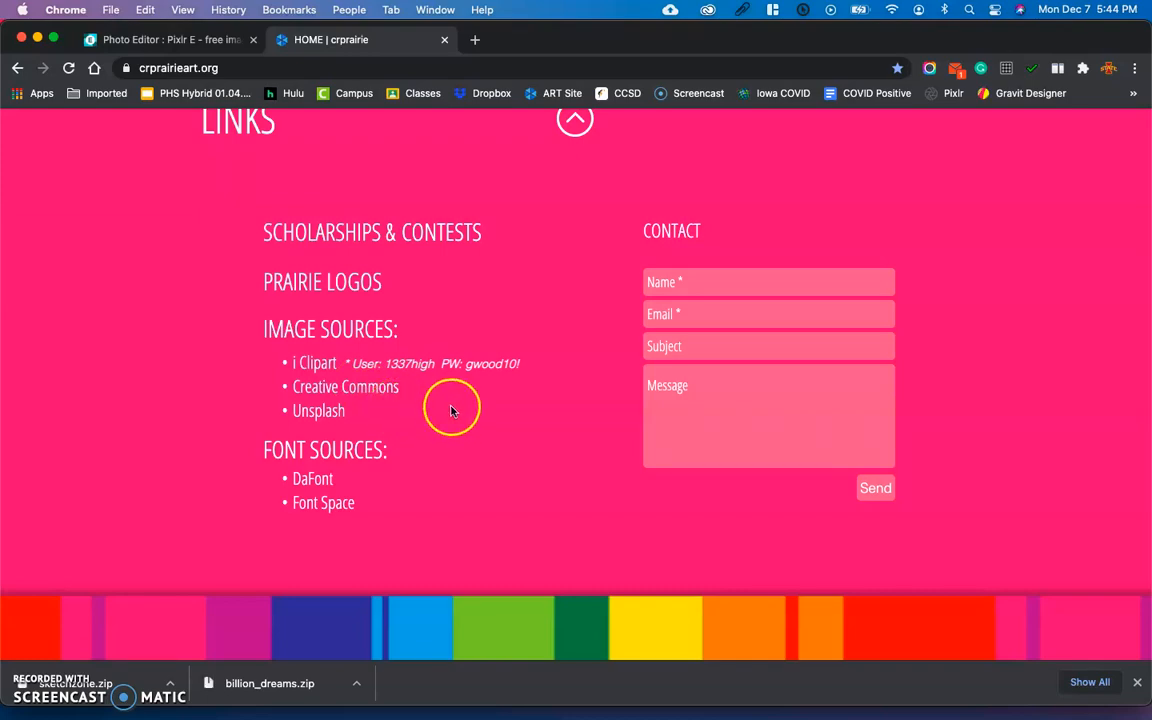
pyautogui.moveTo(315, 363)
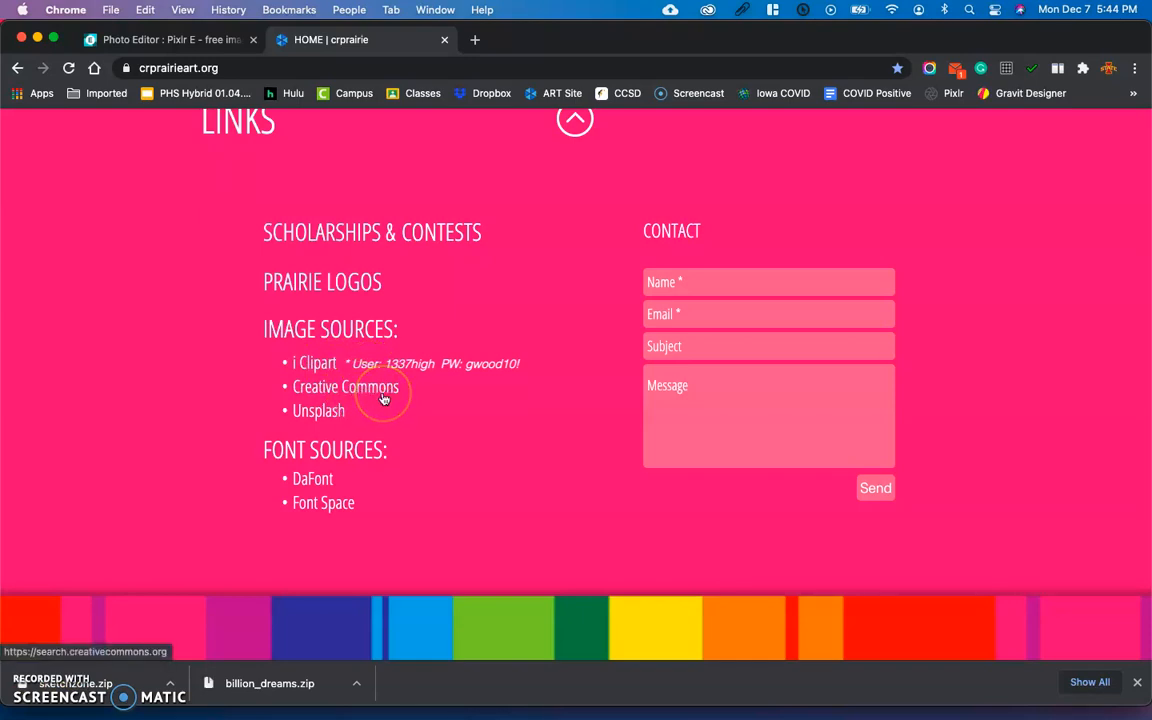
pyautogui.moveTo(347, 423)
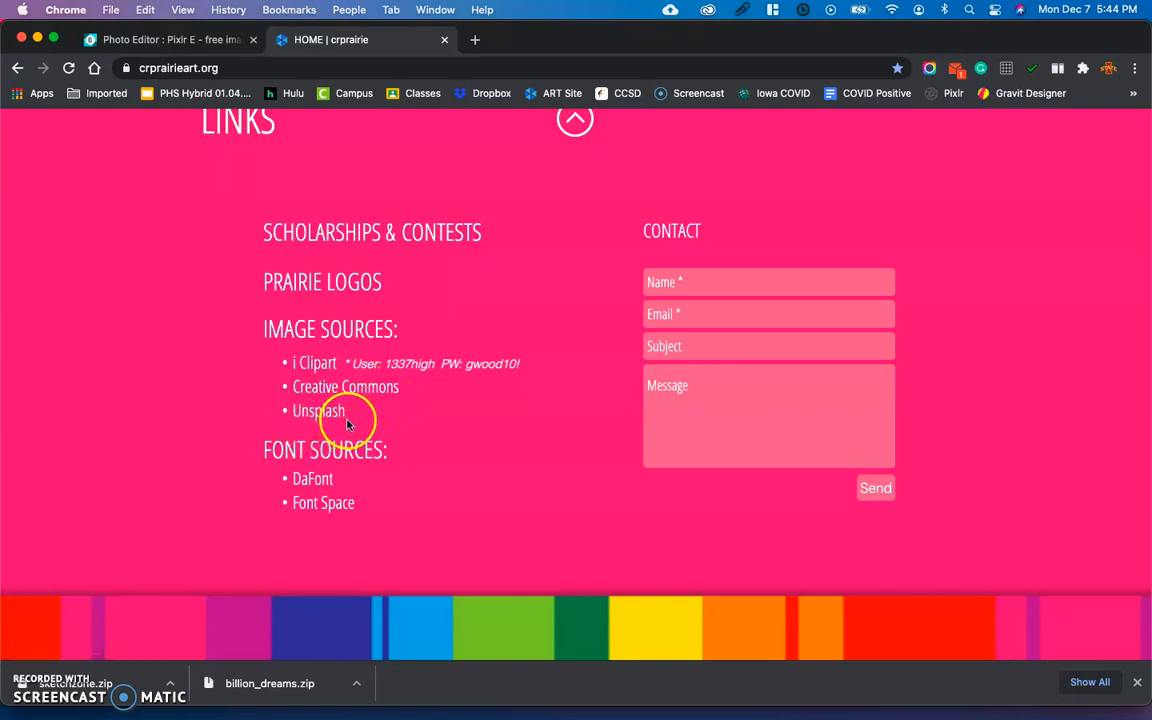
pyautogui.moveTo(430, 430)
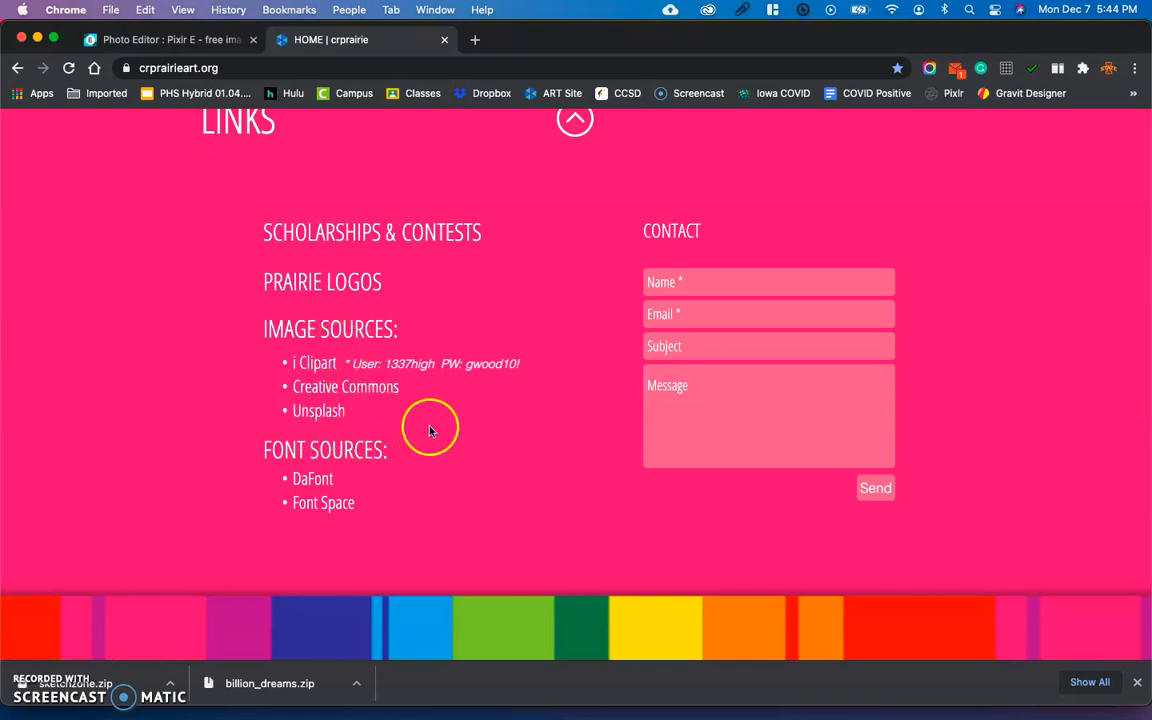
pyautogui.moveTo(322, 370)
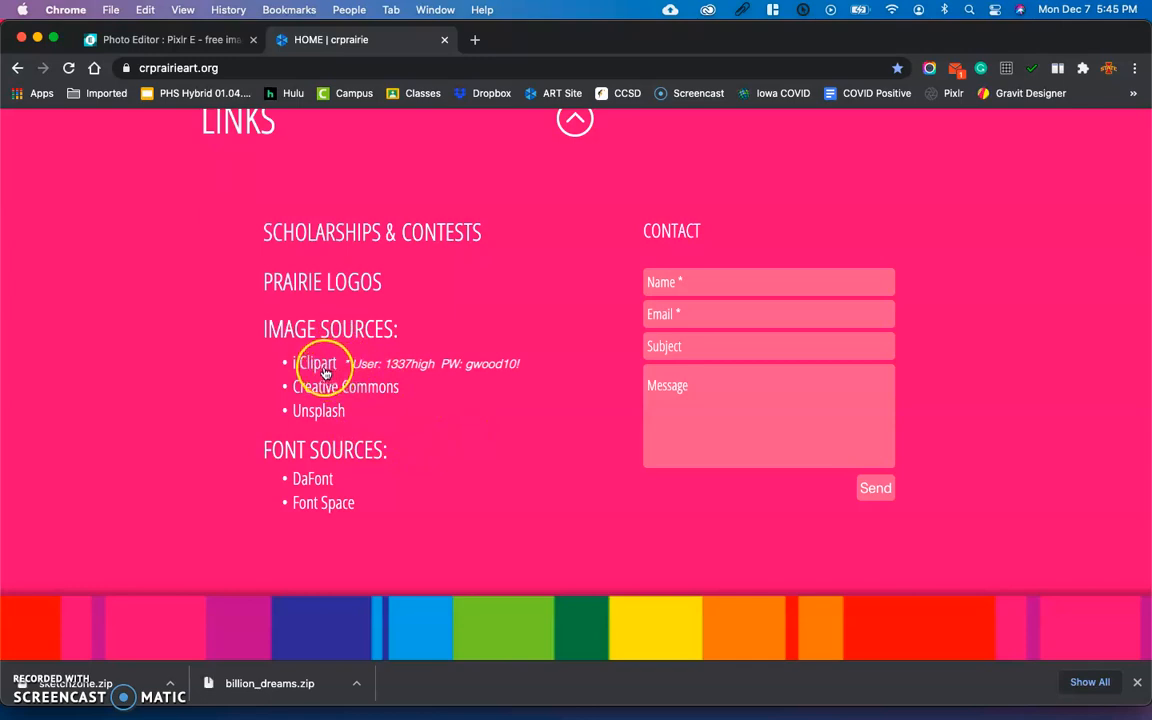
# Open iClipart's sign-in page, check the school credentials on the art site, and return to it
pyautogui.click(316, 363)
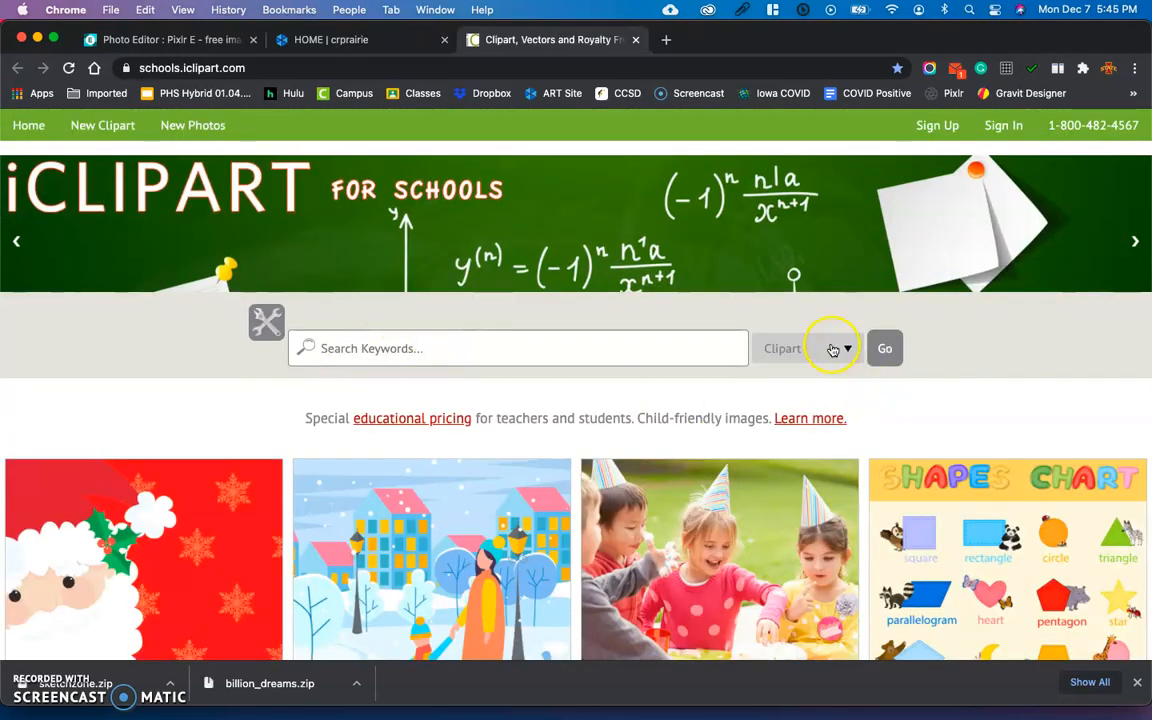
pyautogui.click(847, 348)
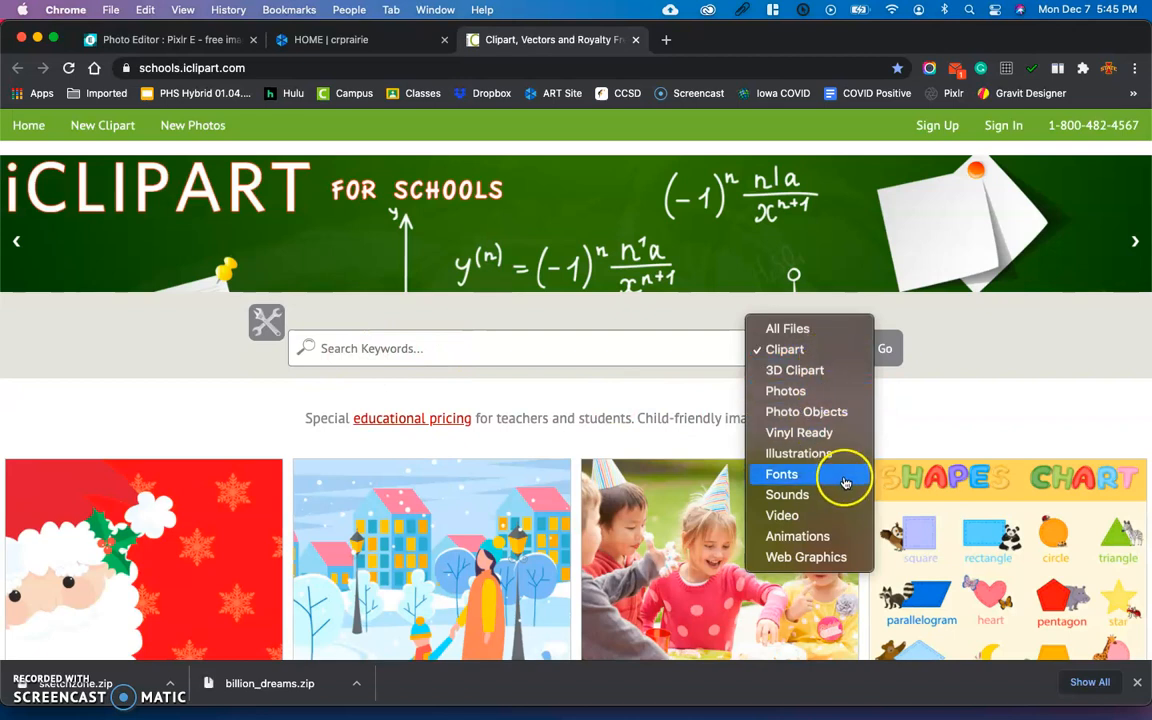
pyautogui.moveTo(786, 391)
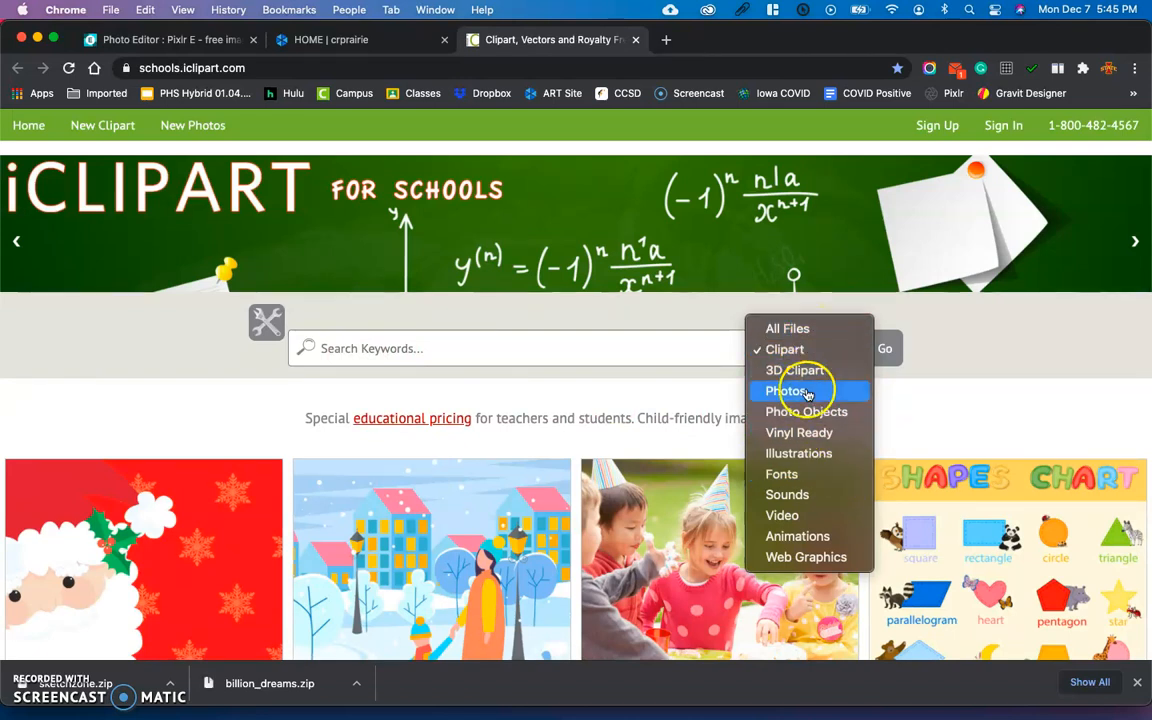
pyautogui.click(787, 391)
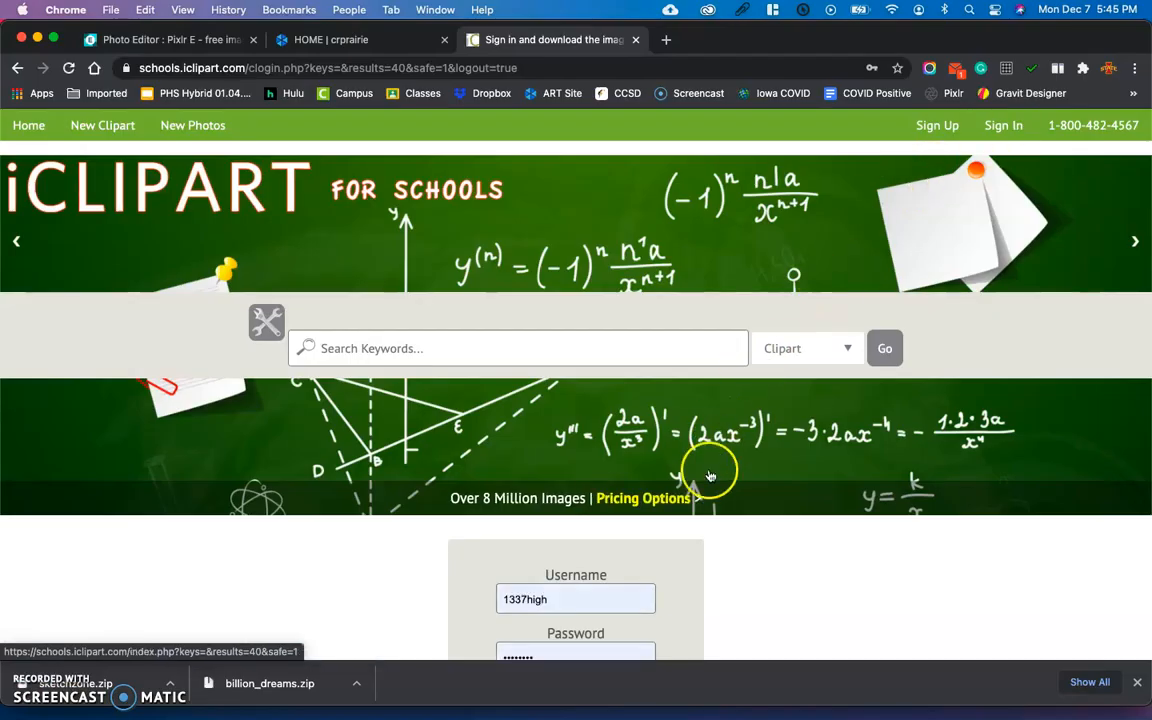
pyautogui.scroll(-3)
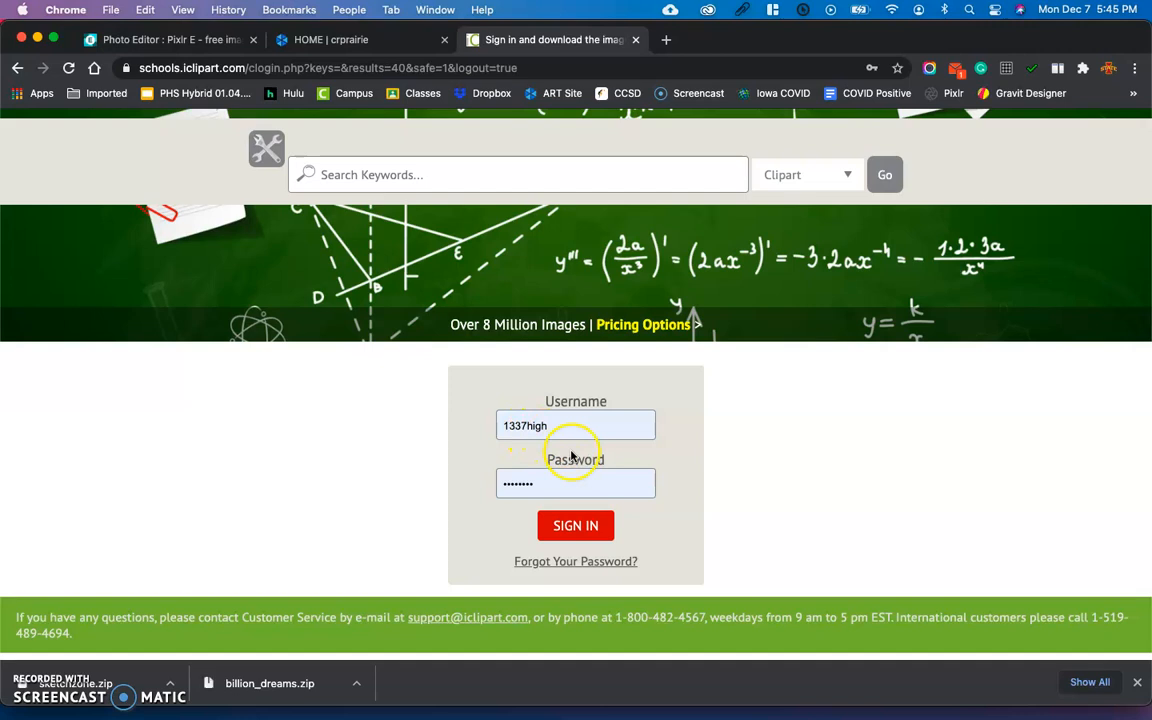
pyautogui.moveTo(697, 422)
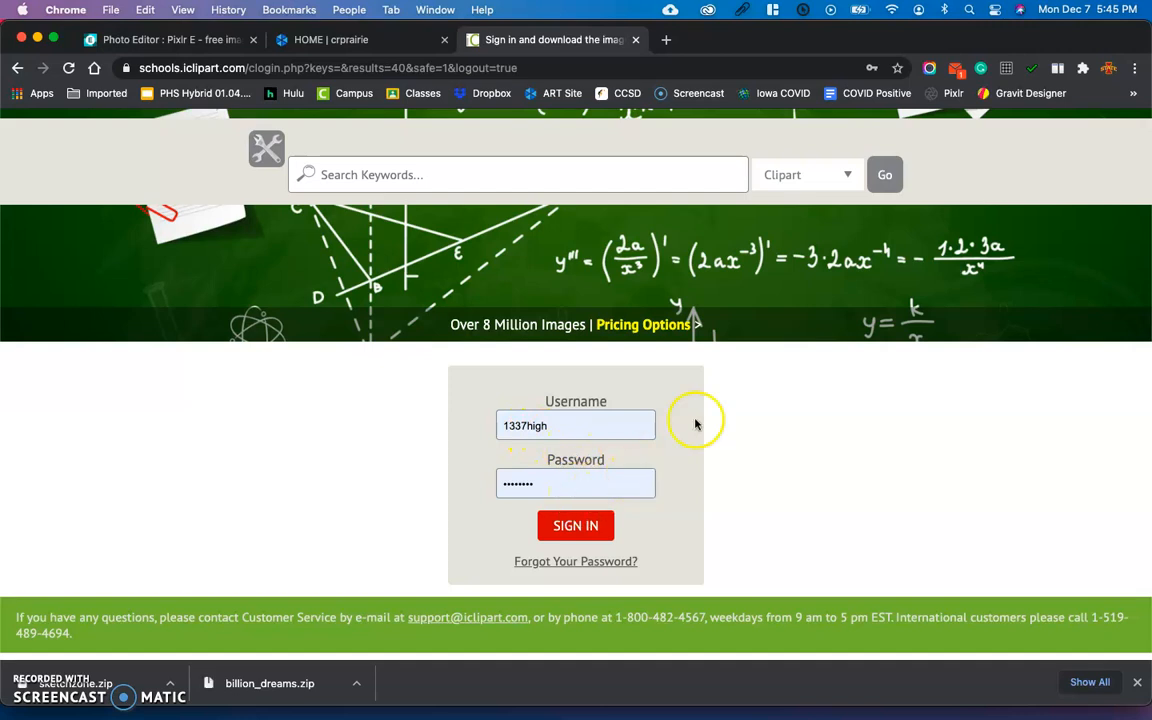
pyautogui.click(330, 39)
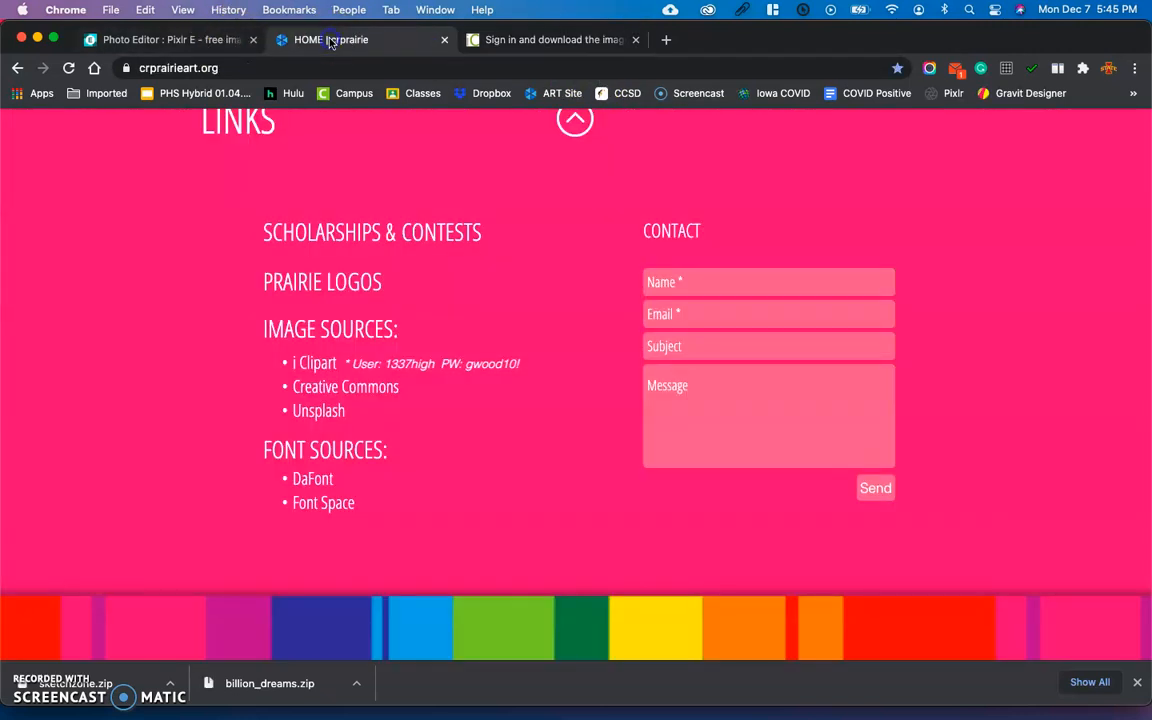
pyautogui.moveTo(475, 375)
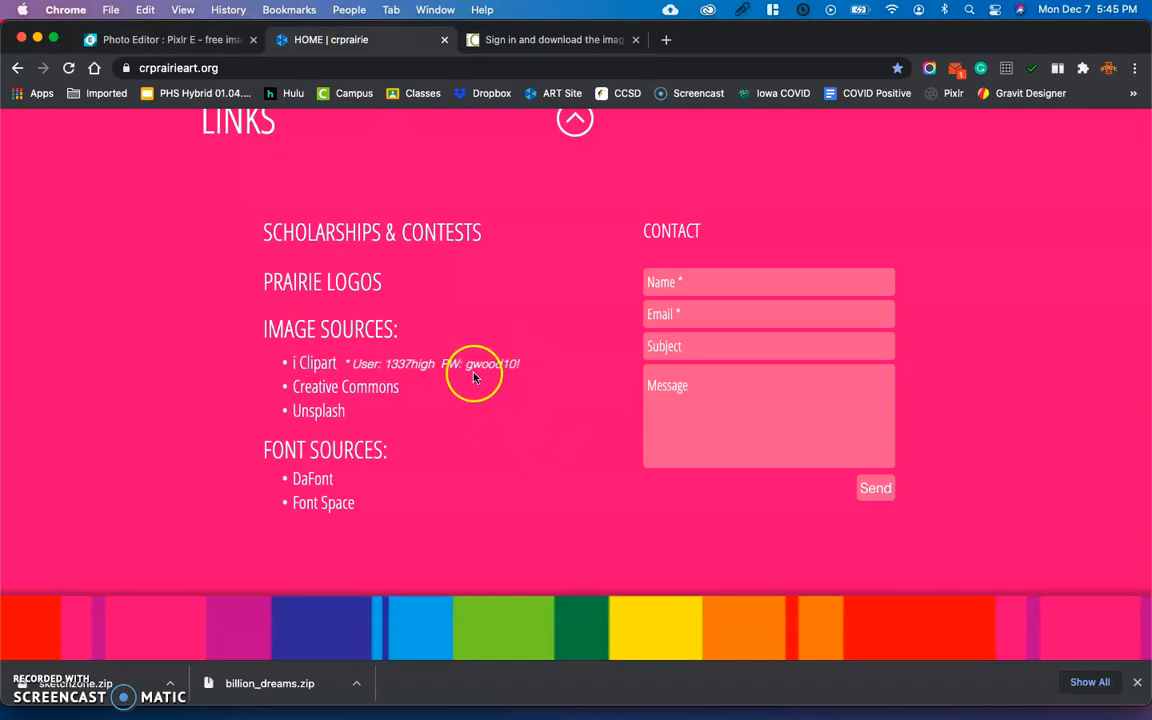
pyautogui.moveTo(520, 375)
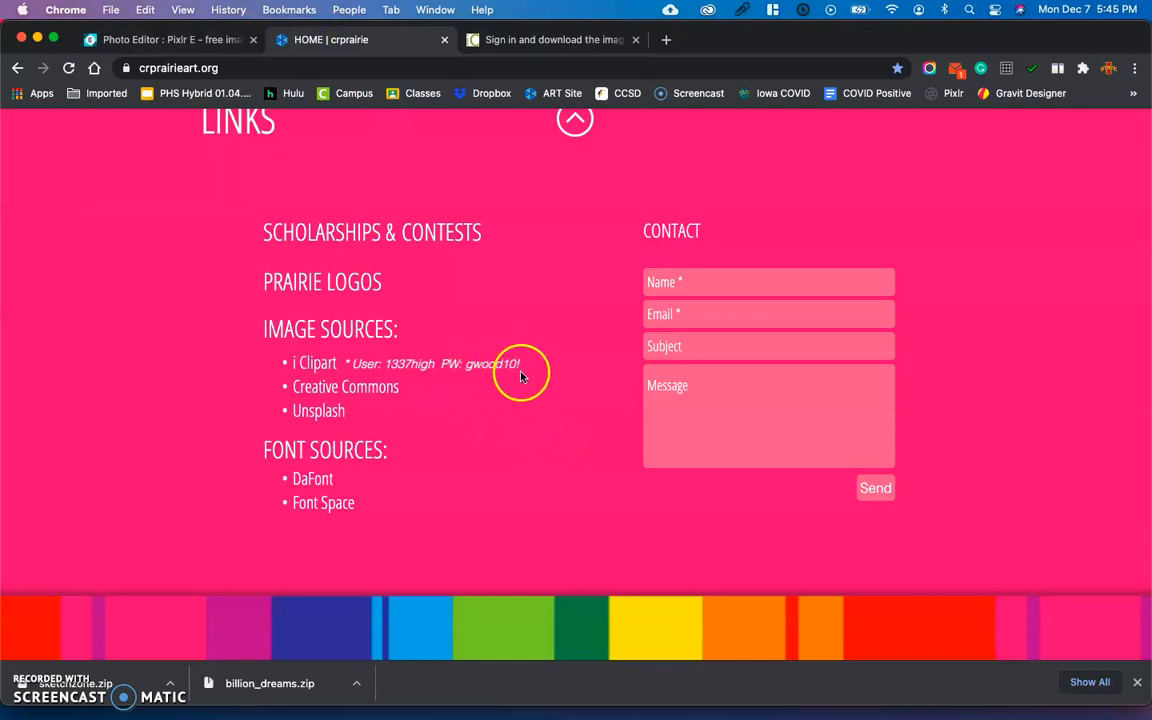
pyautogui.click(550, 40)
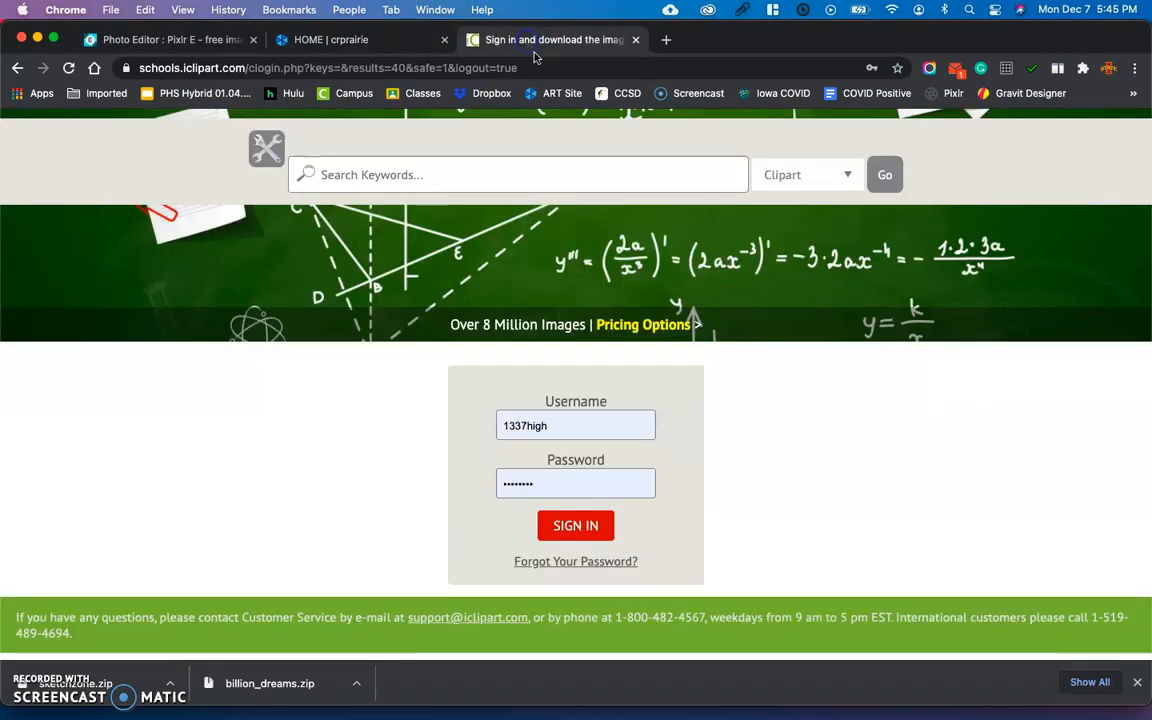
# Sign in to the school account and search the keyword hawaii, getting 3254 clipart results
pyautogui.click(575, 525)
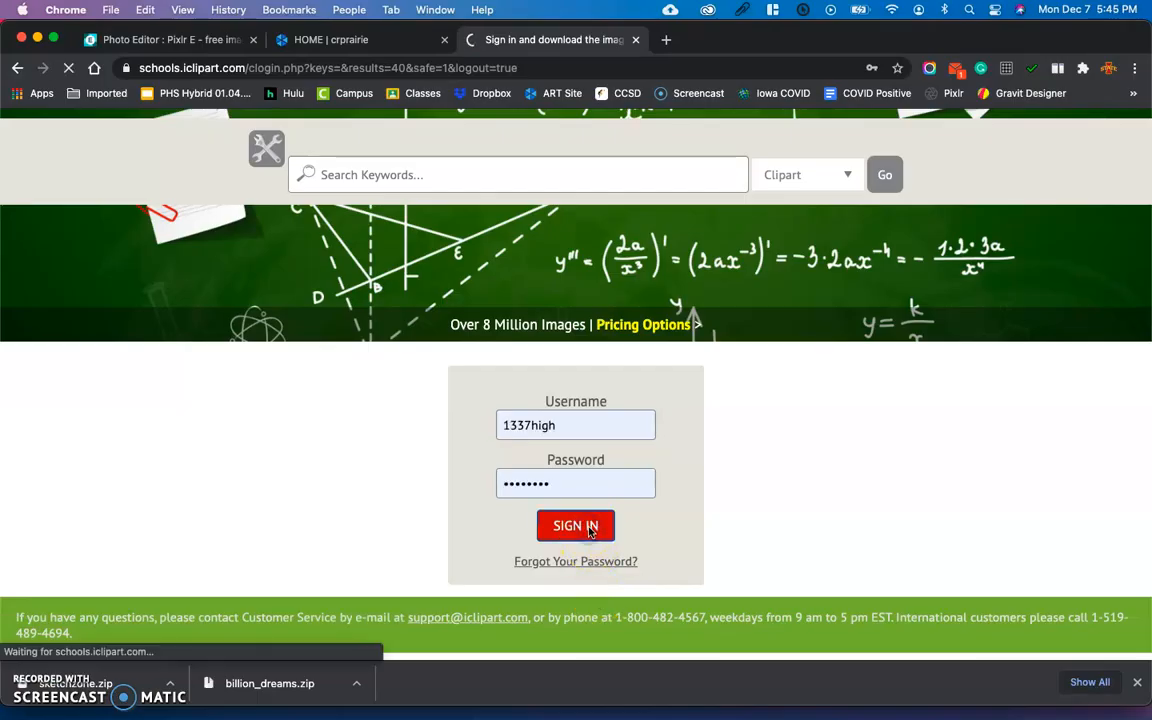
pyautogui.click(575, 525)
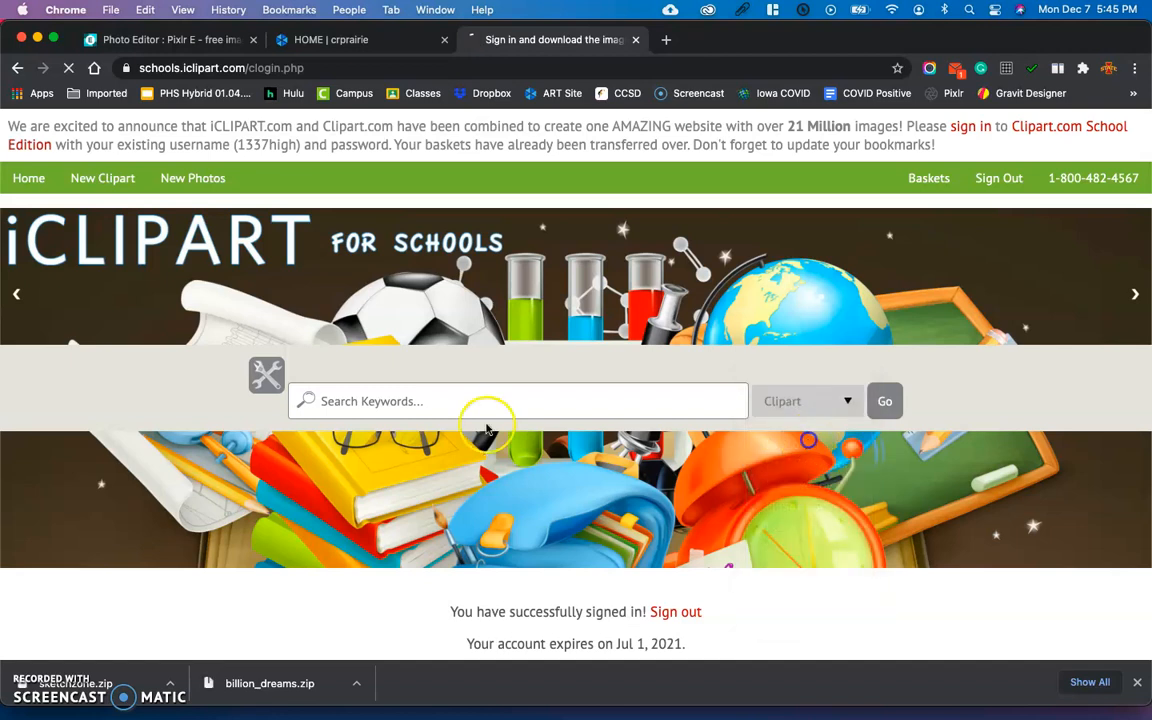
pyautogui.click(500, 401)
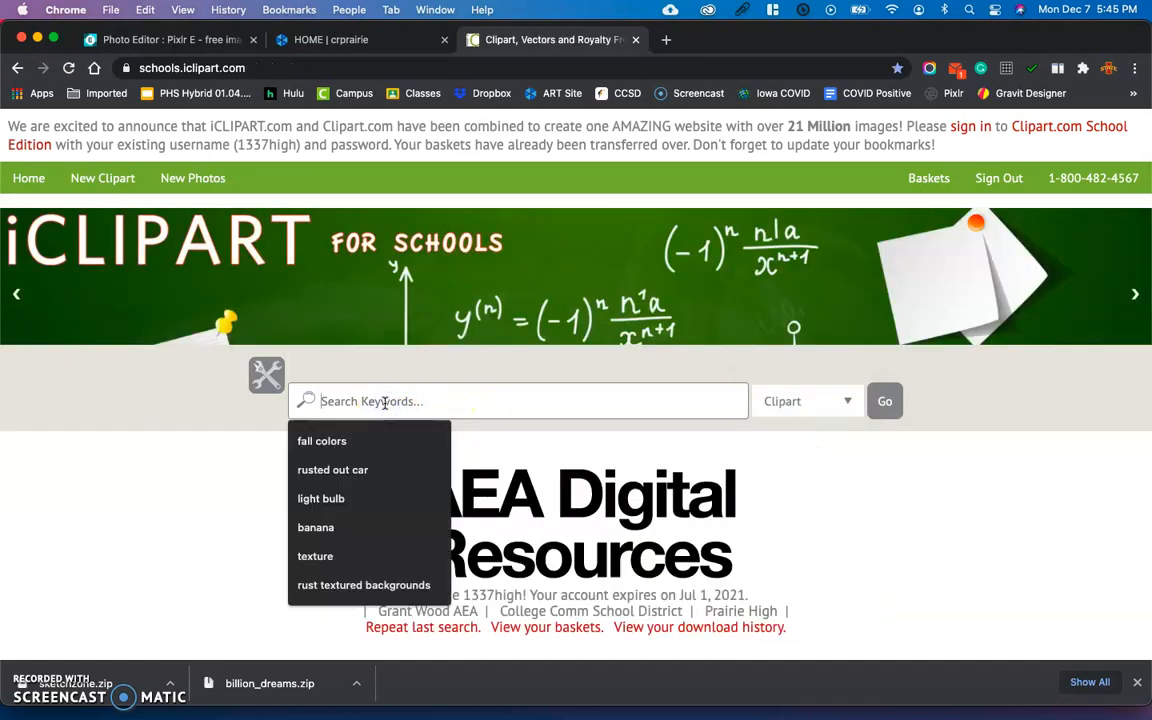
pyautogui.write('hawaii')
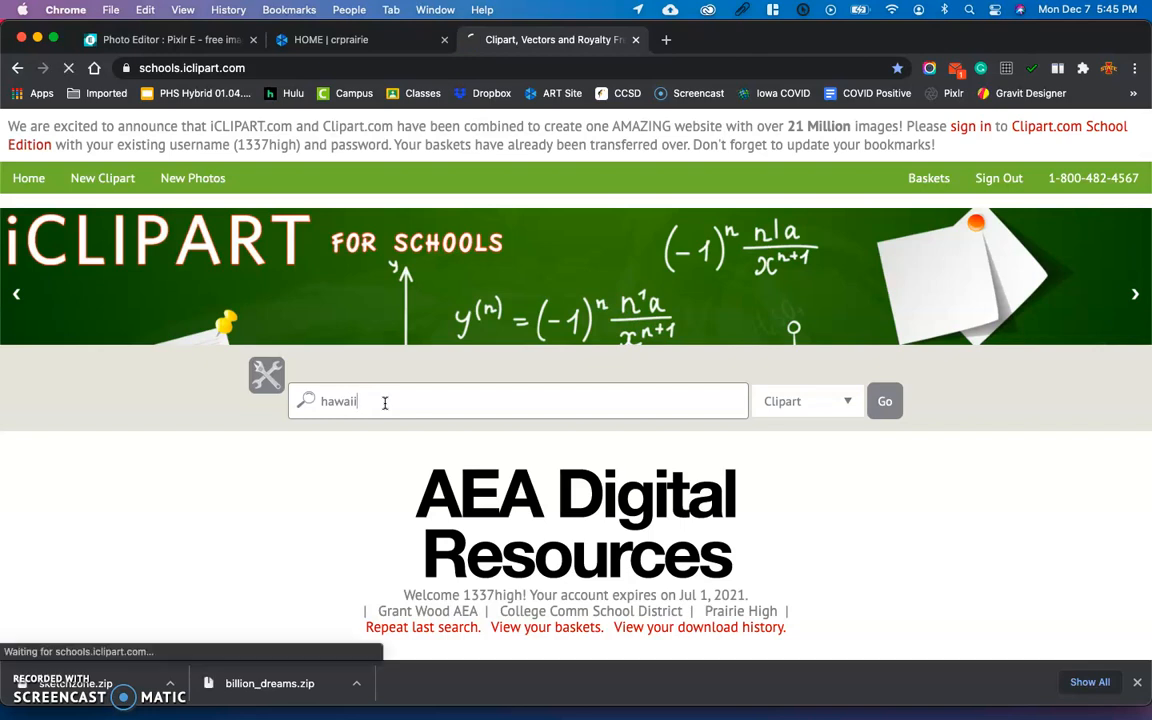
pyautogui.click(884, 401)
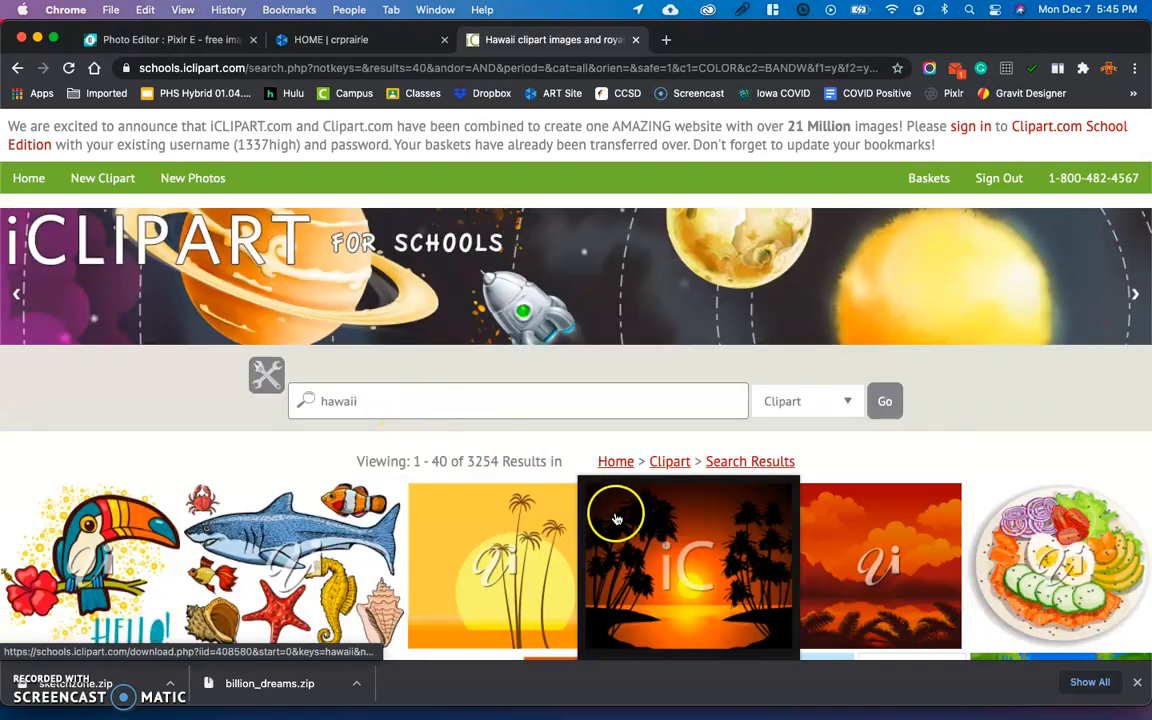
pyautogui.click(805, 401)
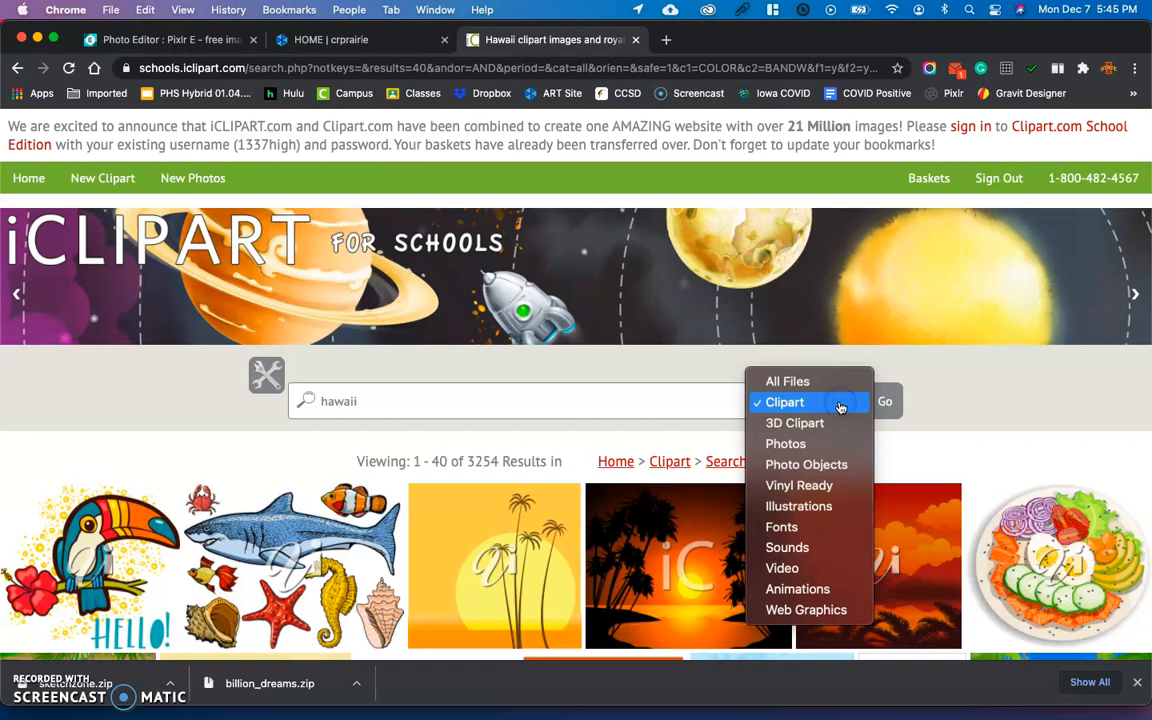
pyautogui.moveTo(785, 443)
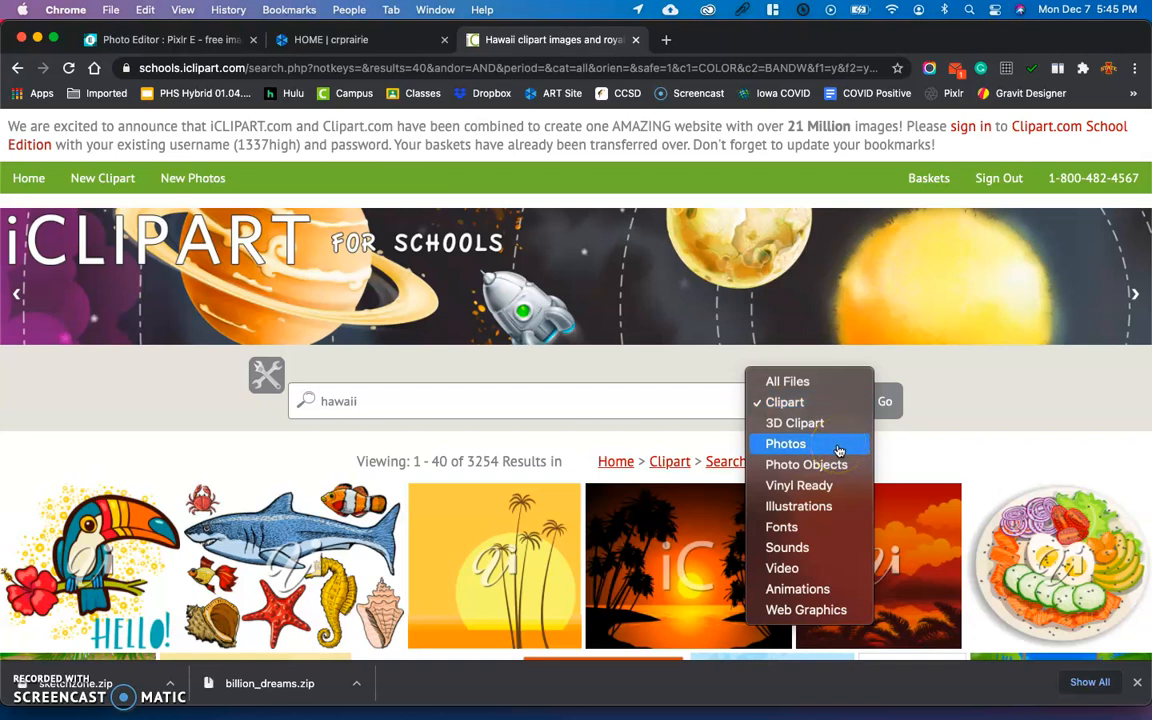
# Limit the hawaii search to Photos and browse the 3605 photo results
pyautogui.click(785, 443)
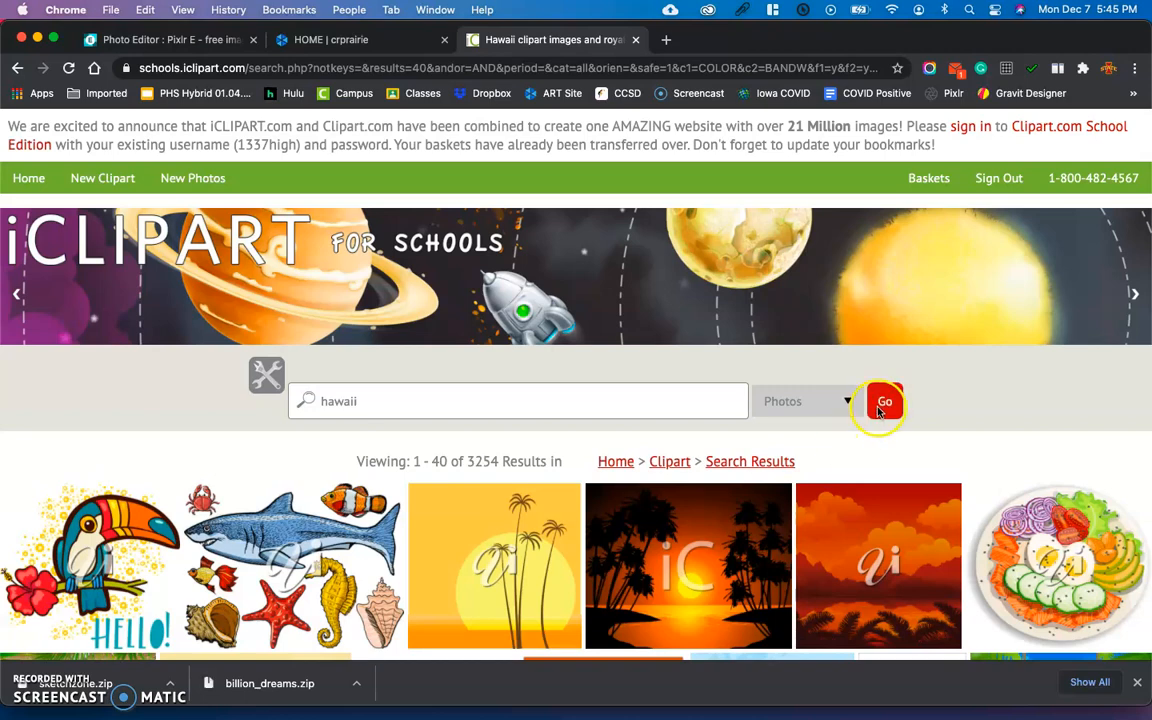
pyautogui.click(884, 401)
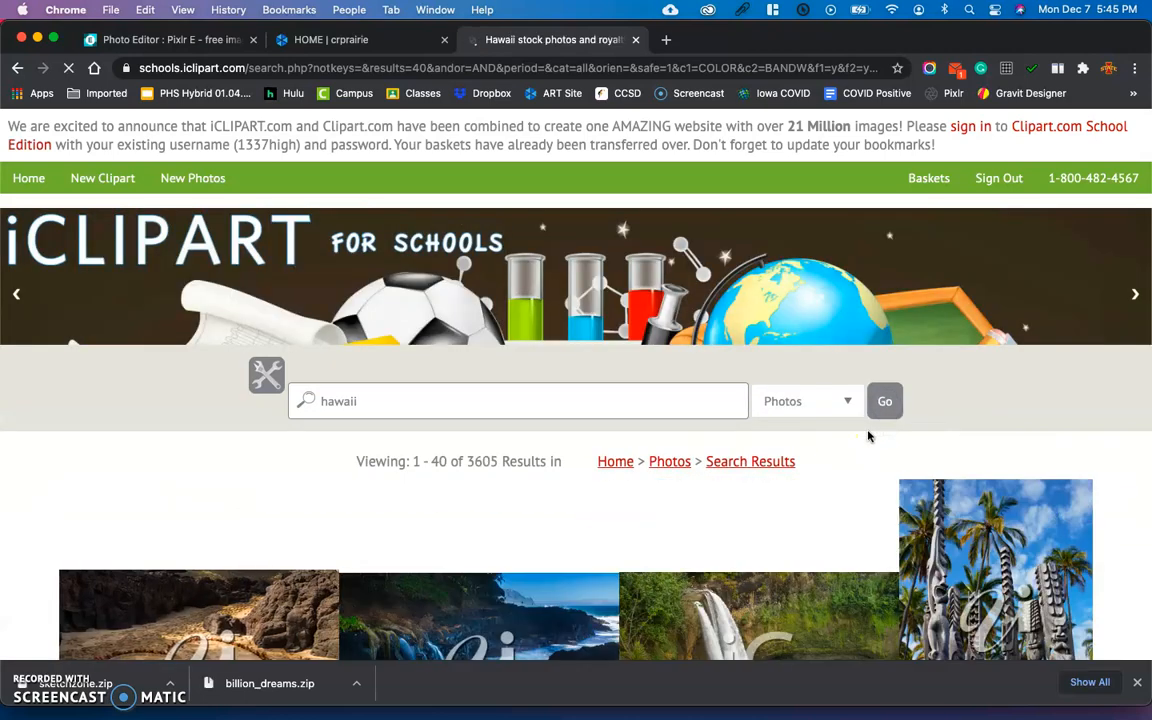
pyautogui.scroll(-3)
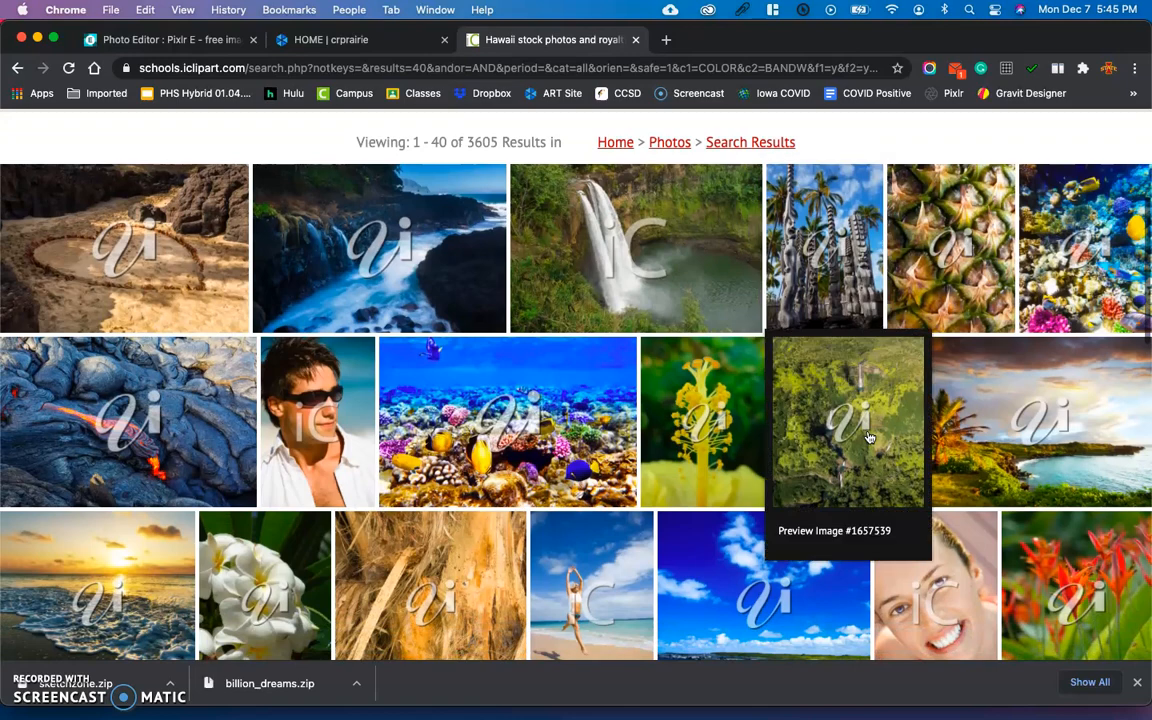
pyautogui.scroll(-3)
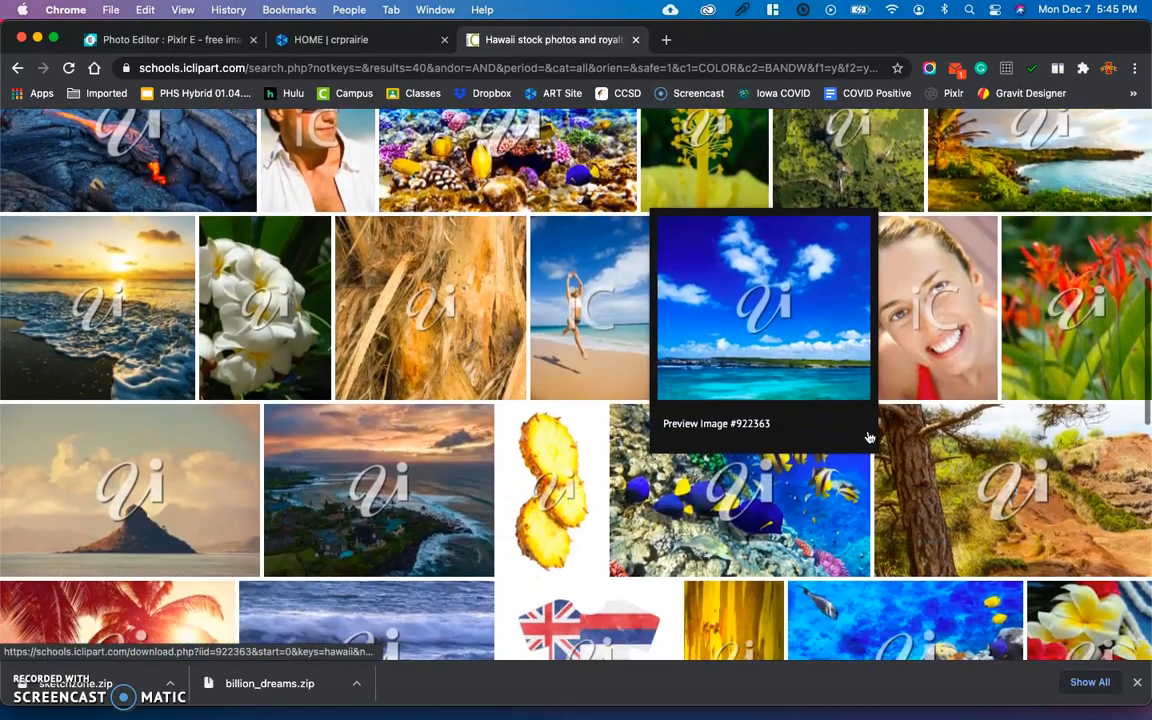
pyautogui.scroll(-3)
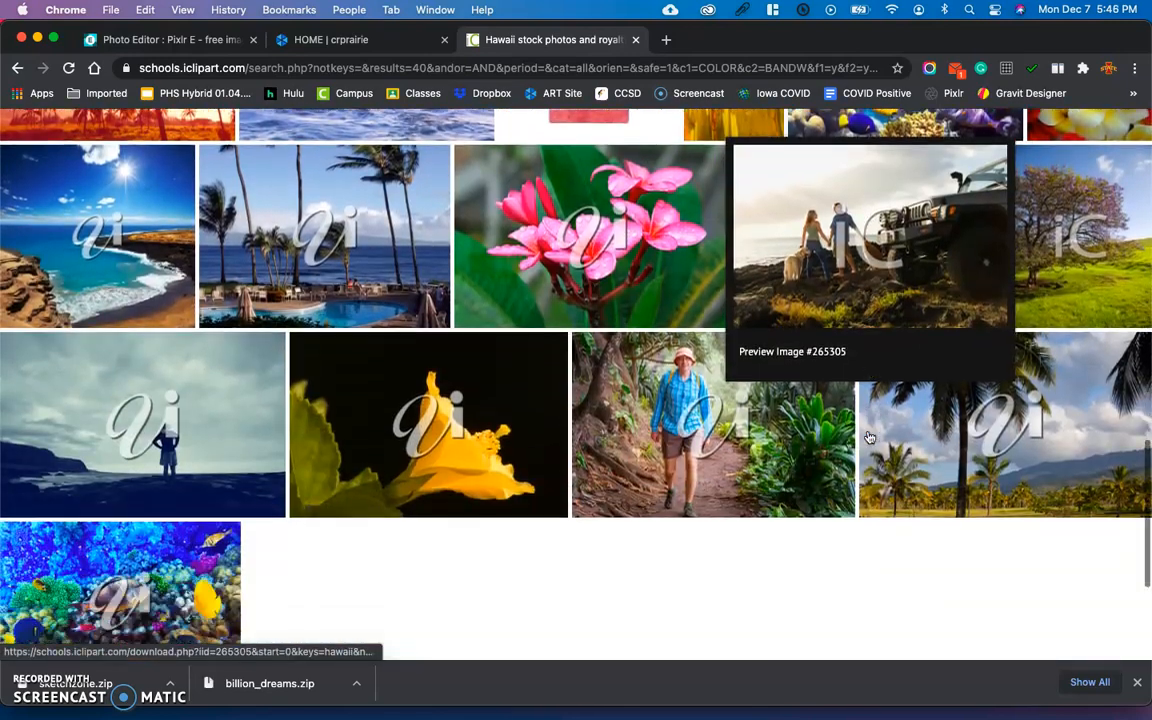
pyautogui.scroll(3)
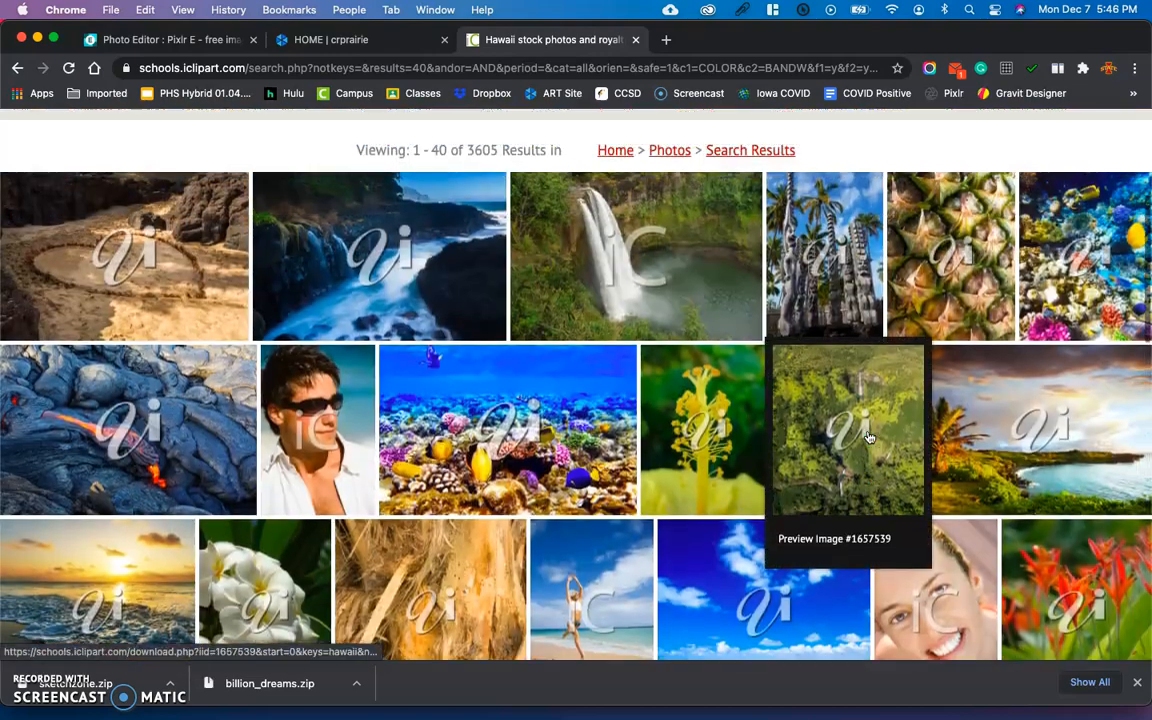
pyautogui.scroll(3)
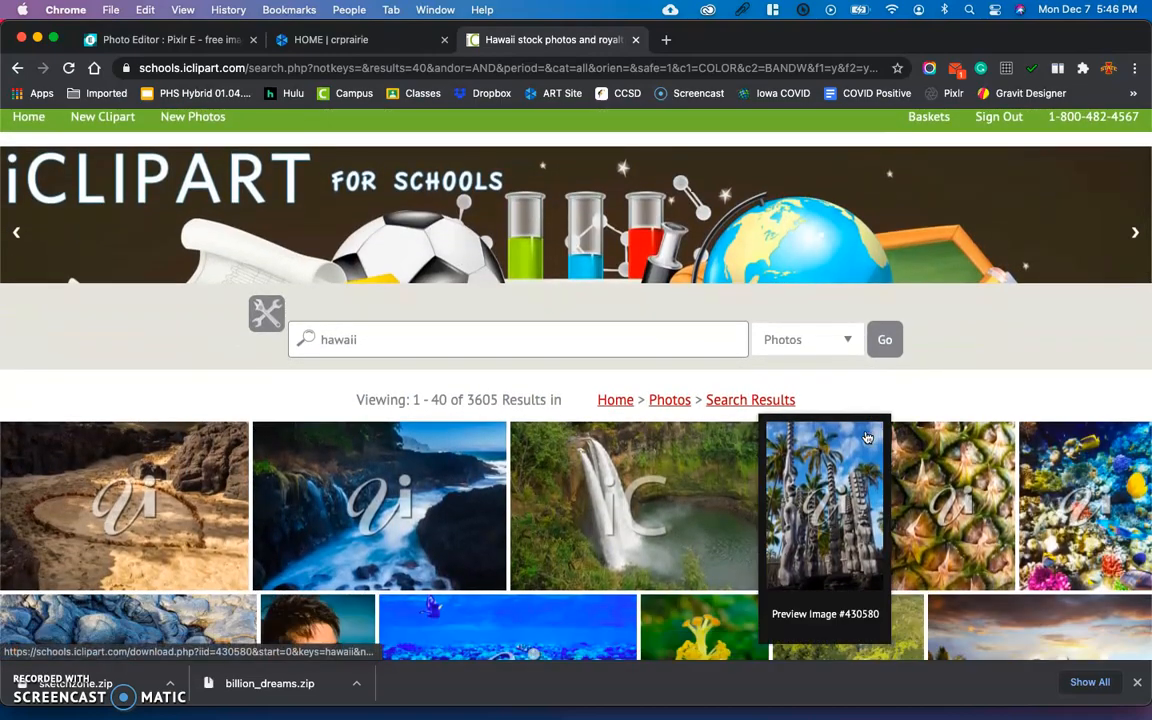
pyautogui.moveTo(335, 497)
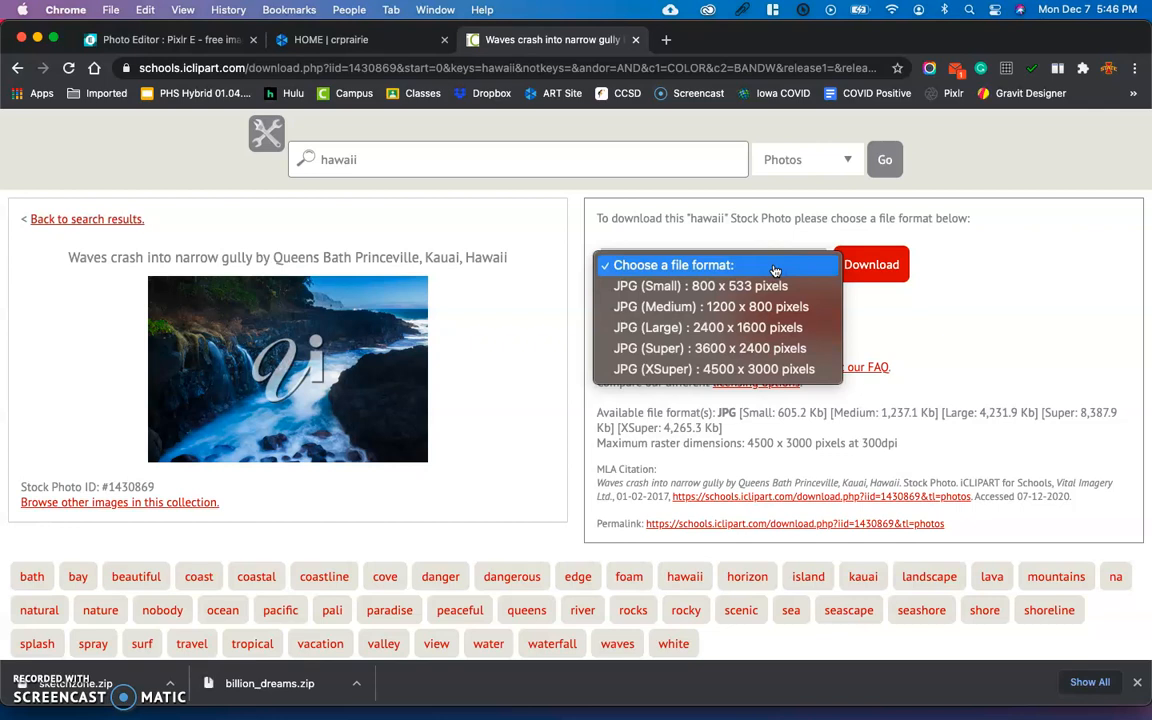
pyautogui.moveTo(765, 327)
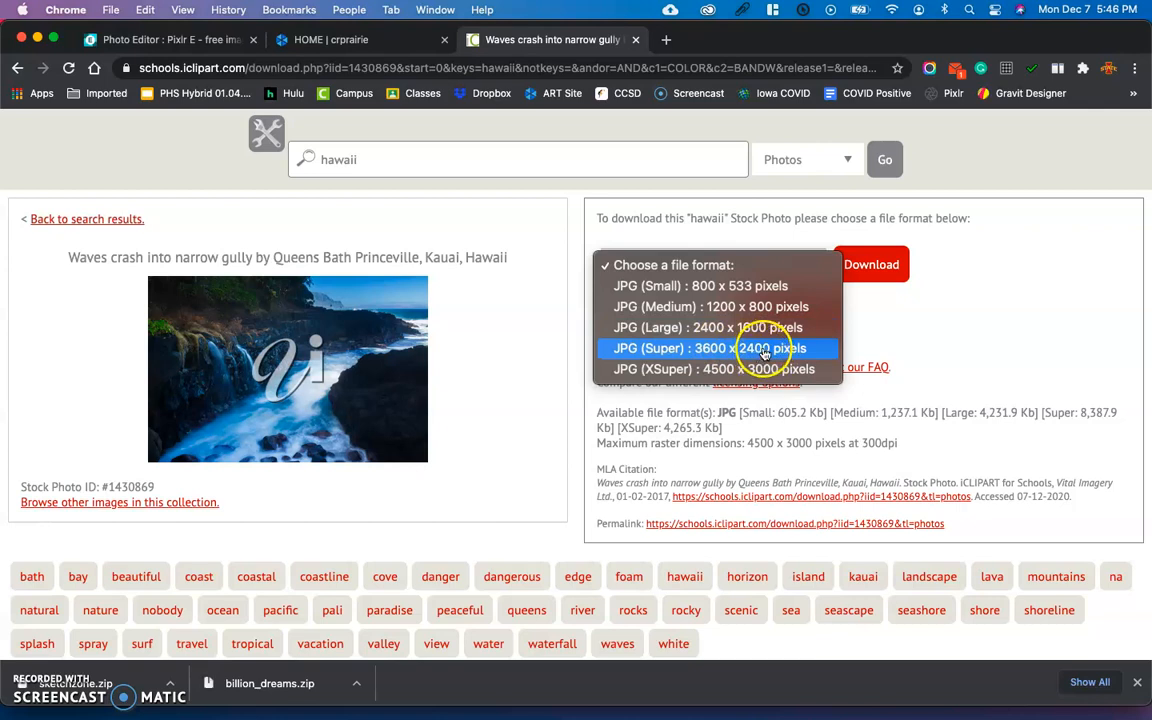
# Download the Queens Bath waves photo as JPG (Super) at 3600 × 2400 pixels
pyautogui.click(713, 348)
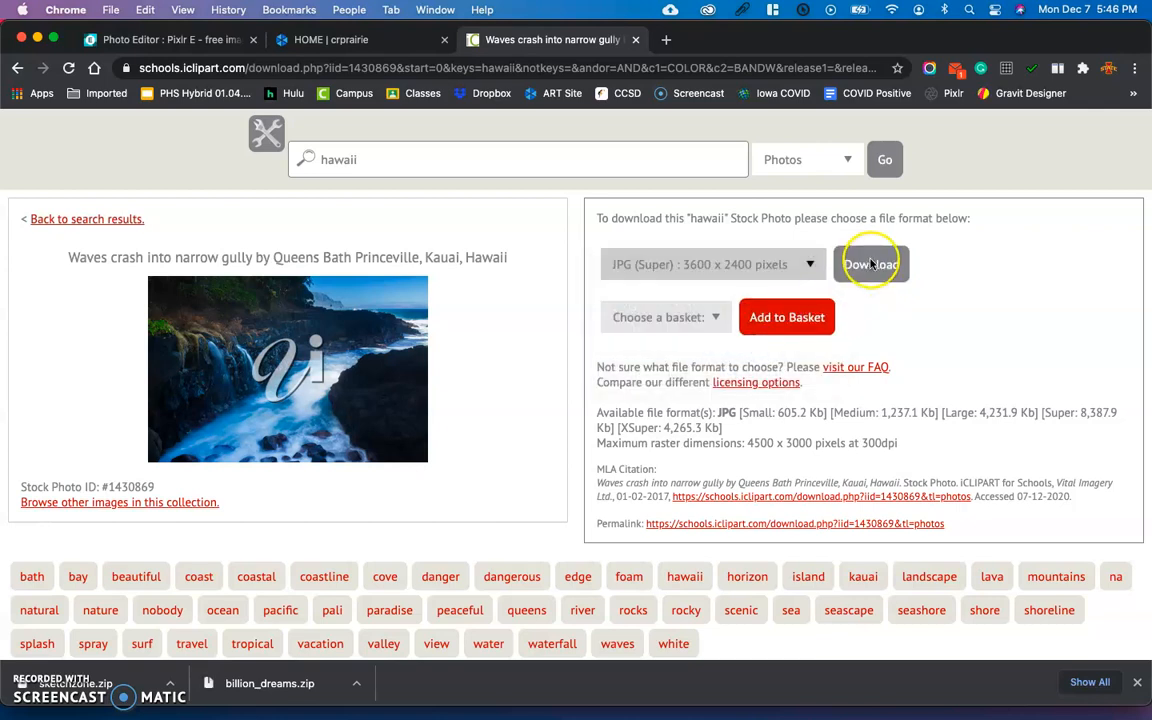
pyautogui.click(870, 263)
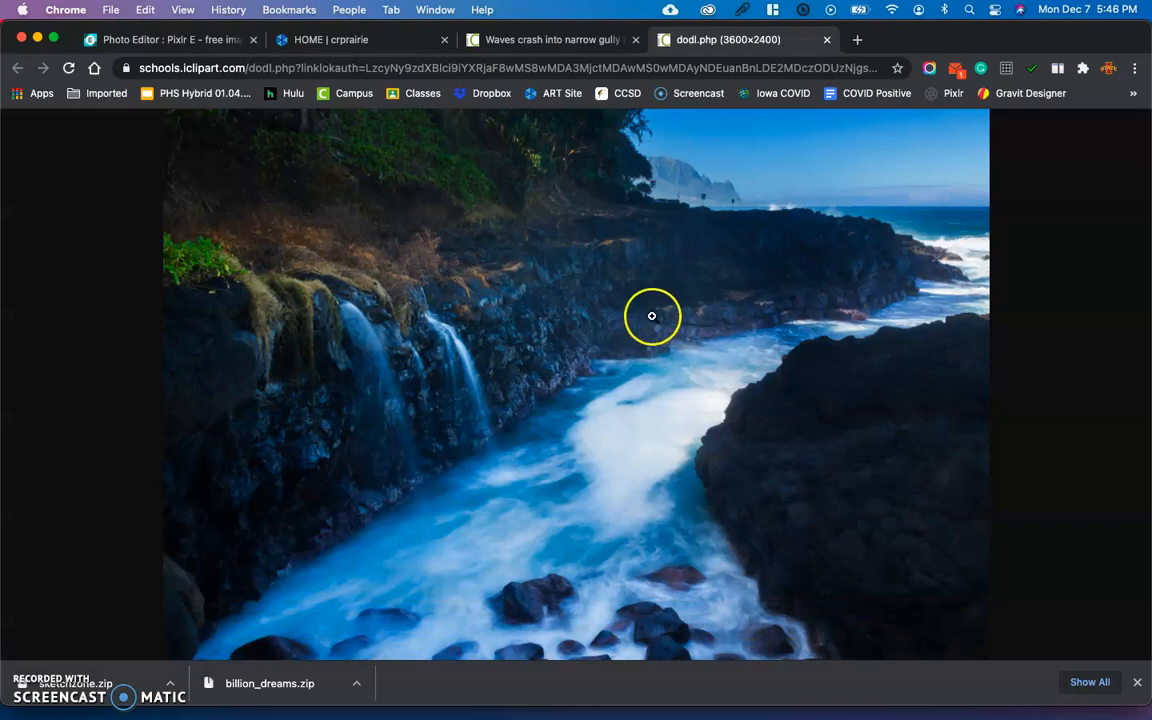
pyautogui.moveTo(649, 351)
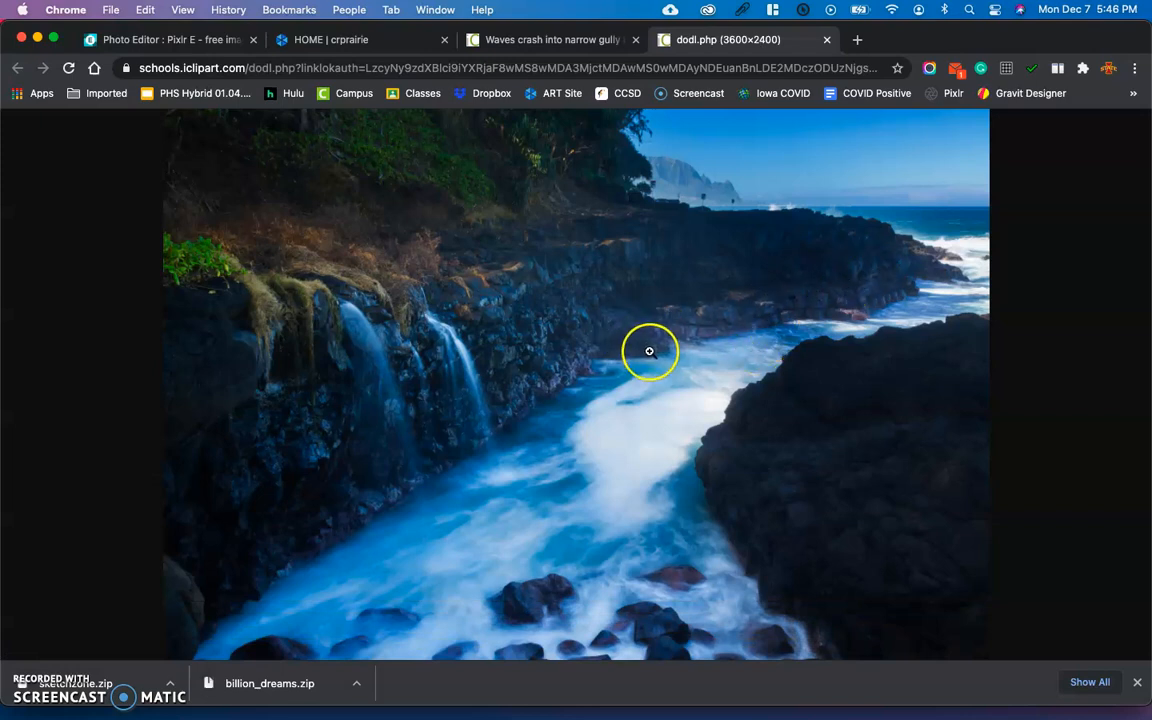
# Save the full-size waves photo from Chrome to the Desktop as a JPEG image
pyautogui.rightClick(649, 350)
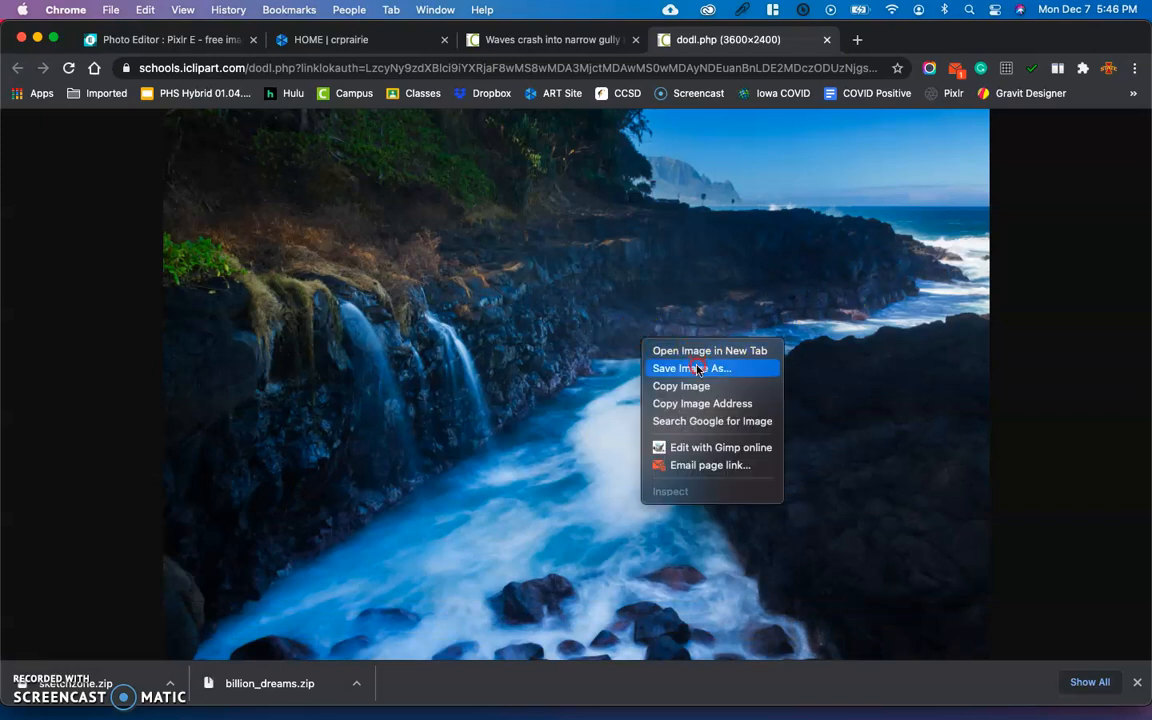
pyautogui.click(696, 368)
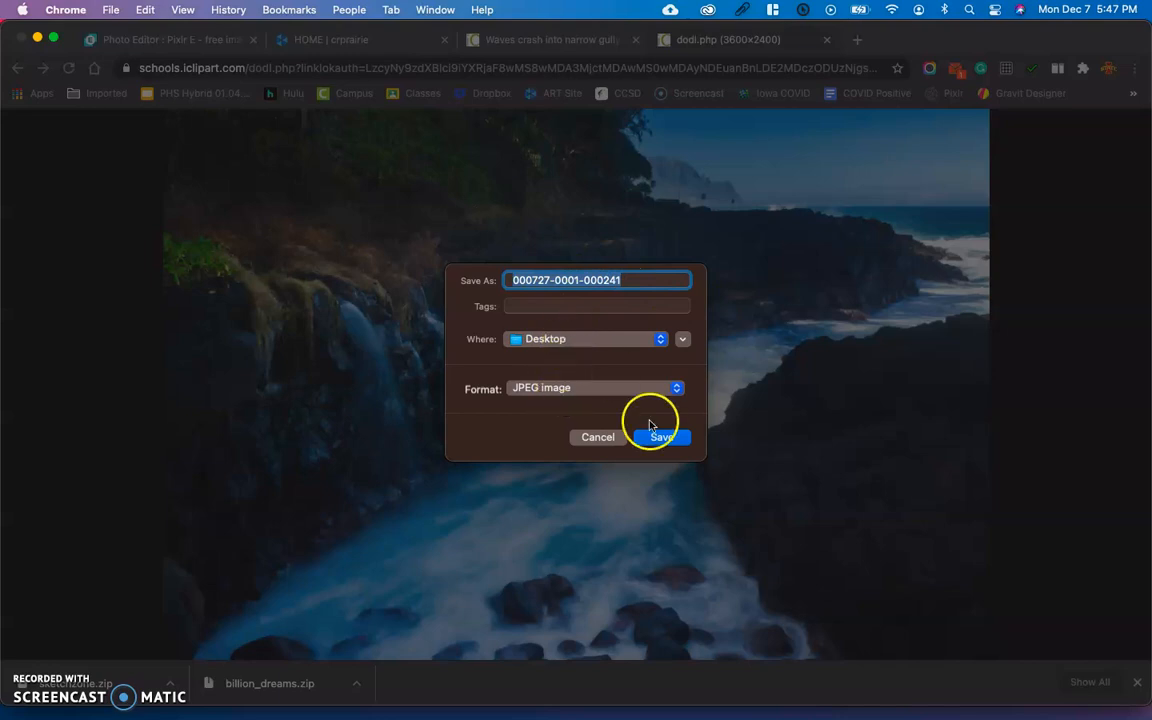
pyautogui.click(660, 437)
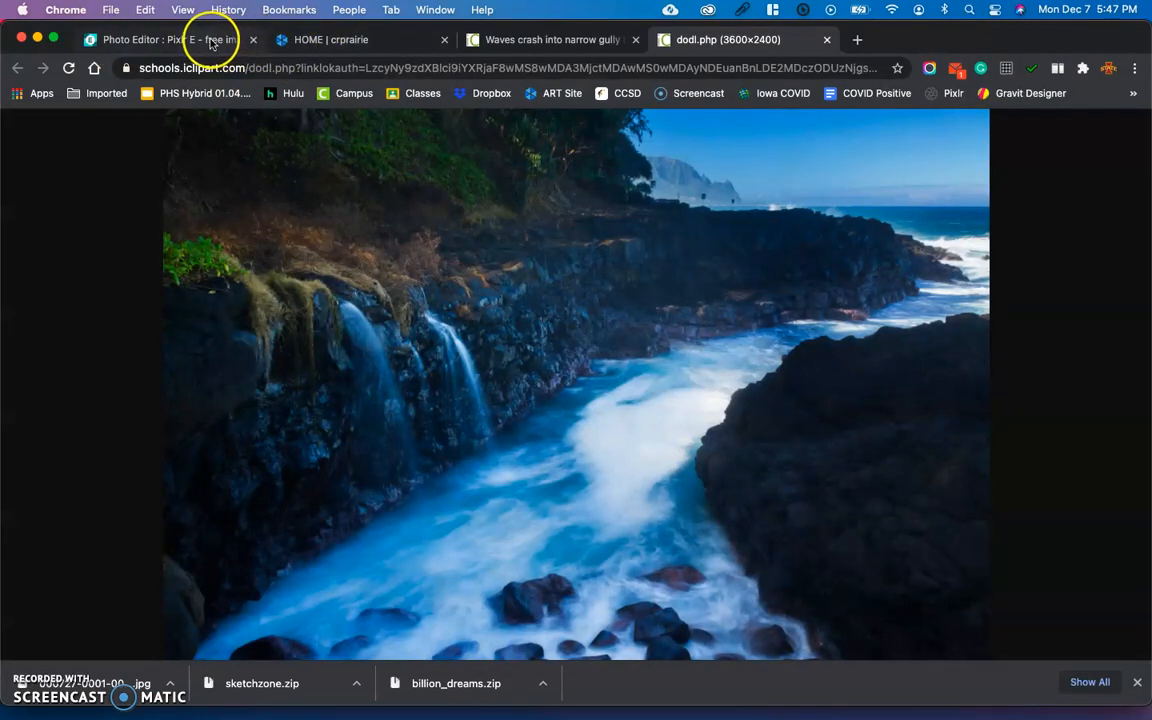
# Add the saved waterfall JPG to the Pixlr E design as a new layer
pyautogui.click(170, 39)
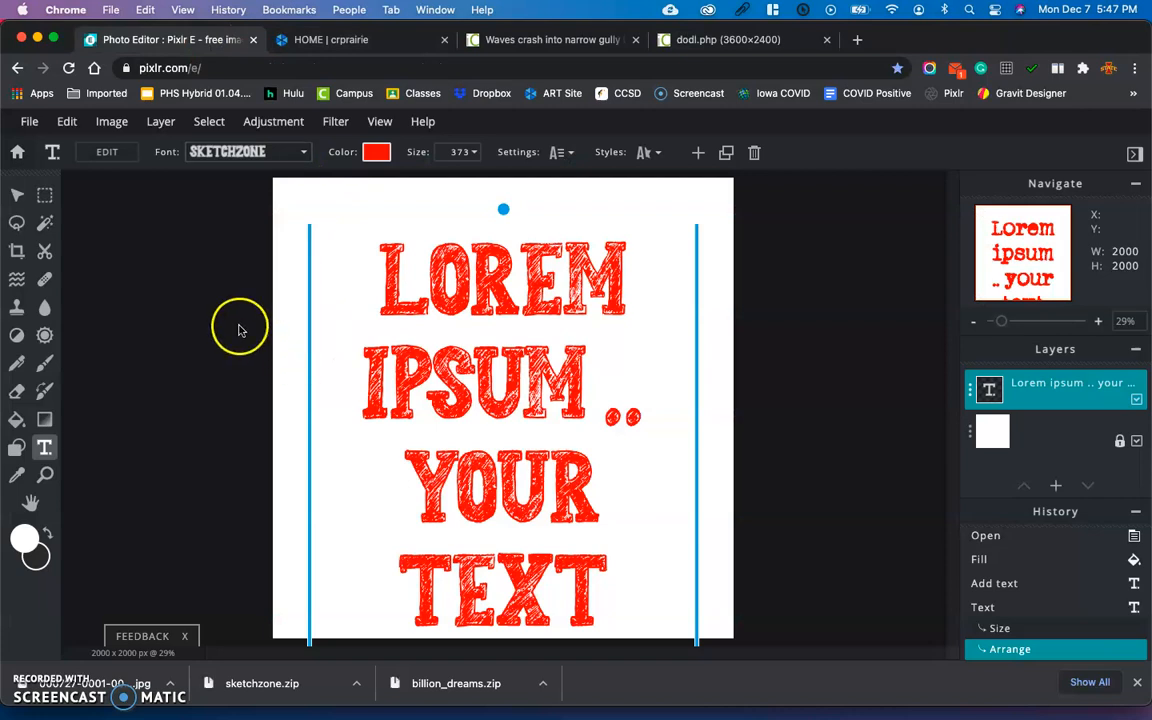
pyautogui.moveTo(68, 385)
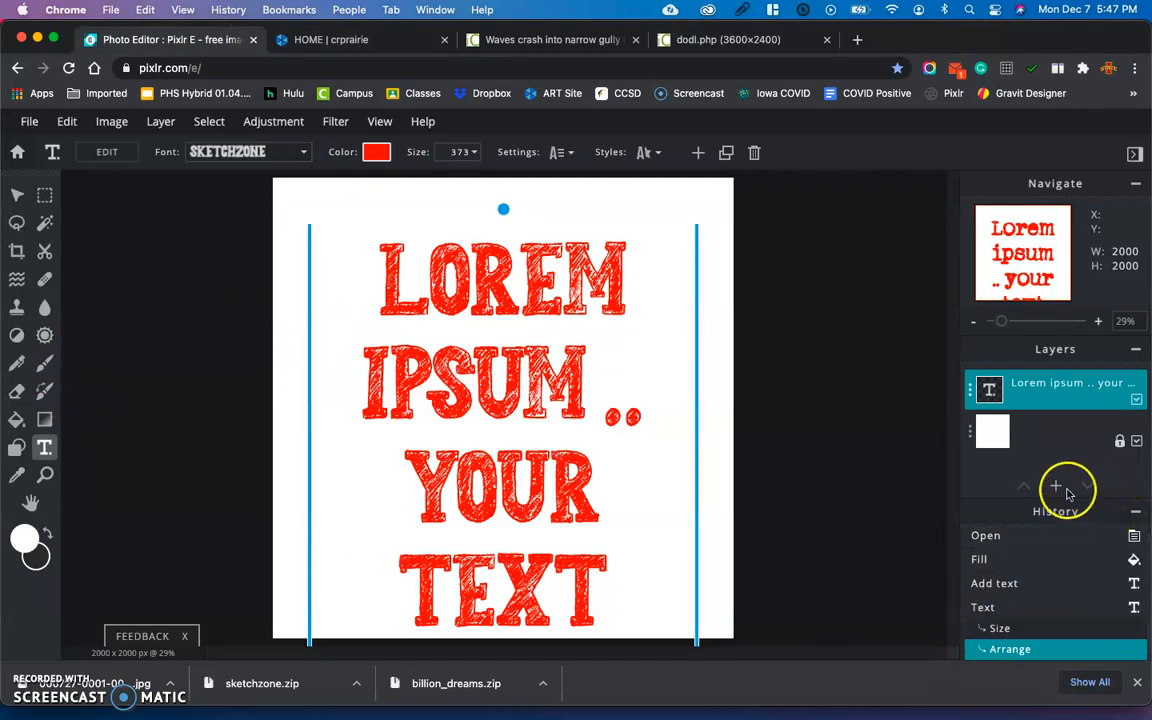
pyautogui.click(1055, 487)
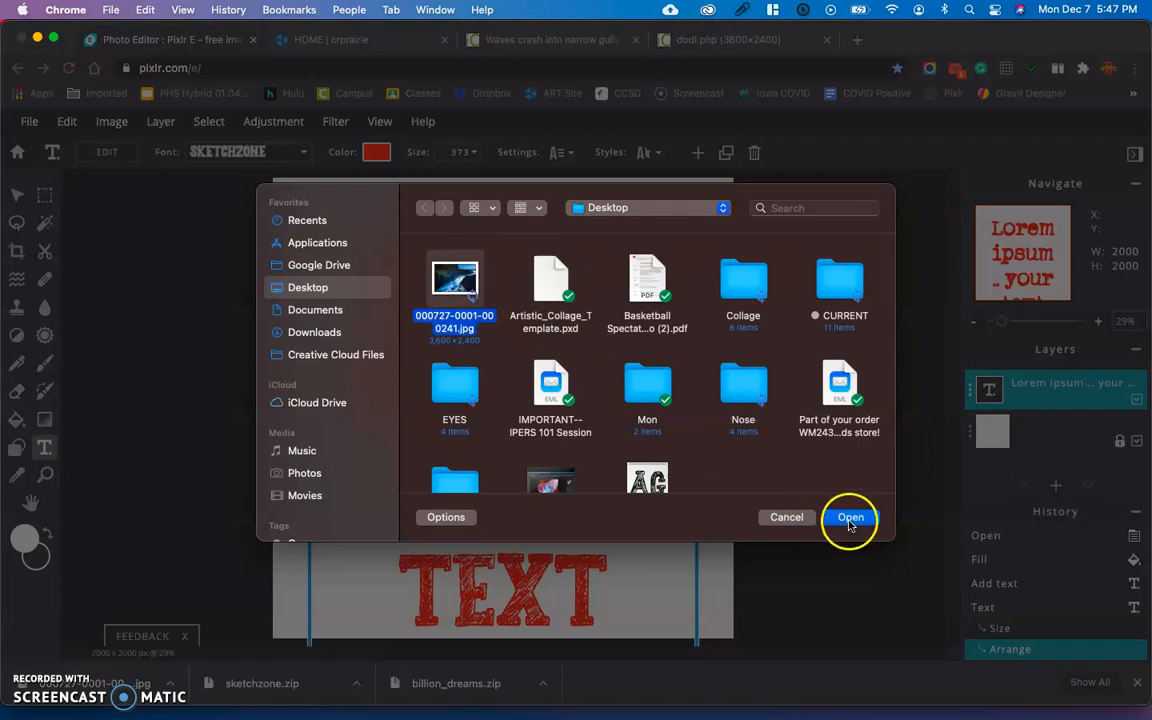
pyautogui.click(850, 517)
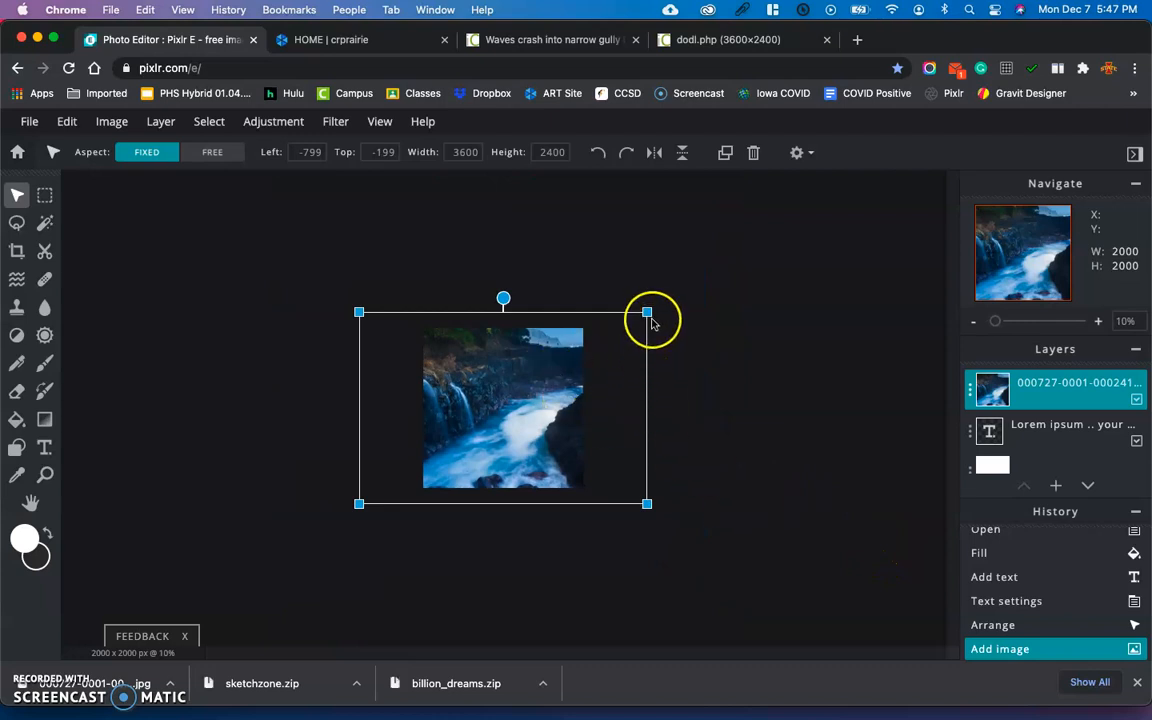
# Scale the waterfall photo down to fill the canvas and move the red text layer above it
pyautogui.moveTo(648, 312); pyautogui.dragTo(632, 310)
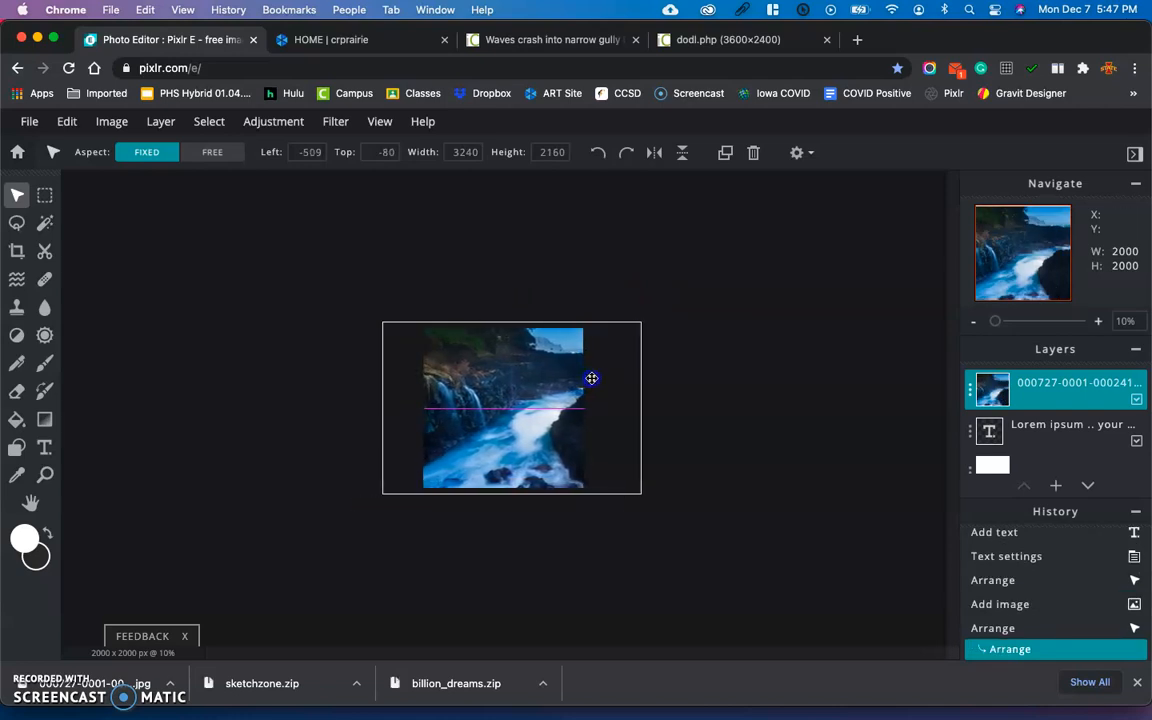
pyautogui.click(503, 407)
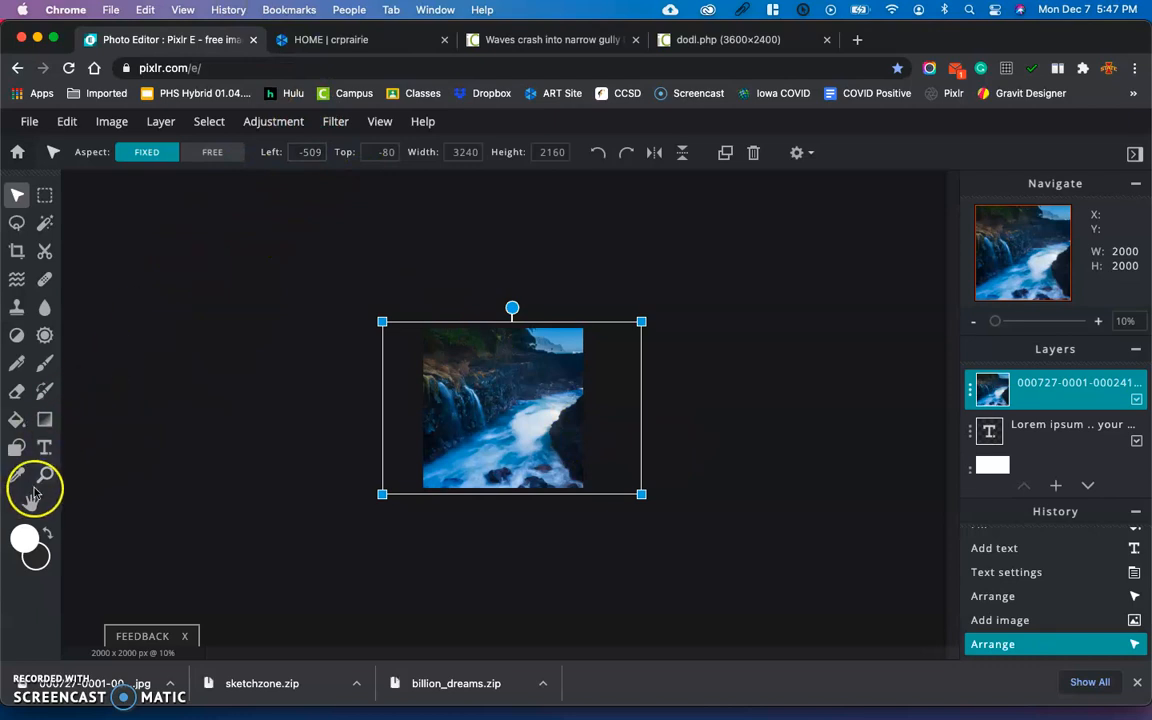
pyautogui.click(45, 475)
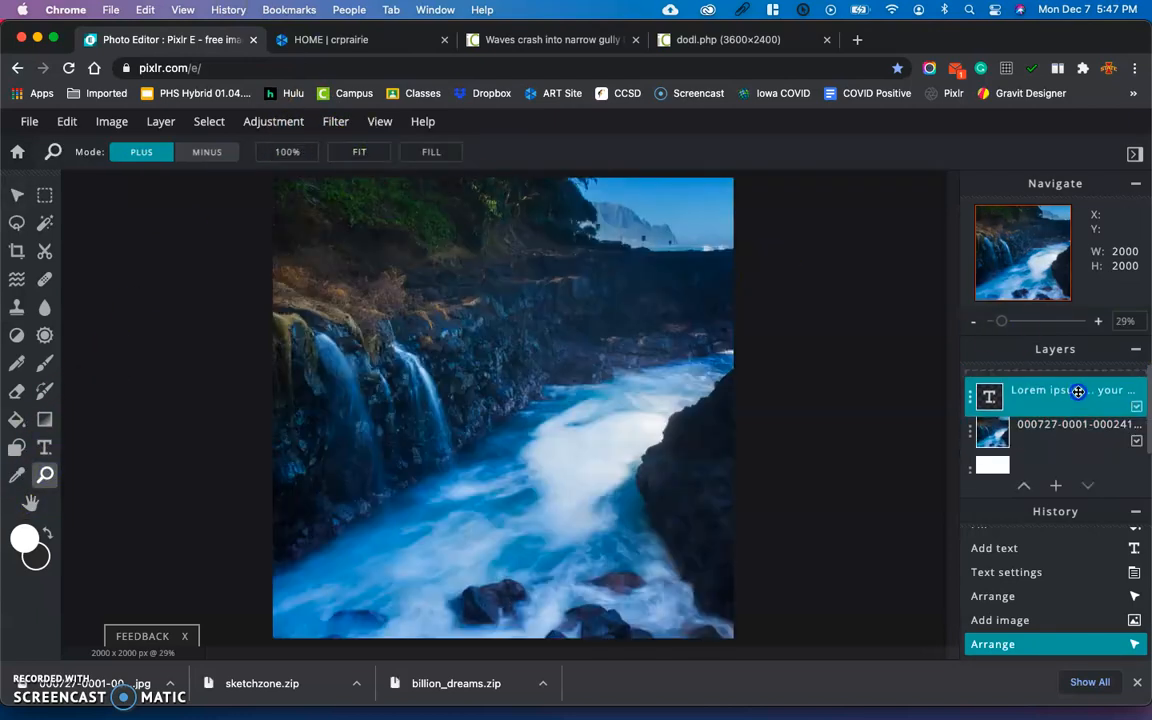
pyautogui.click(1078, 390)
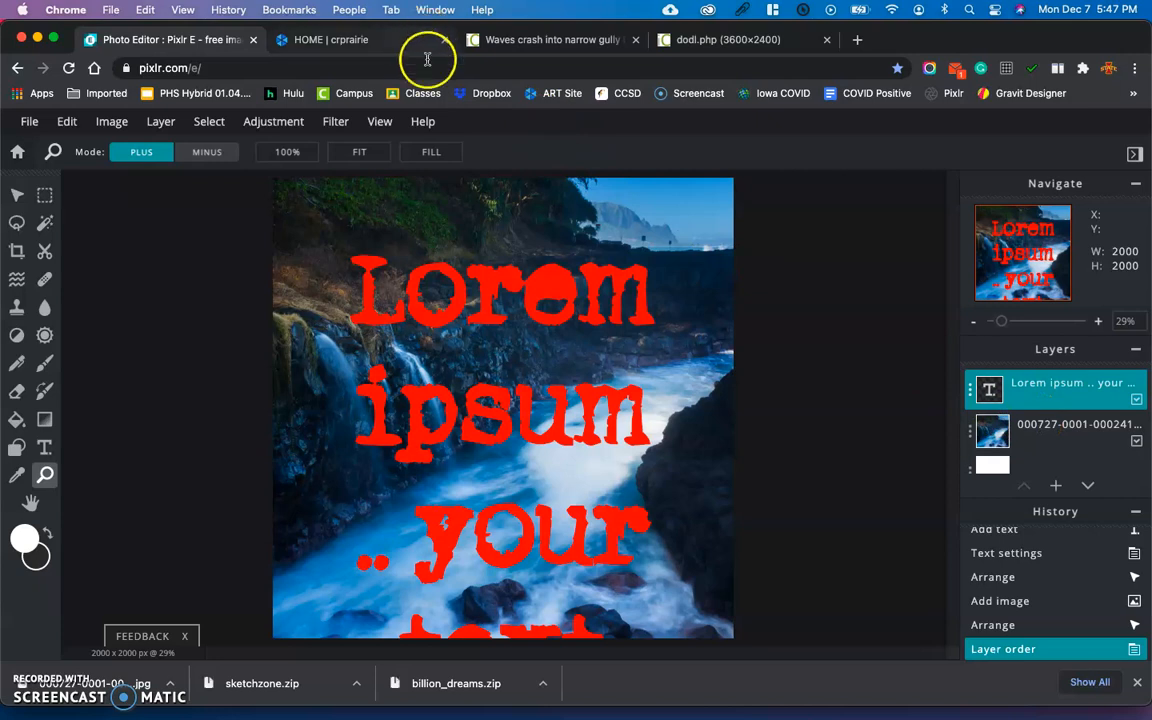
# Open the Unsplash site from the art department's Image Sources links
pyautogui.click(331, 39)
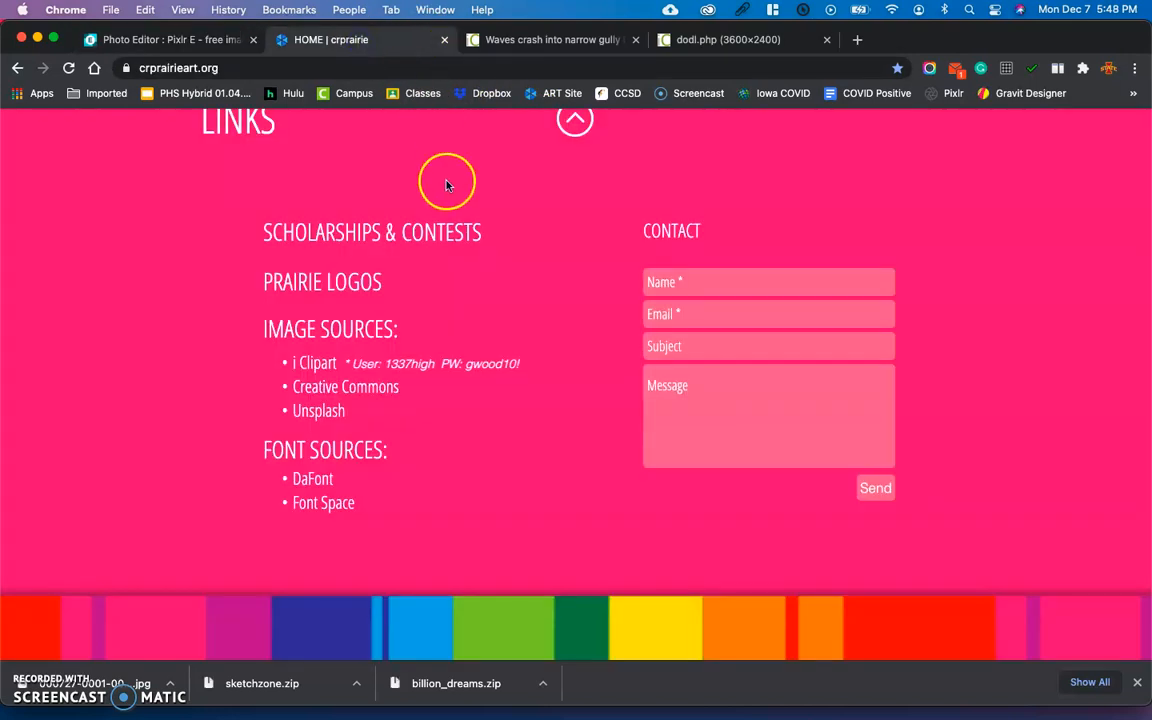
pyautogui.moveTo(335, 415)
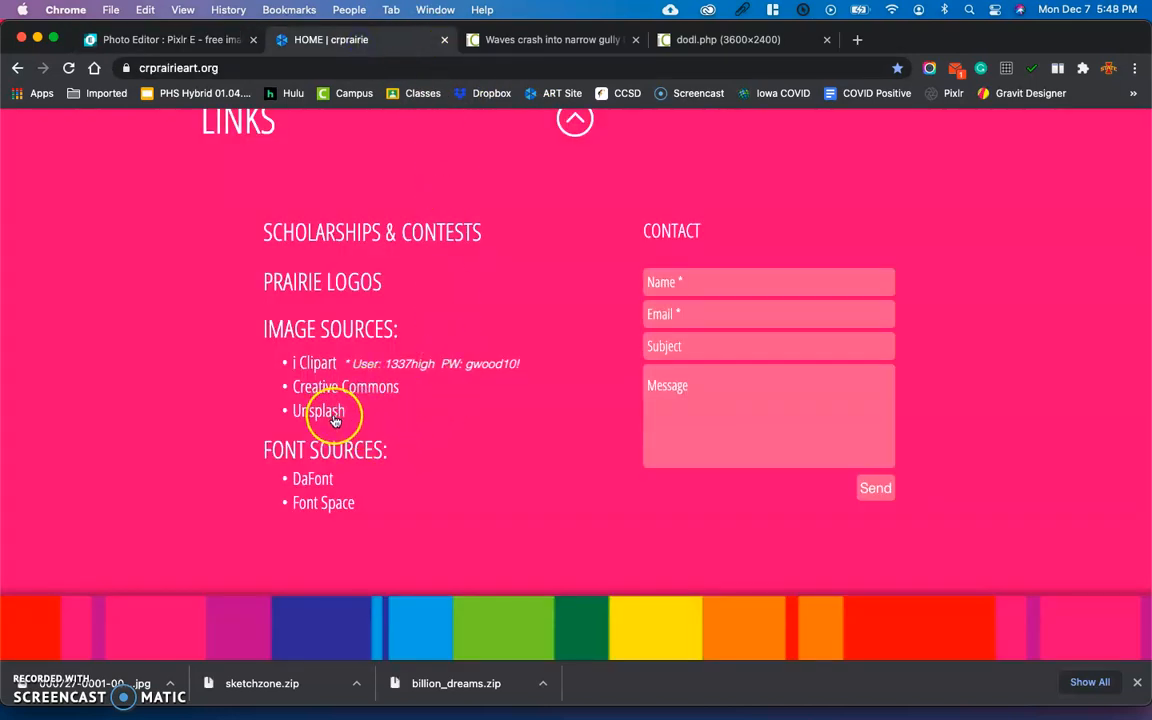
pyautogui.moveTo(345, 387)
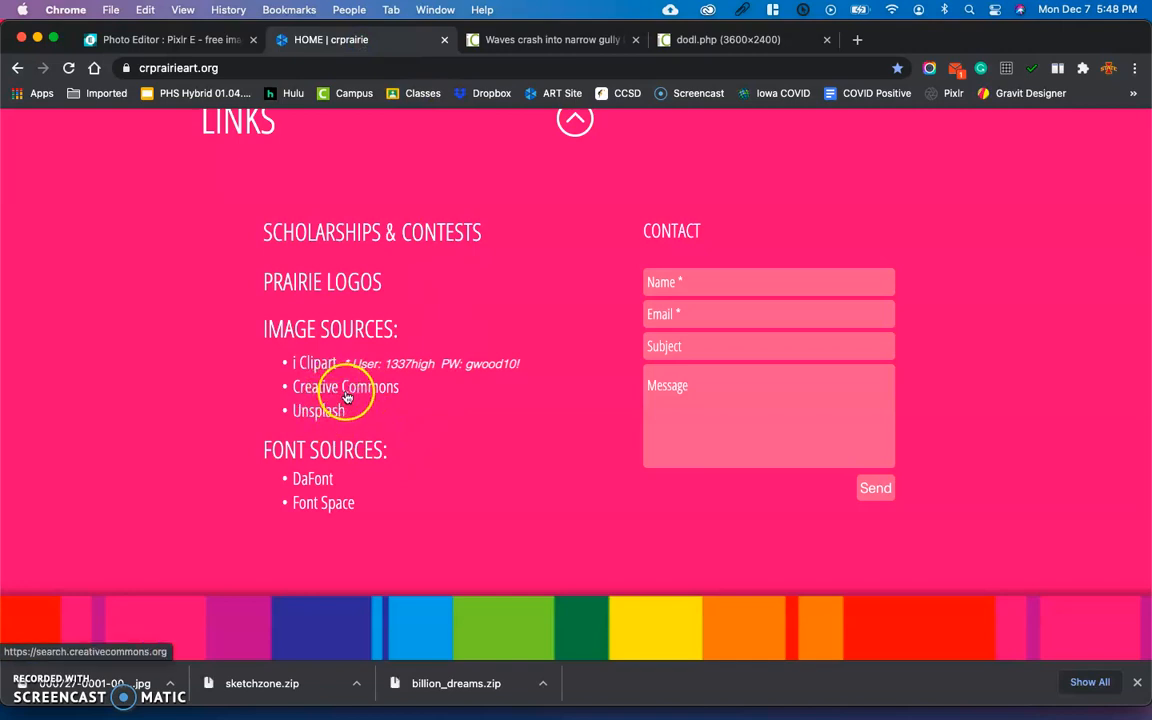
pyautogui.moveTo(318, 410)
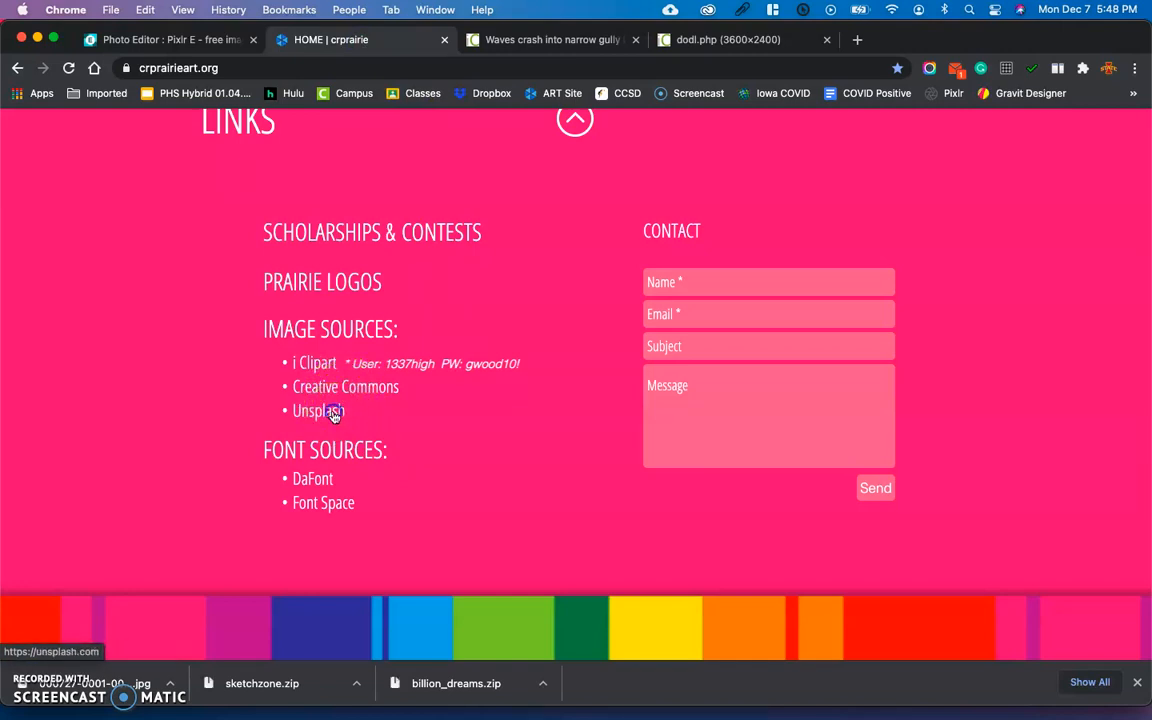
pyautogui.click(318, 410)
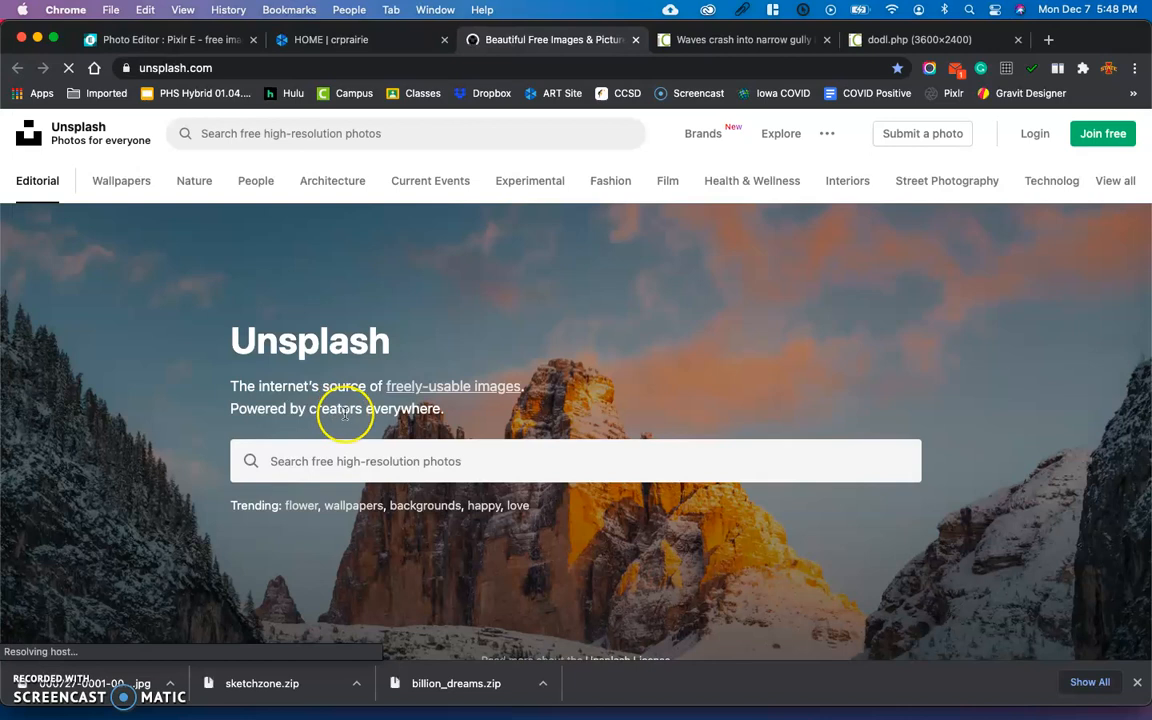
# Search Unsplash for palm trees and download the pink-sky palm silhouette photo for free
pyautogui.click(576, 461)
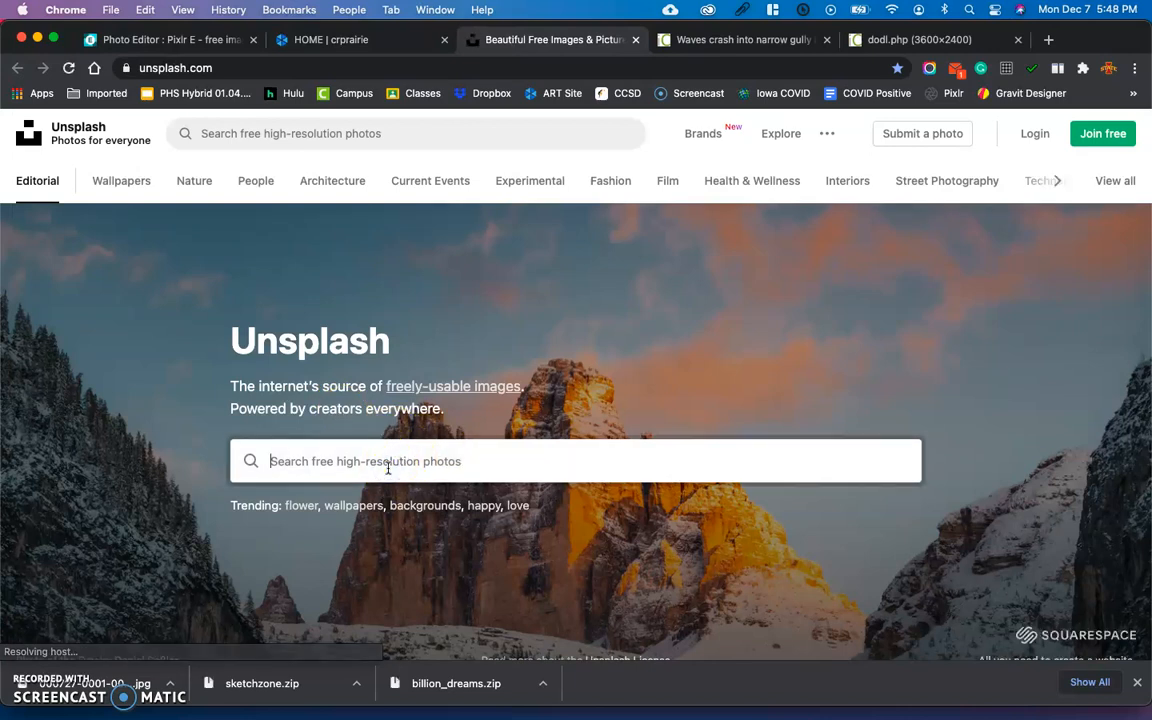
pyautogui.write('p')
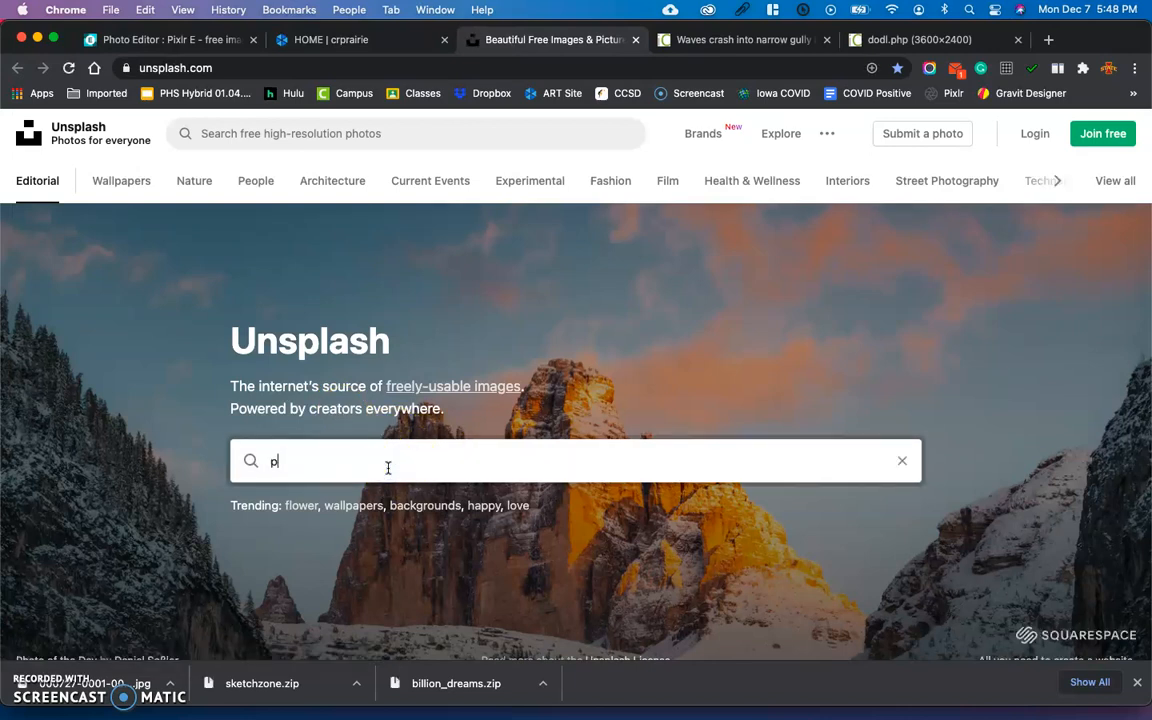
pyautogui.write('alm tr')
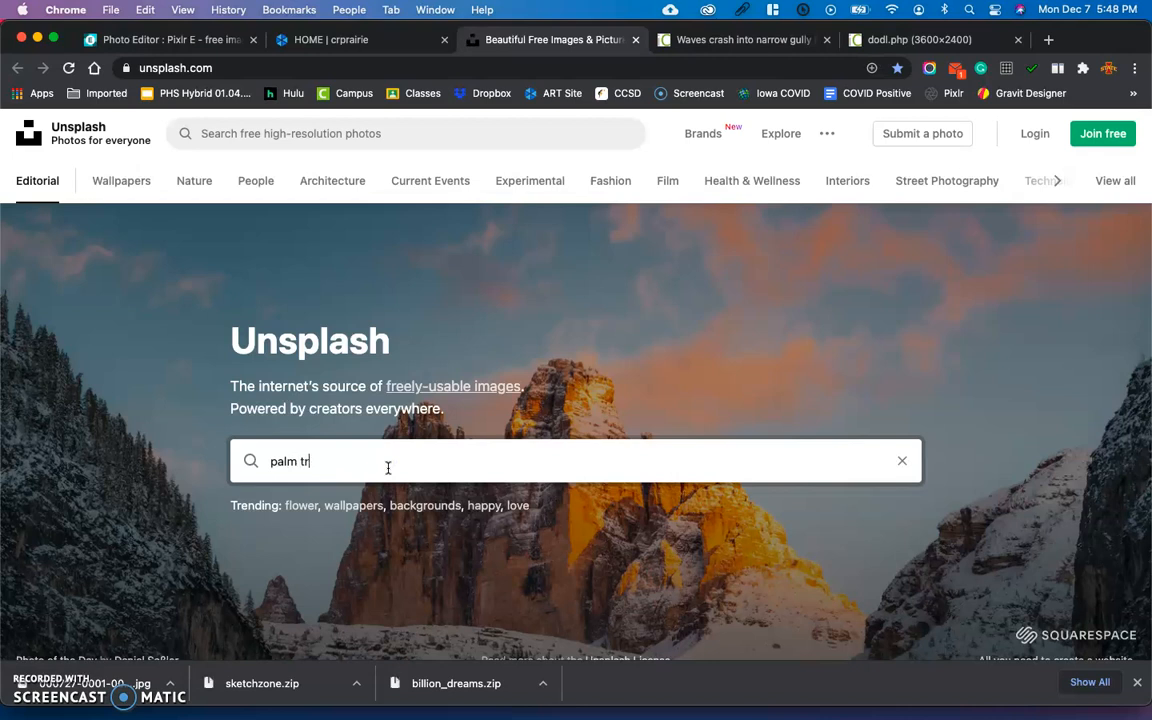
pyautogui.write('ees')
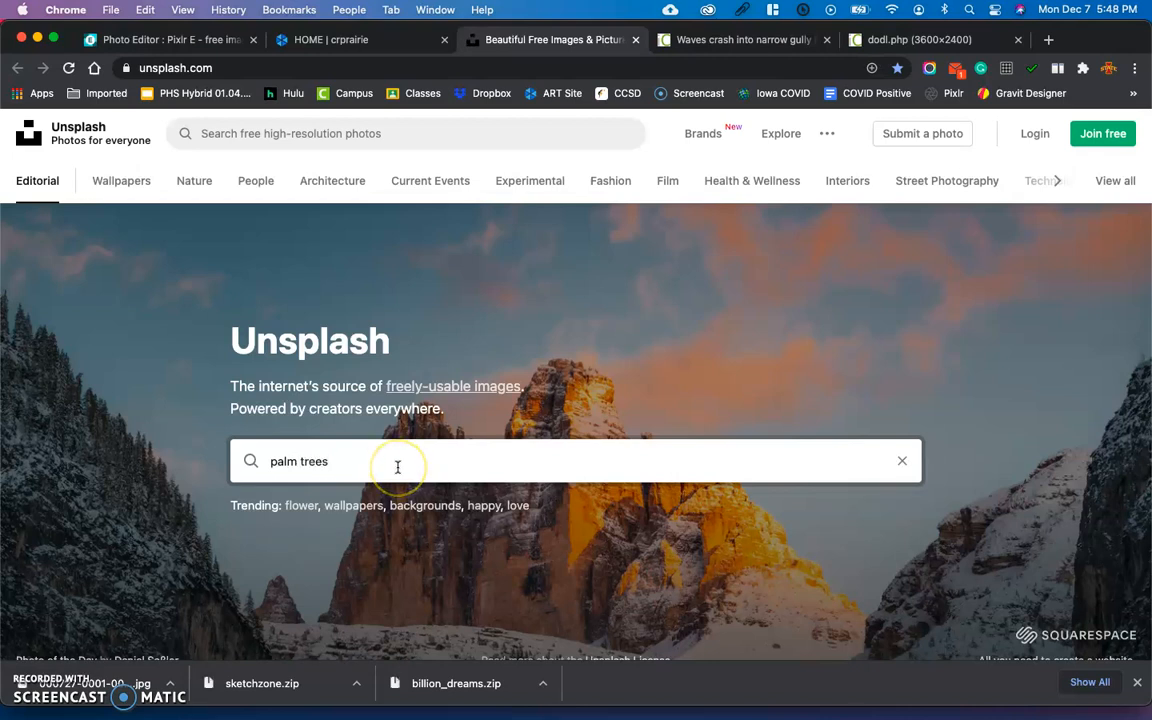
pyautogui.press('Return')
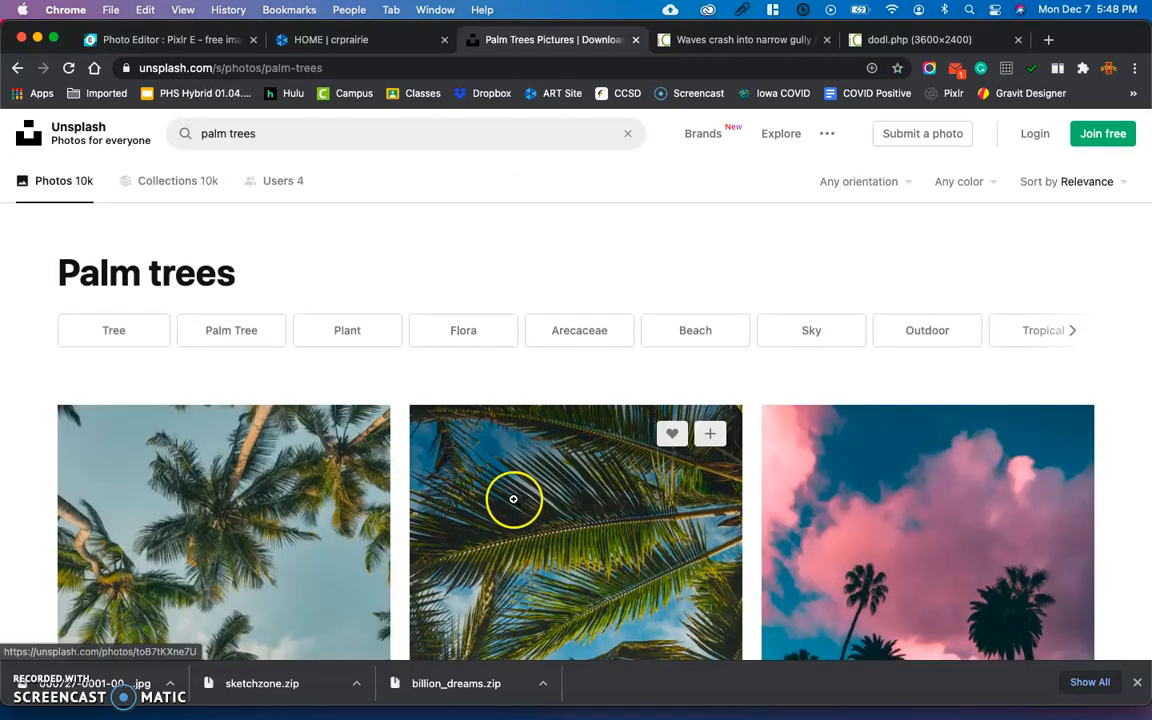
pyautogui.scroll(-3)
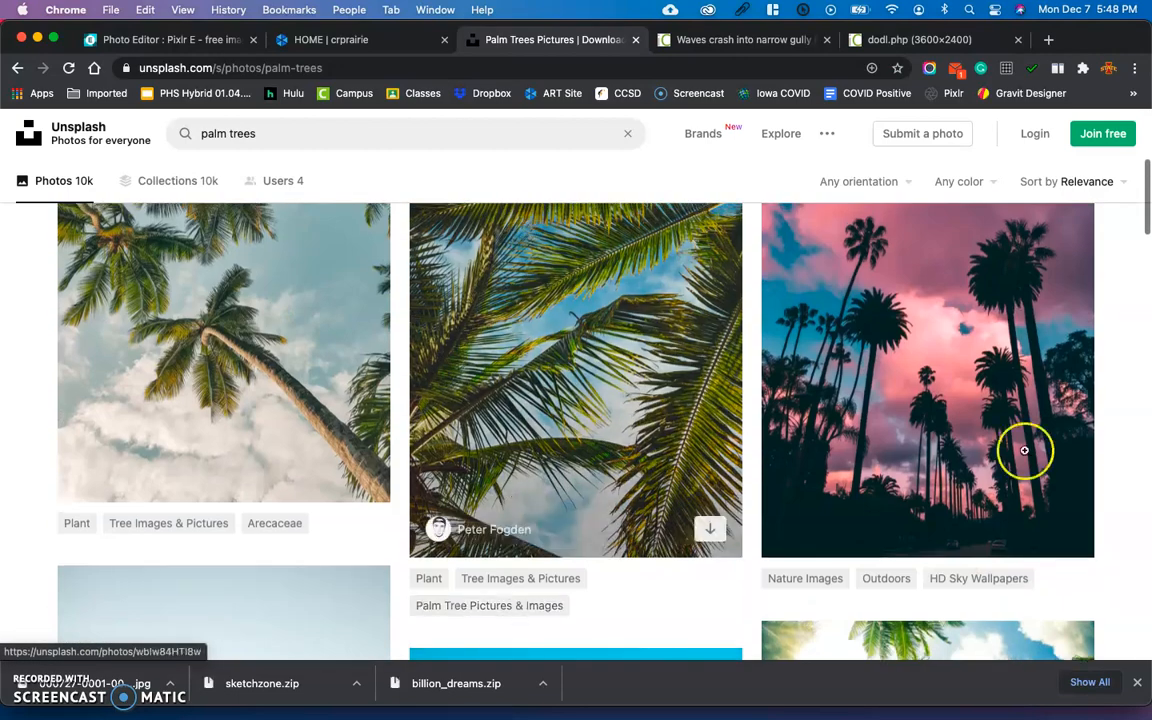
pyautogui.moveTo(953, 392)
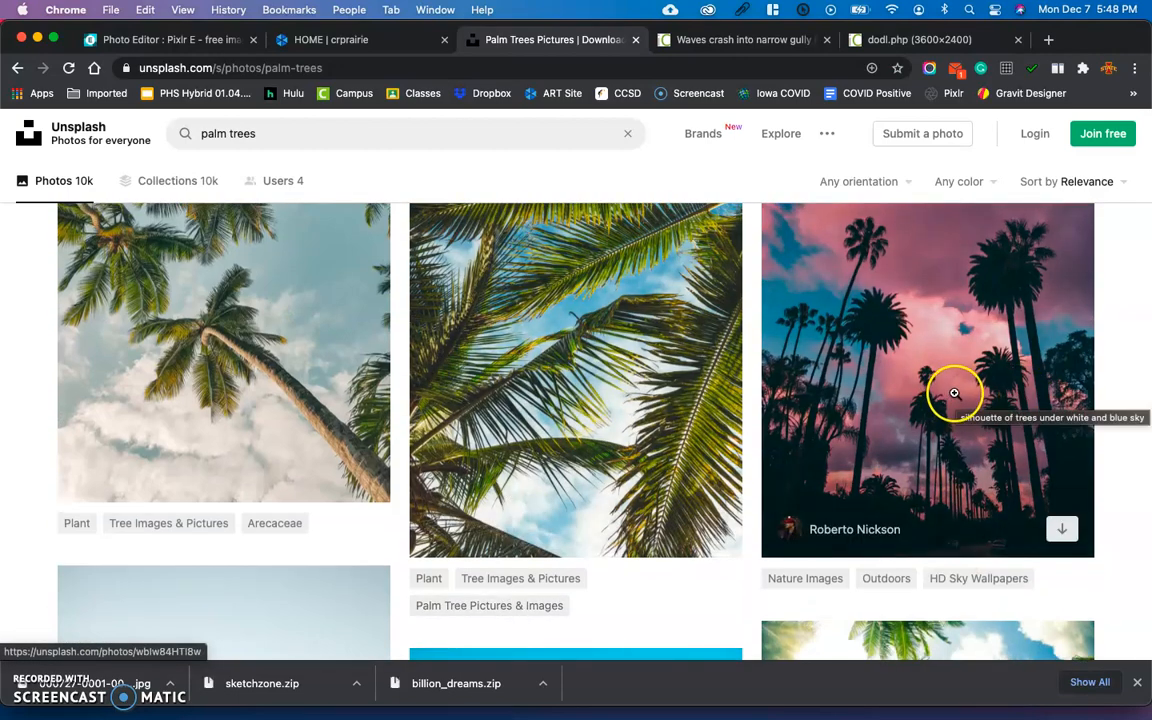
pyautogui.click(954, 393)
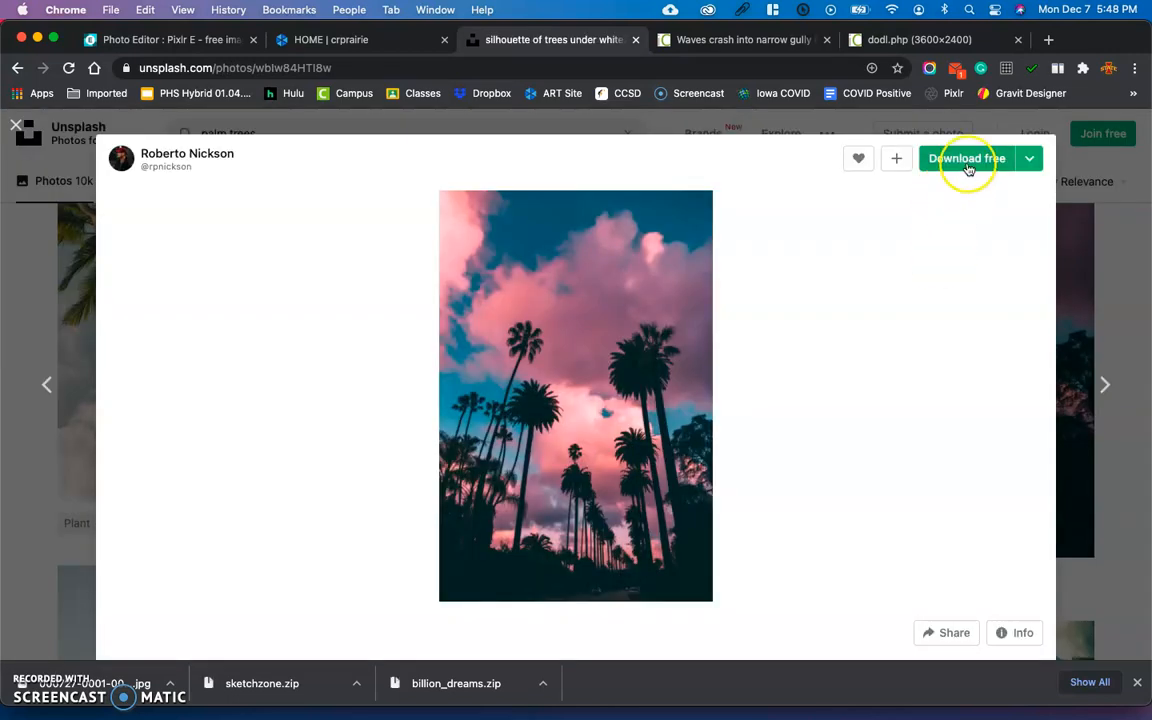
pyautogui.click(966, 158)
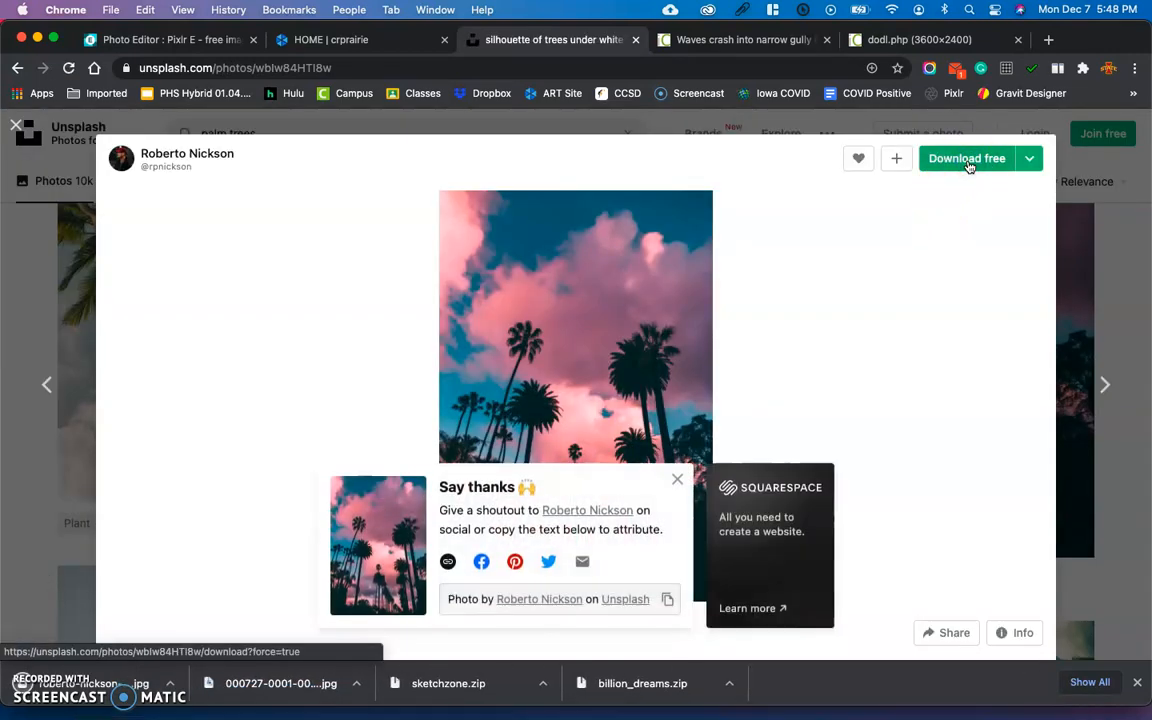
pyautogui.moveTo(947, 290)
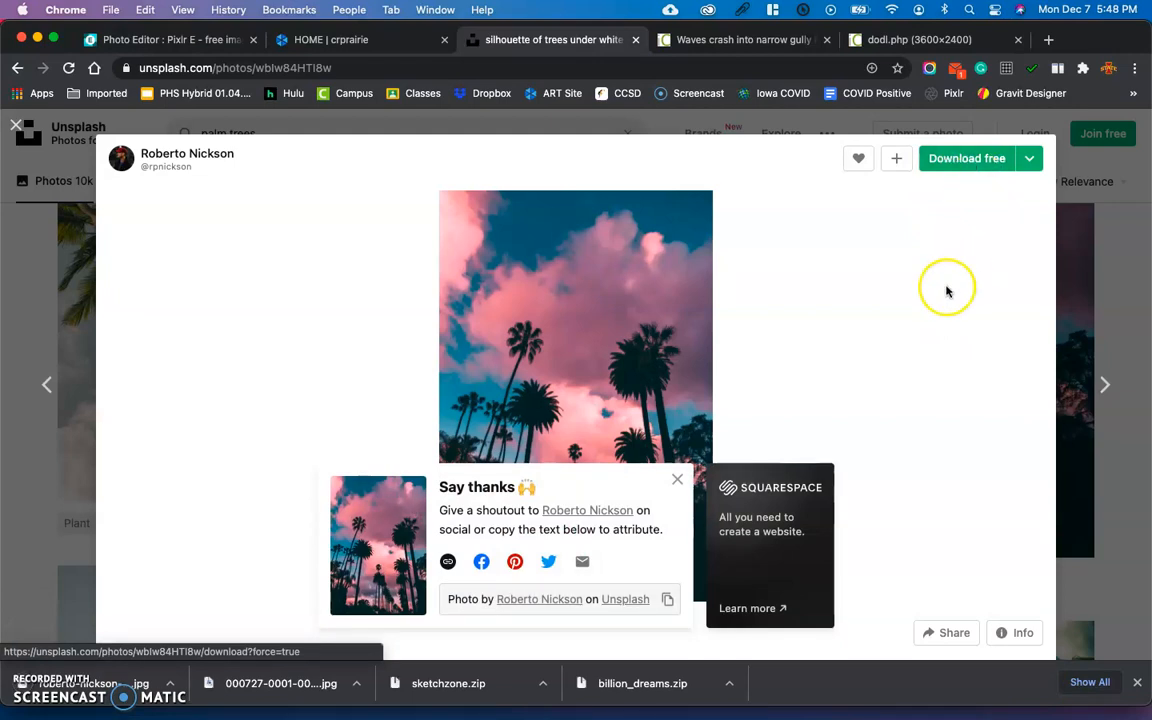
pyautogui.moveTo(1057, 232)
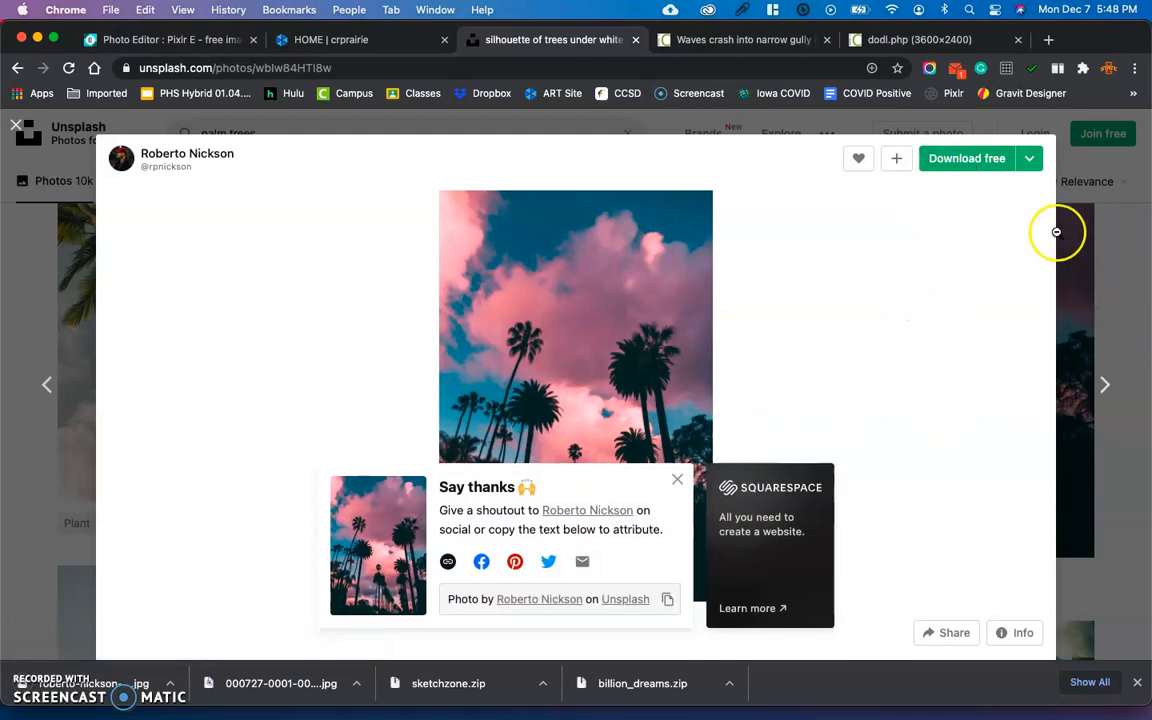
pyautogui.moveTo(972, 410)
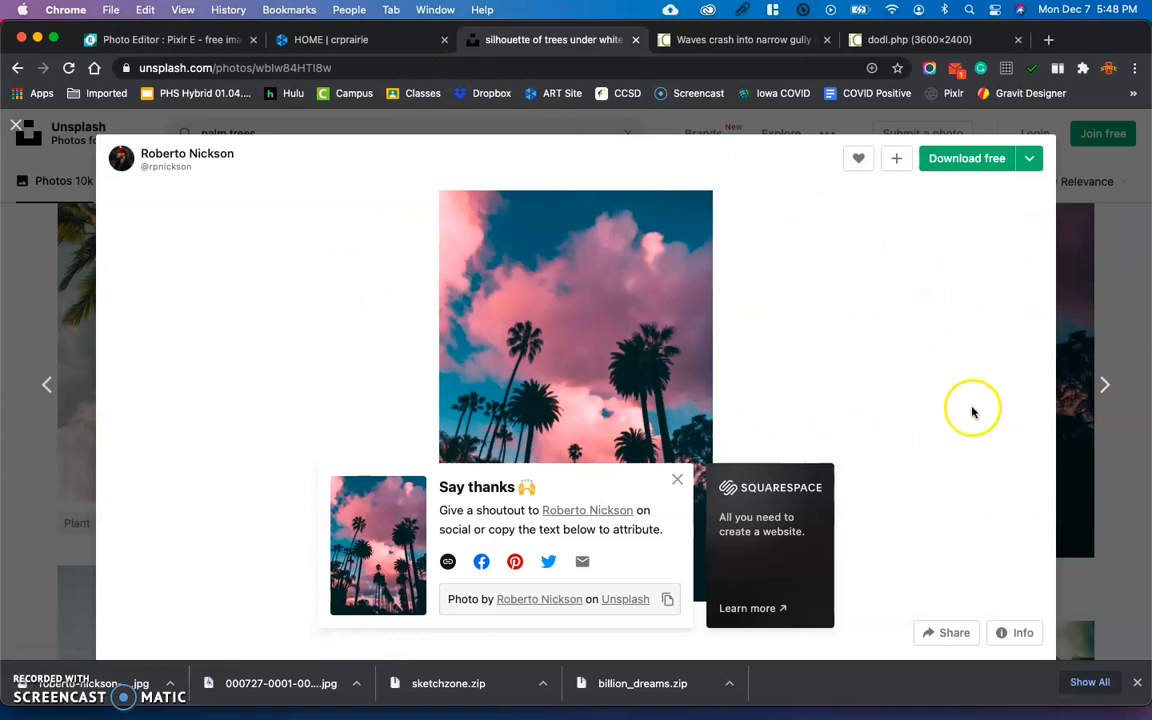
pyautogui.moveTo(1065, 440)
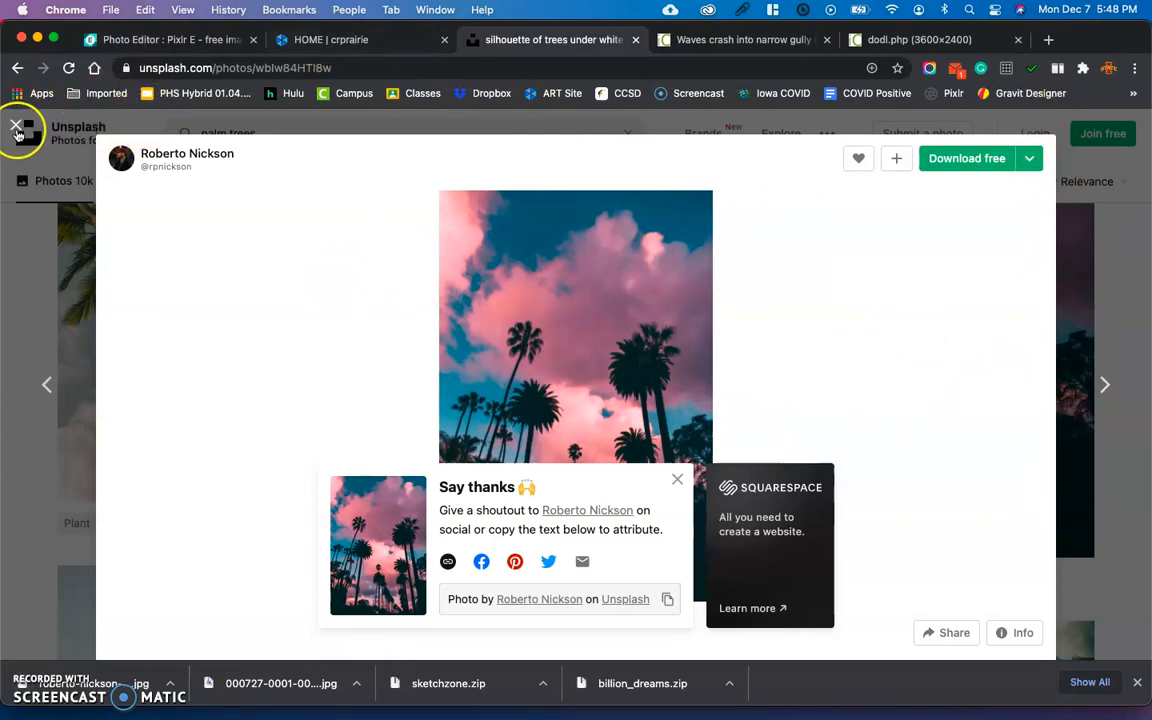
# Close the photo viewer and return to the palm trees results
pyautogui.click(17, 127)
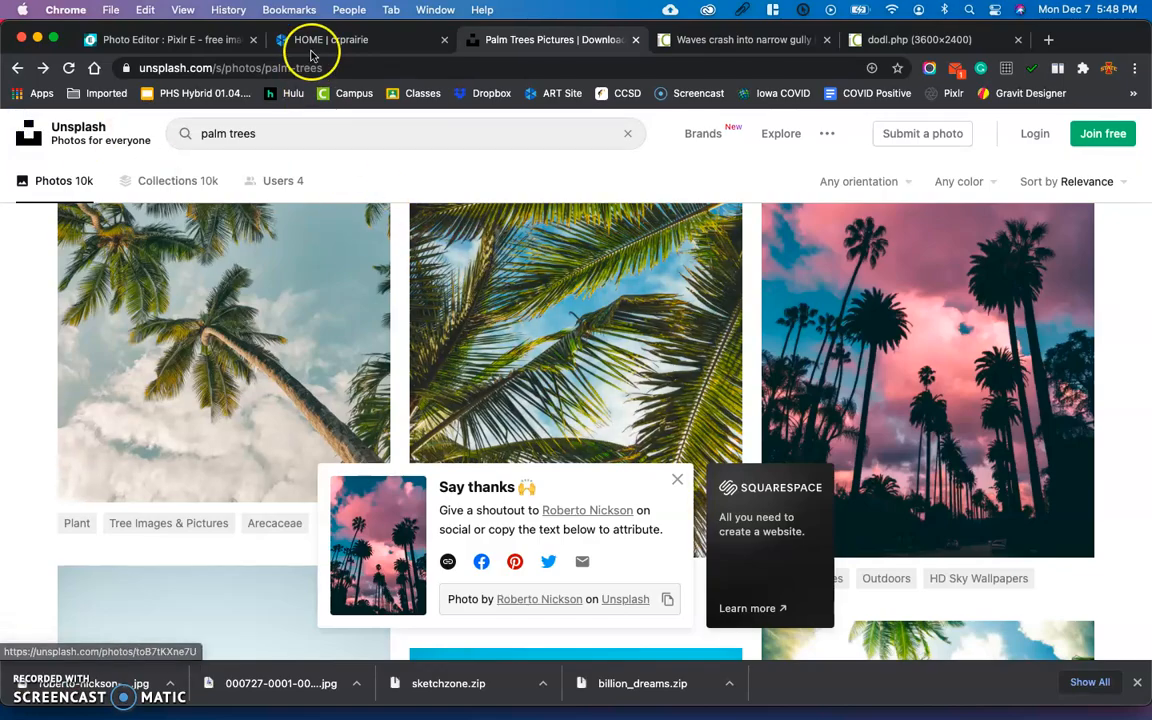
# Add the palm-tree JPG from the Desktop to the Pixlr E composition as a new top layer
pyautogui.click(165, 39)
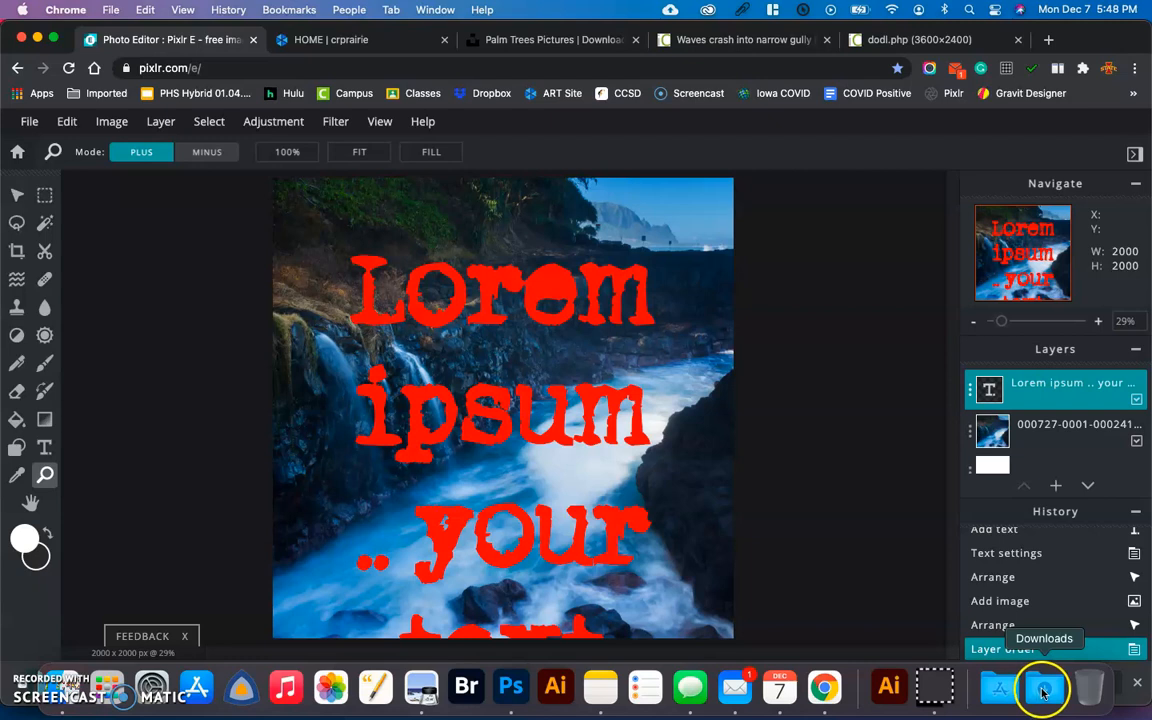
pyautogui.click(1044, 687)
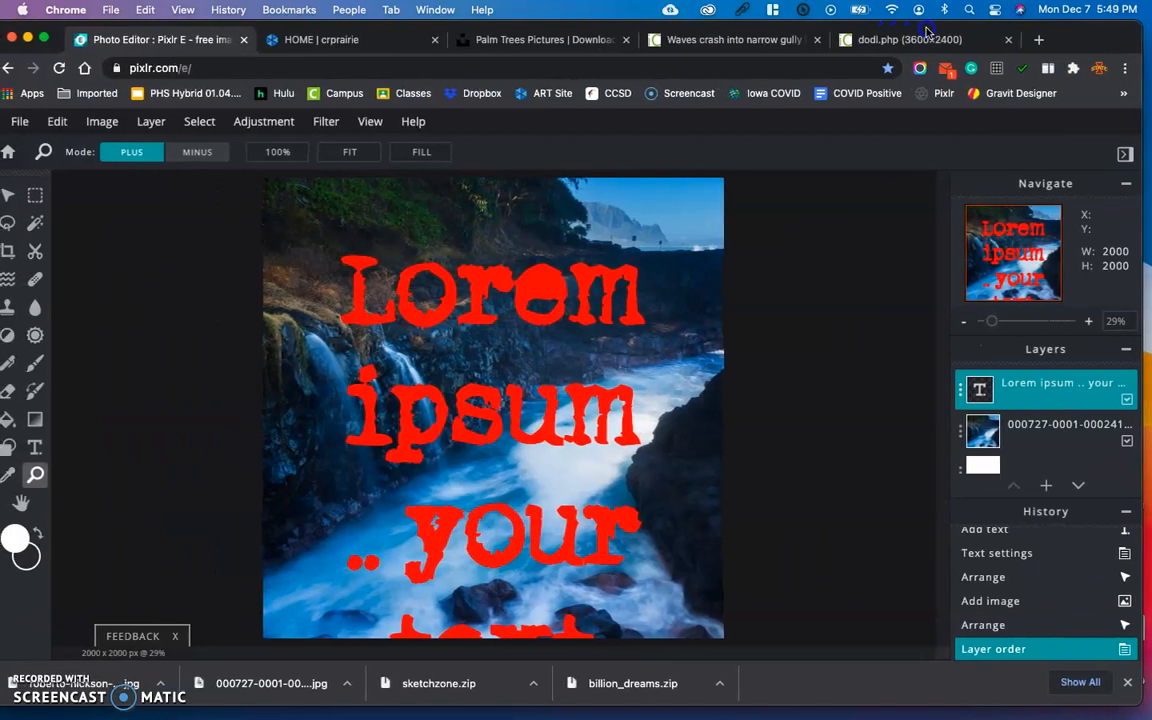
pyautogui.click(1070, 424)
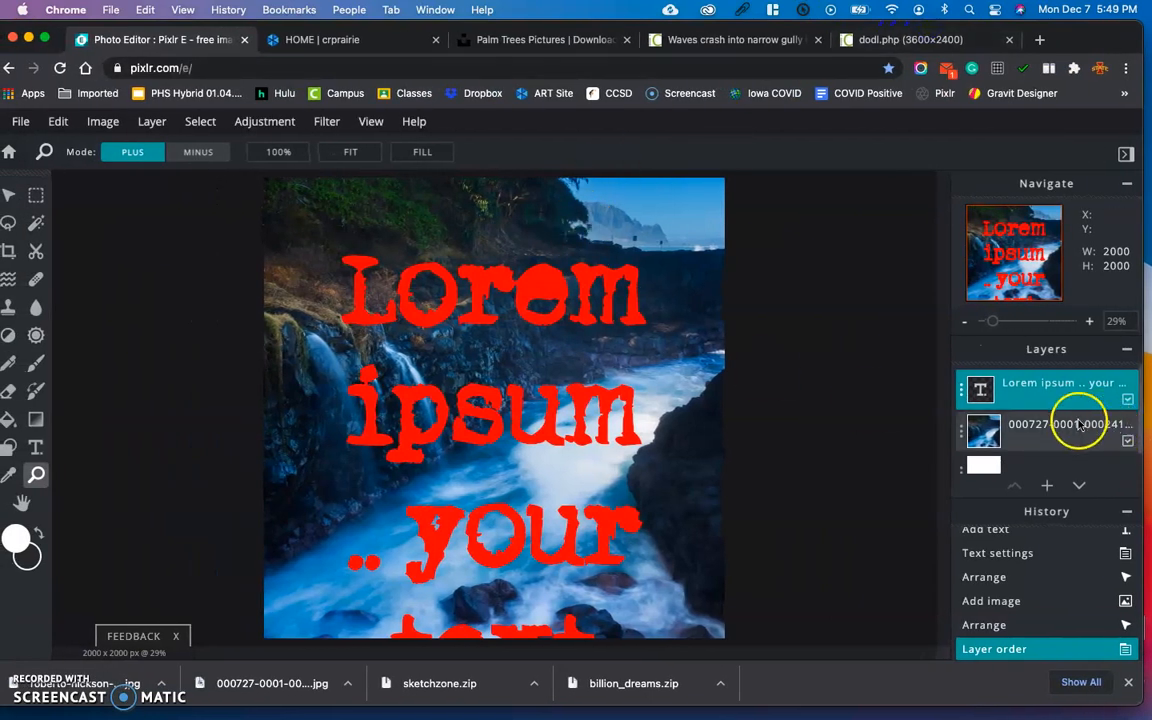
pyautogui.click(1047, 485)
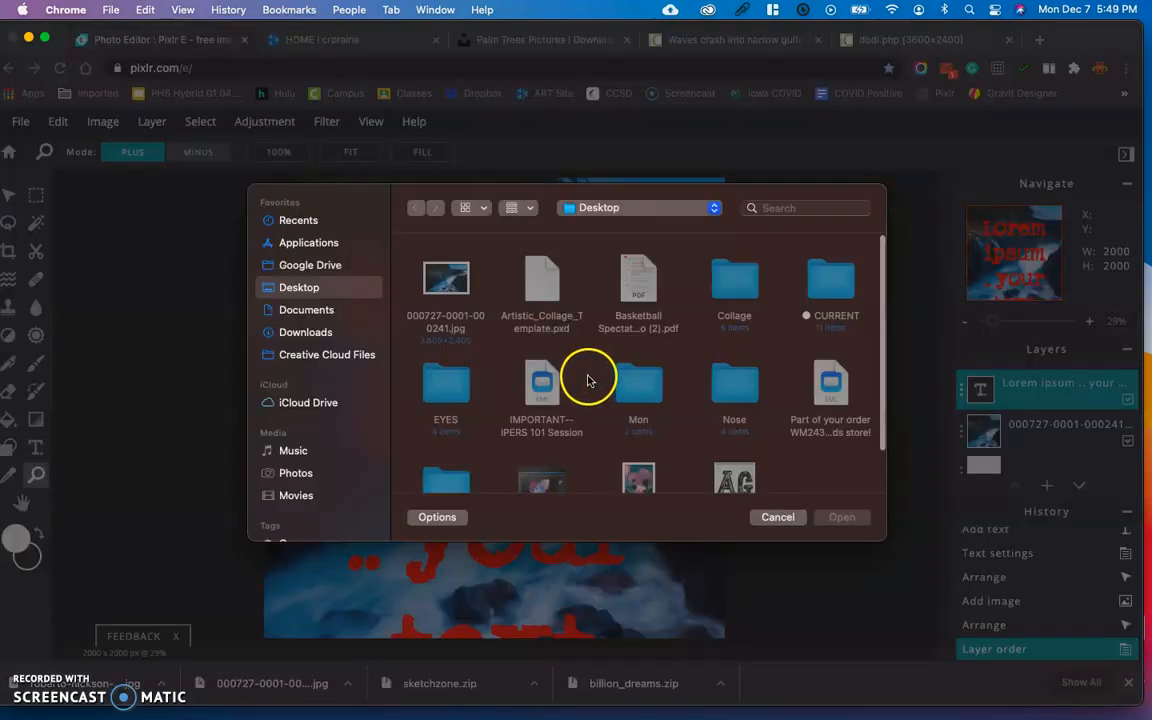
pyautogui.scroll(-3)
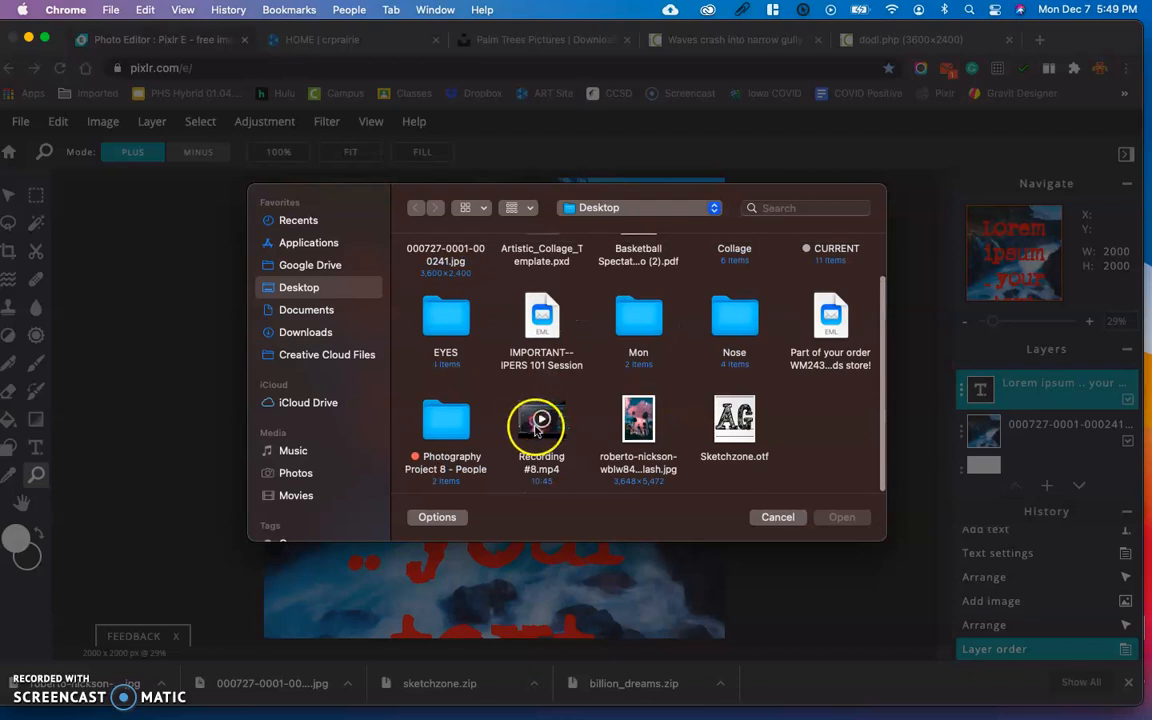
pyautogui.click(638, 418)
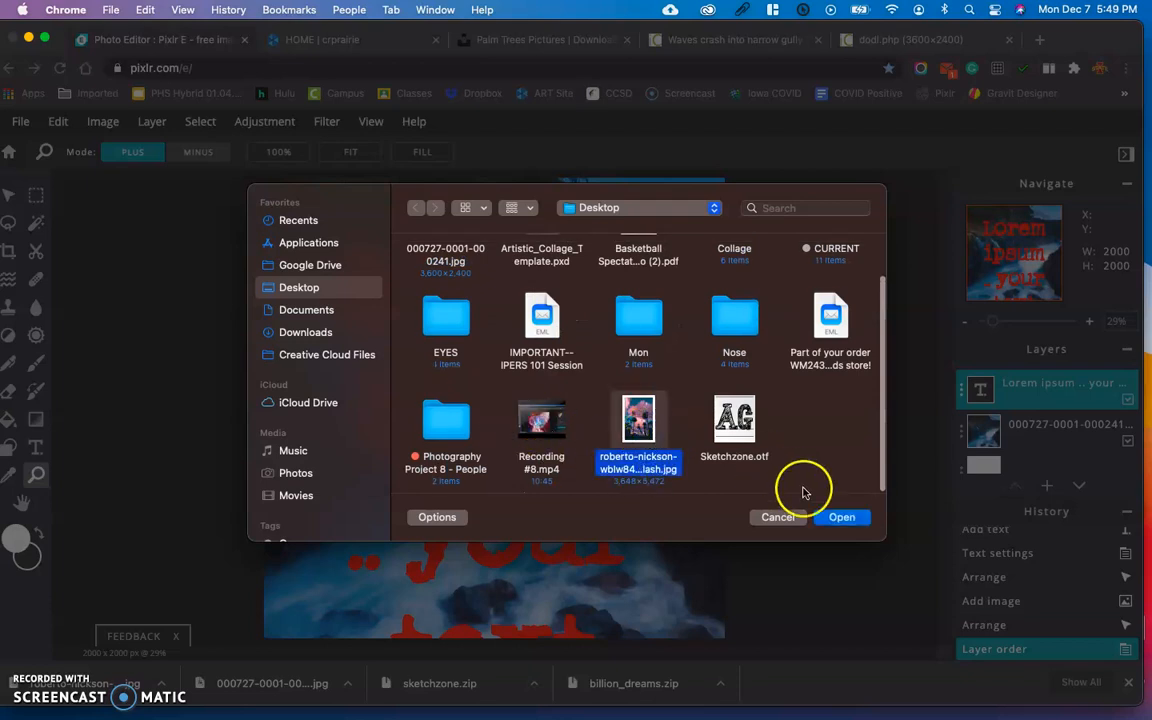
pyautogui.click(841, 517)
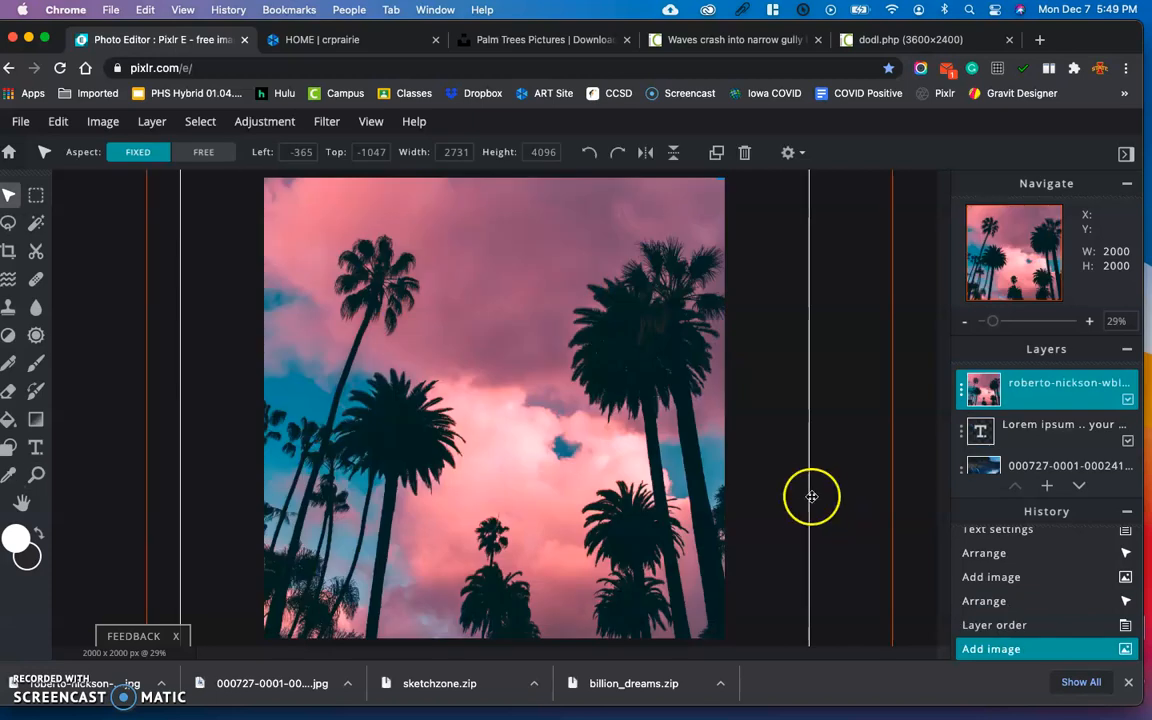
pyautogui.moveTo(629, 474)
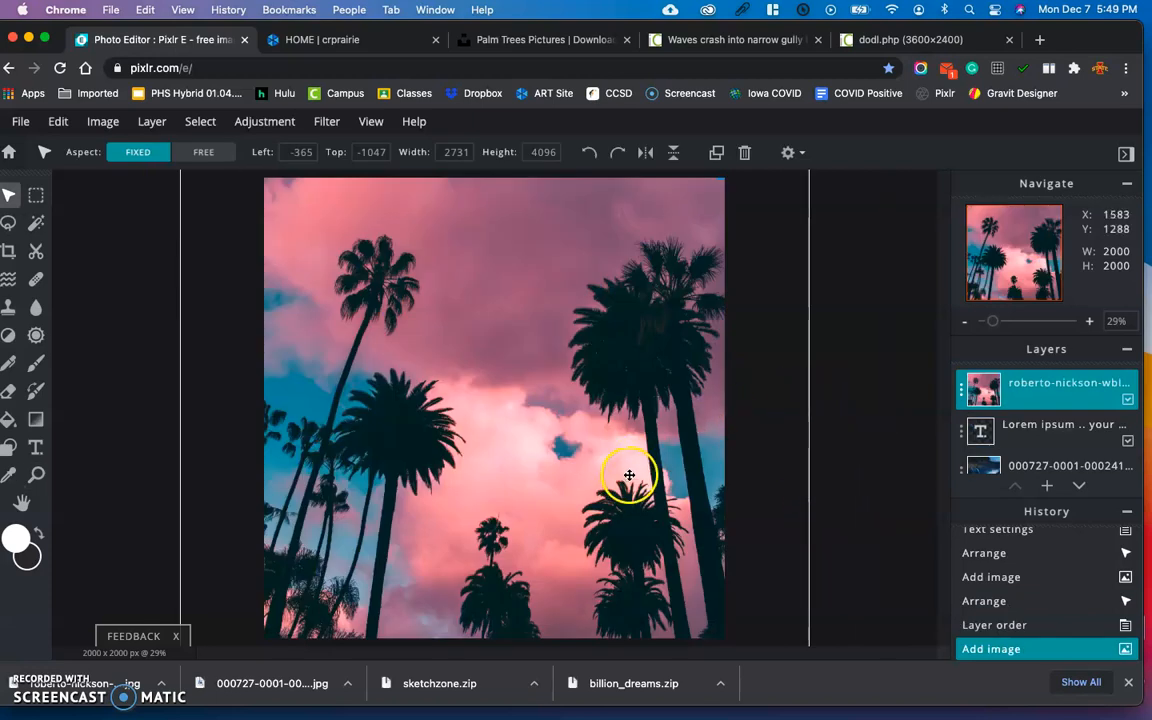
# Scale the palm photo down to about 2122×3183 and shift it up to frame the trees on the canvas
pyautogui.click(964, 321)
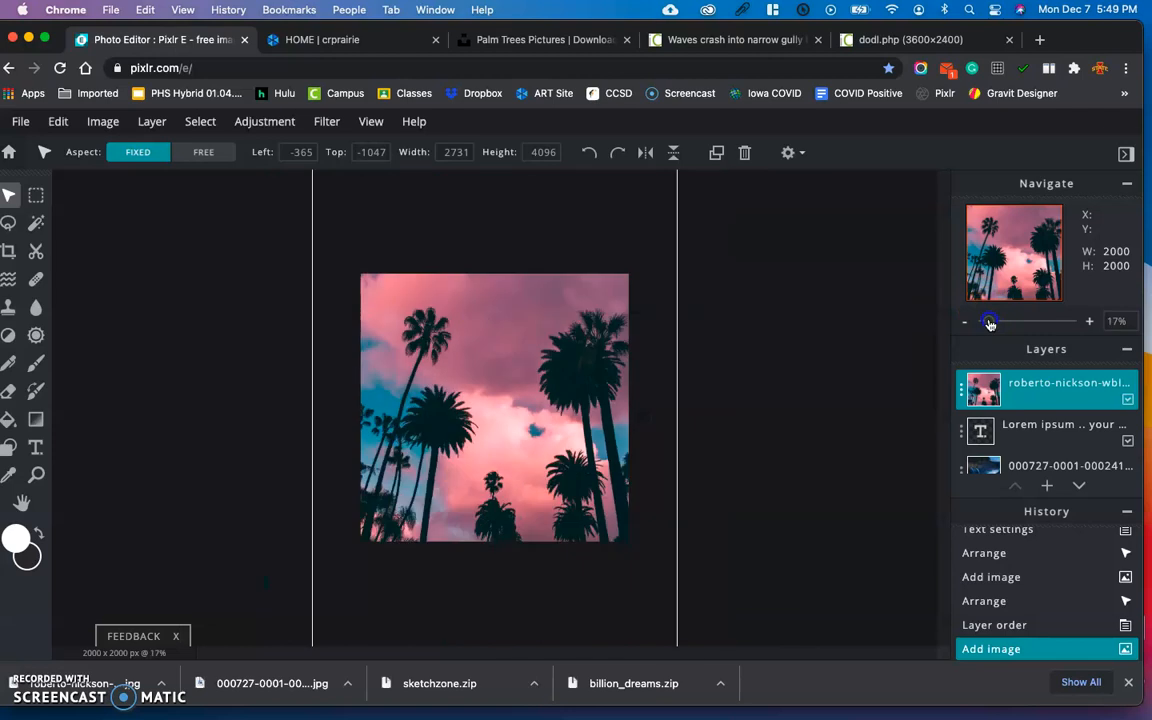
pyautogui.moveTo(508, 349)
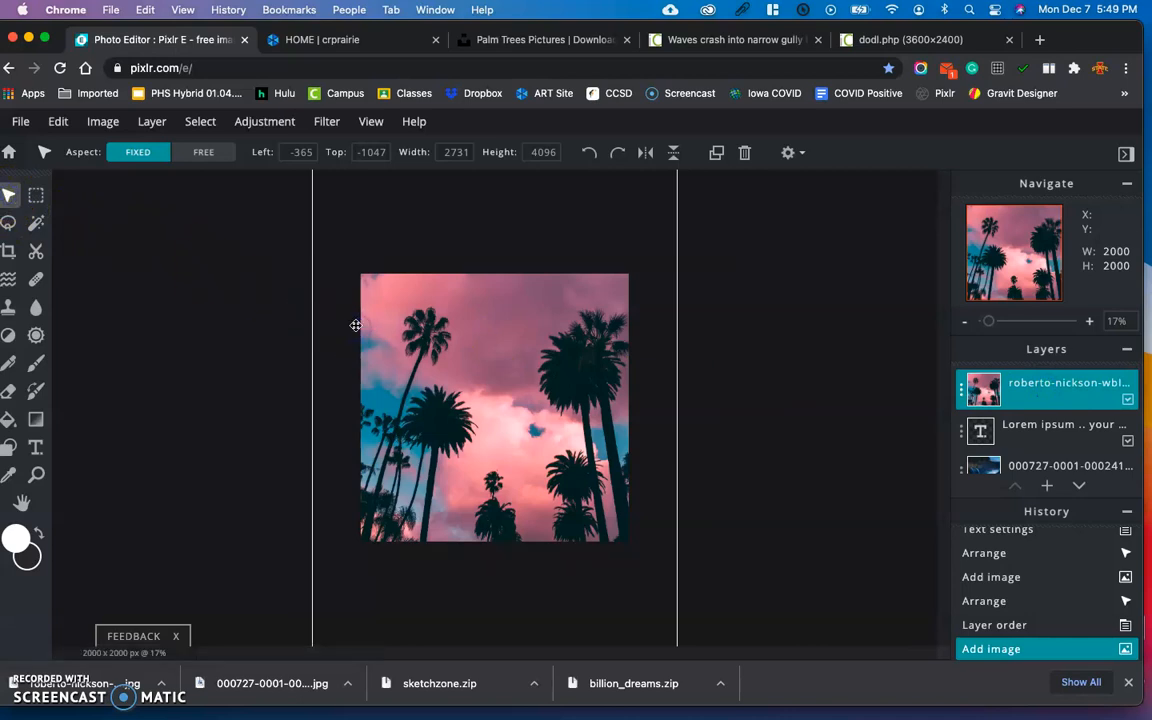
pyautogui.moveTo(355, 325); pyautogui.dragTo(418, 339)
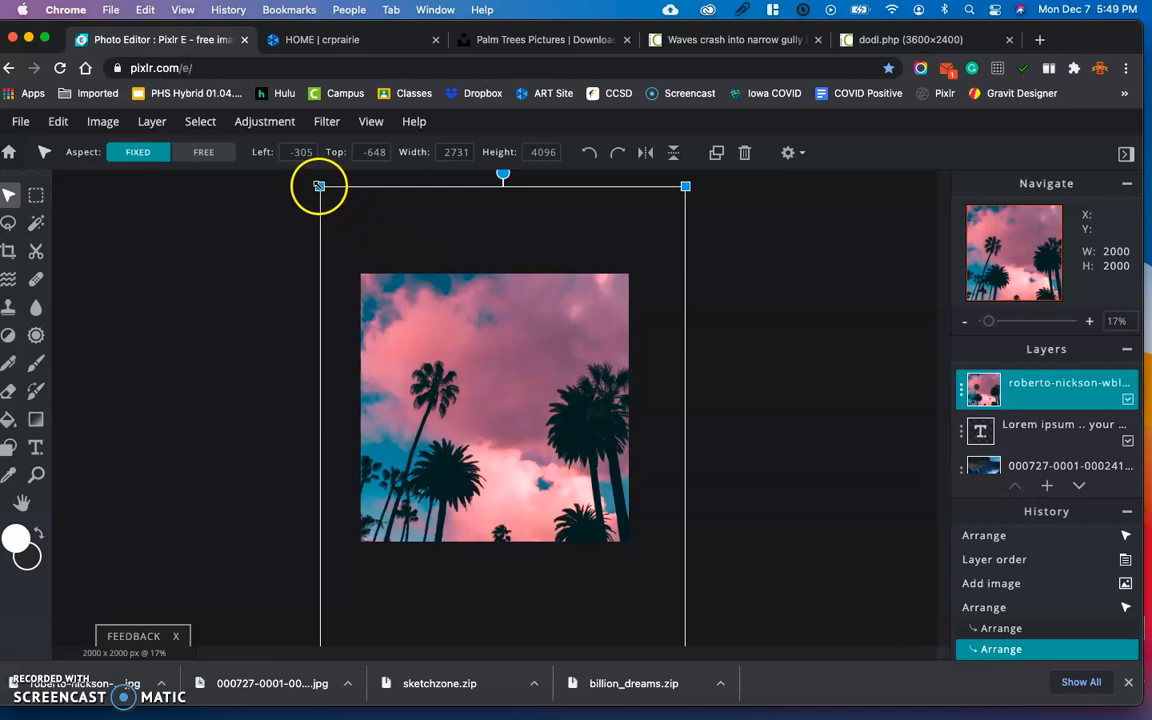
pyautogui.moveTo(318, 186); pyautogui.dragTo(383, 277)
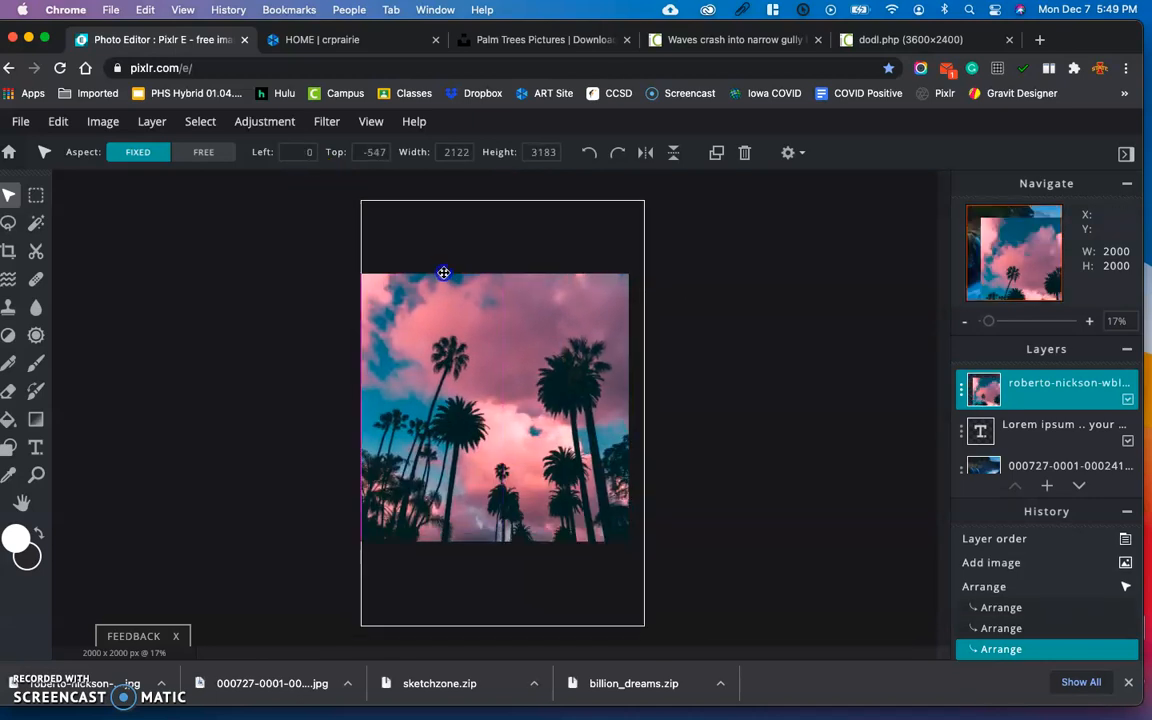
pyautogui.moveTo(443, 273); pyautogui.dragTo(438, 227)
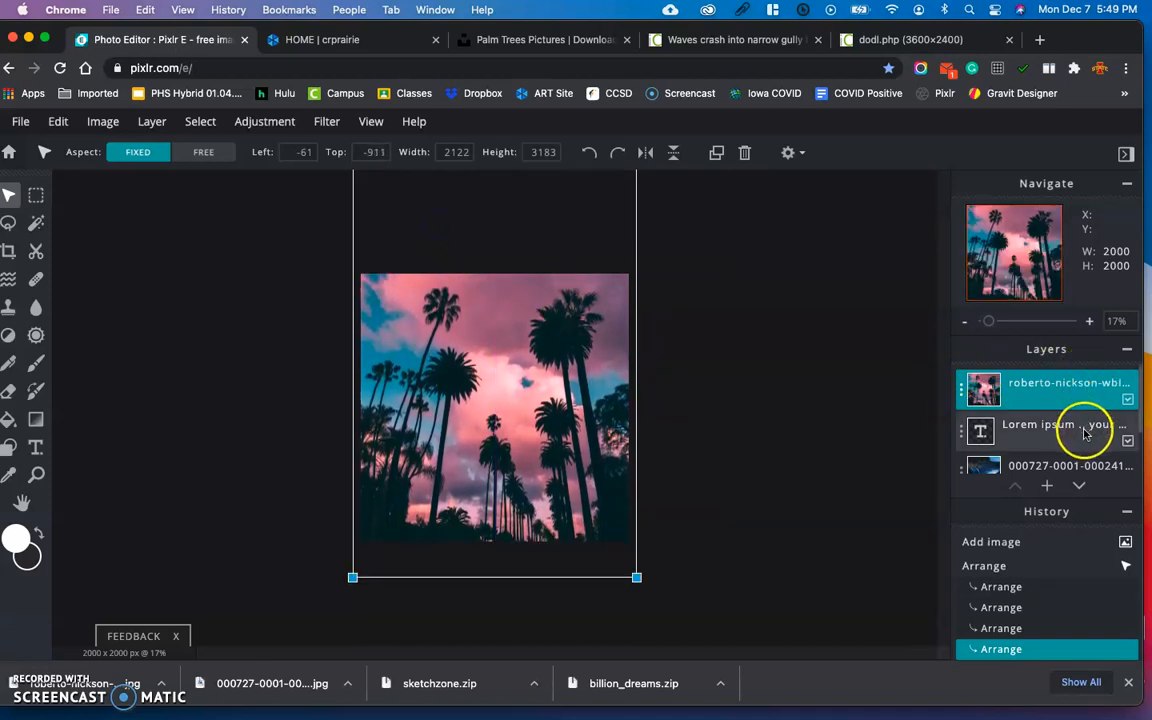
# Hide the red text layer at the top of the stack and collapse the Navigate and History panels
pyautogui.click(1050, 431)
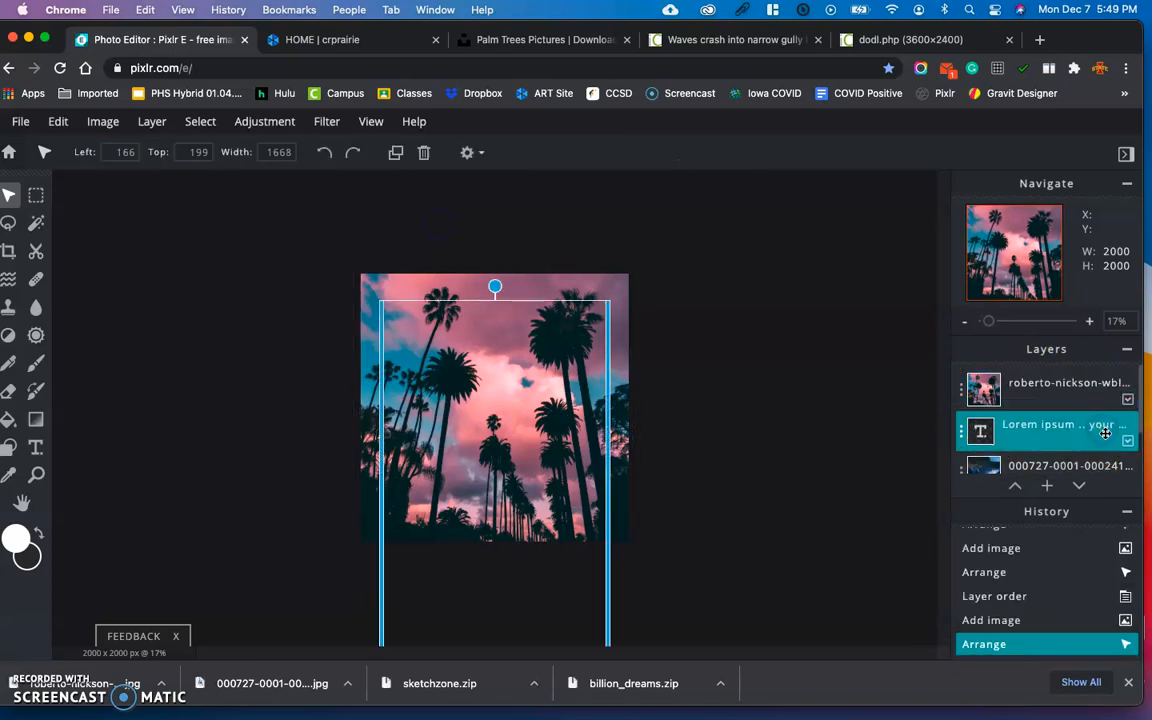
pyautogui.click(1128, 441)
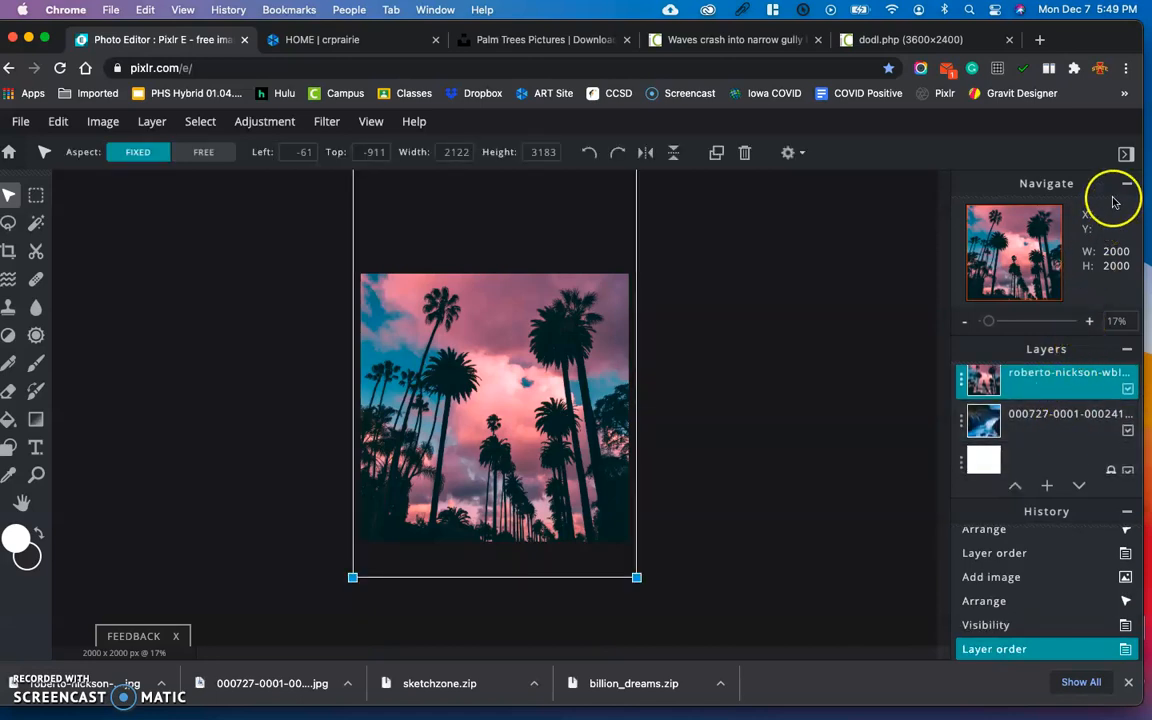
pyautogui.click(1127, 183)
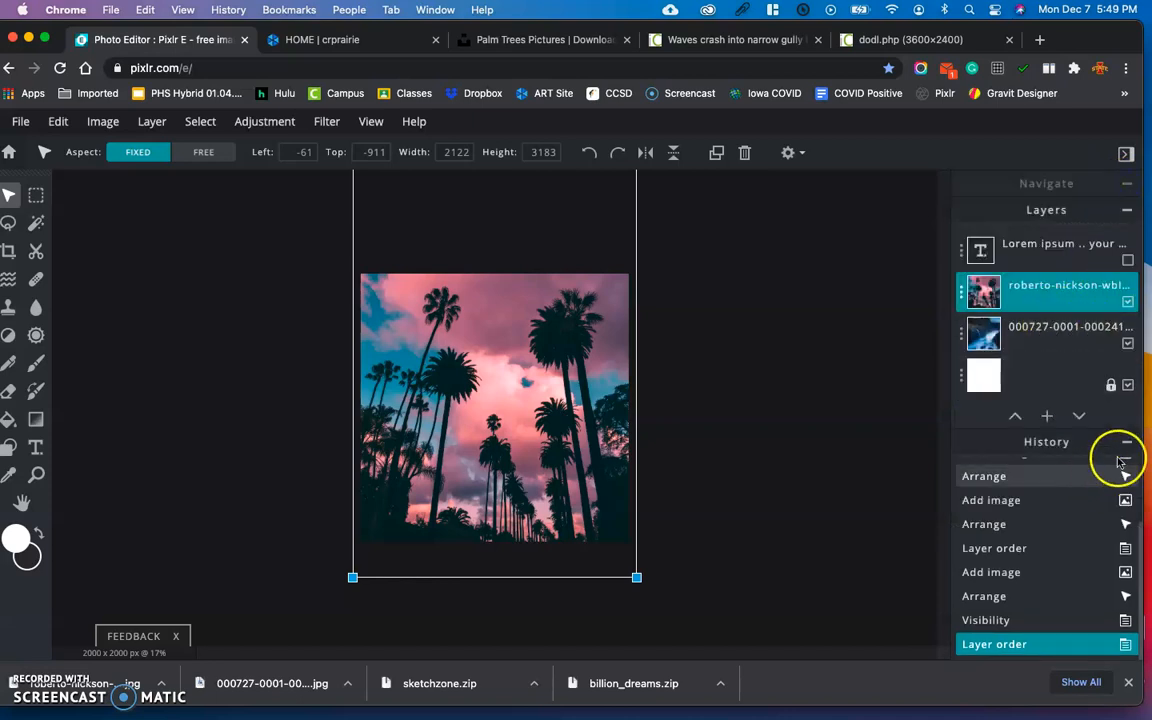
pyautogui.click(1124, 442)
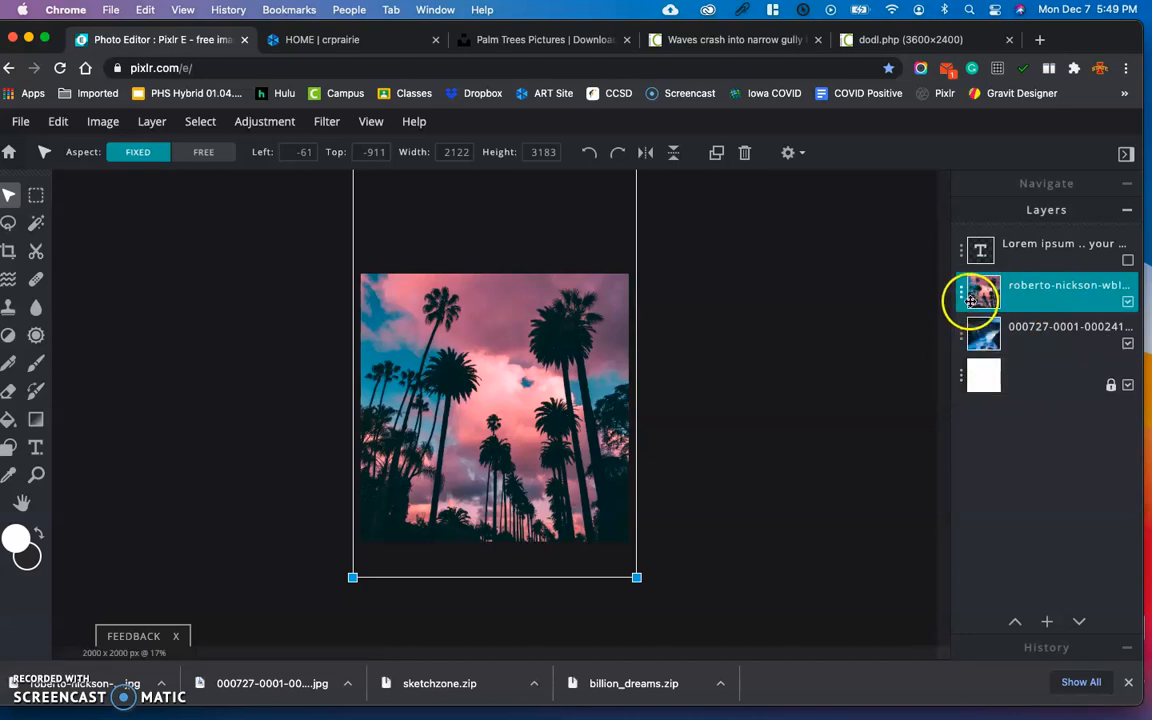
pyautogui.click(961, 291)
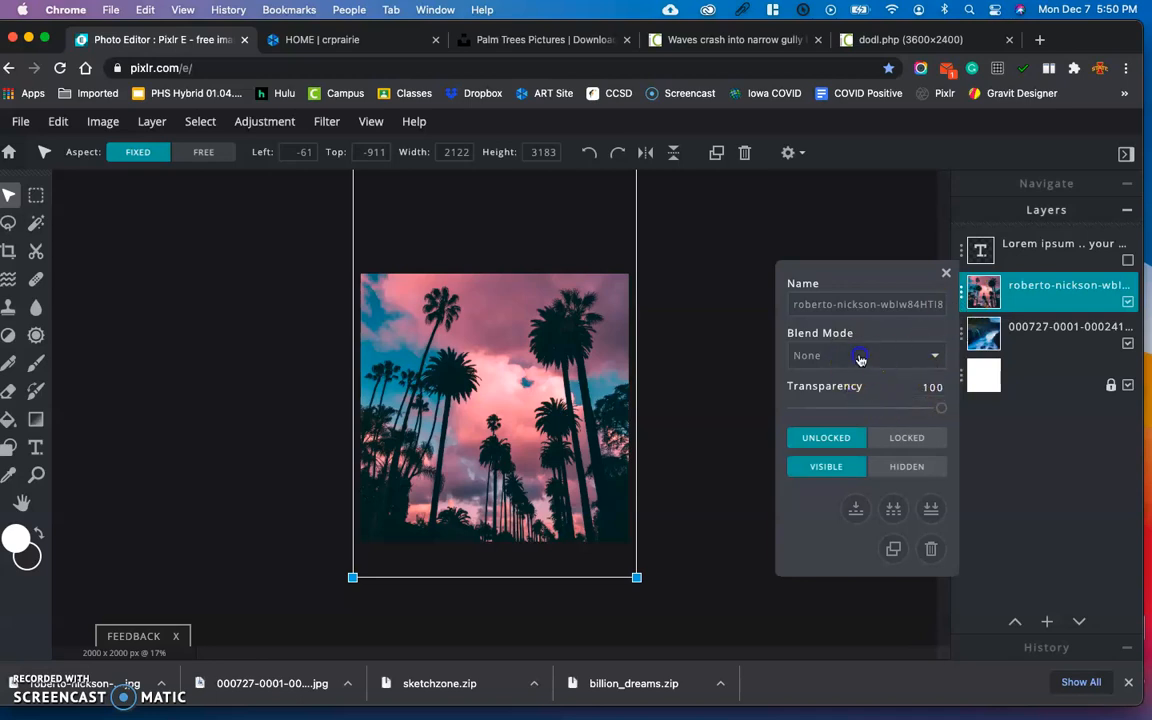
# Compare Multiply, Screen, Darken and Lighten blend modes on the palm layer
pyautogui.click(865, 355)
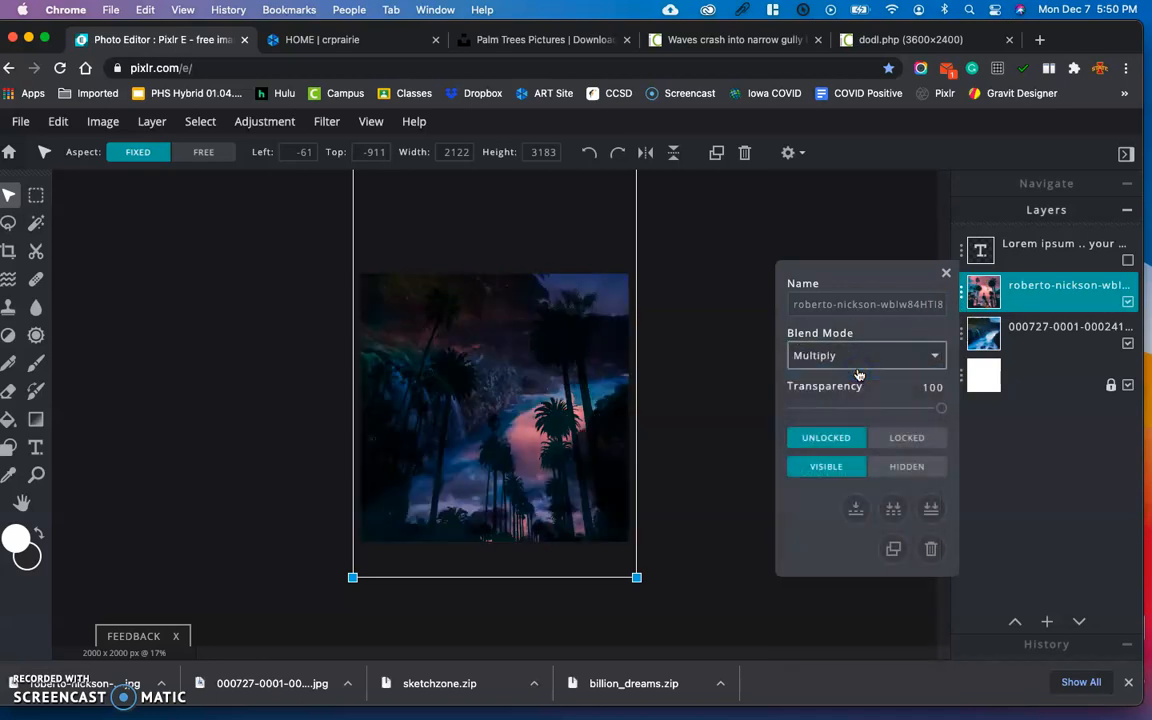
pyautogui.click(865, 355)
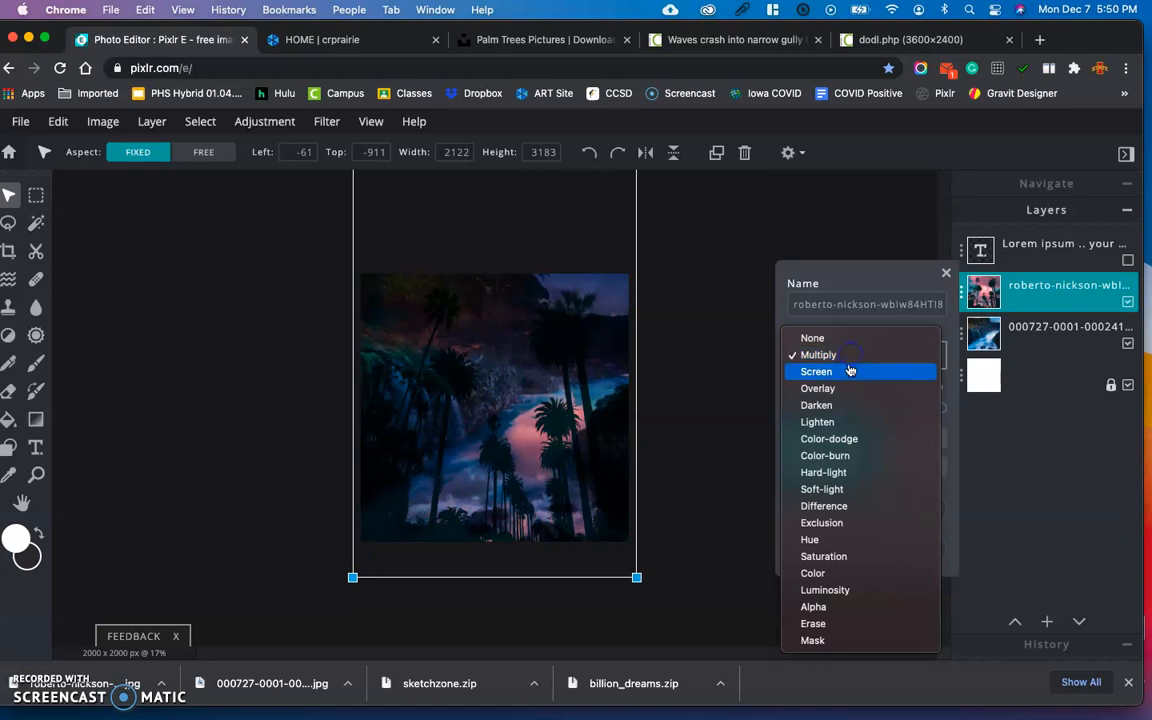
pyautogui.click(816, 371)
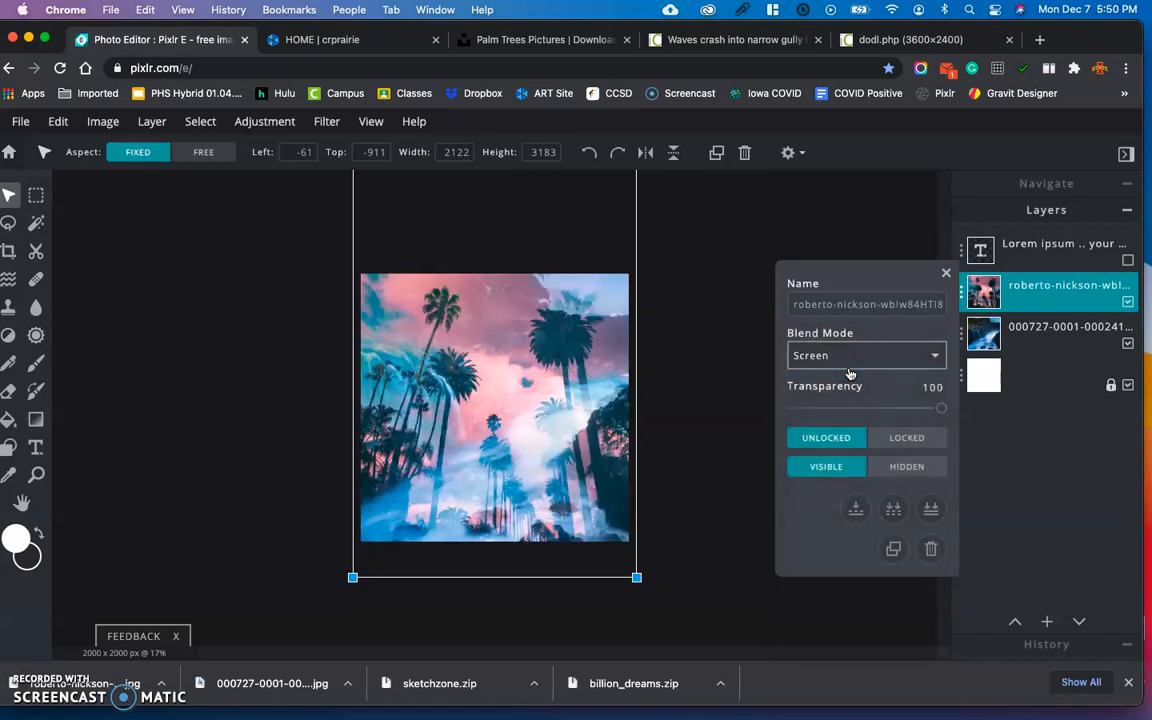
pyautogui.click(865, 355)
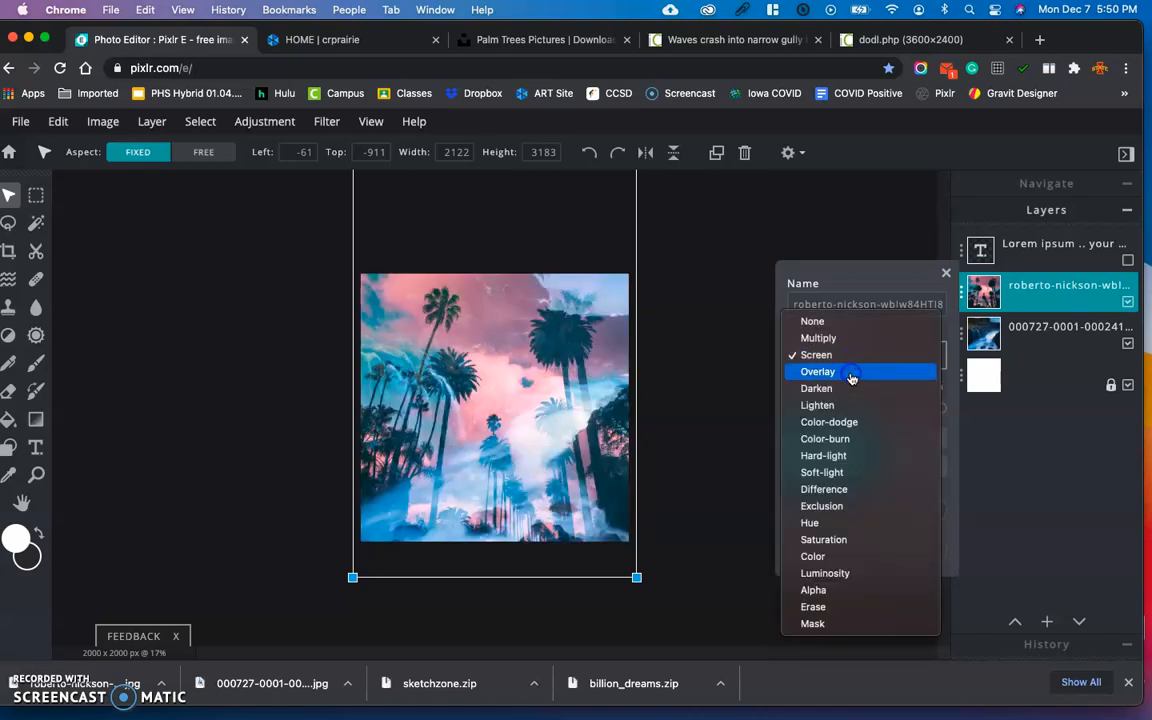
pyautogui.click(817, 371)
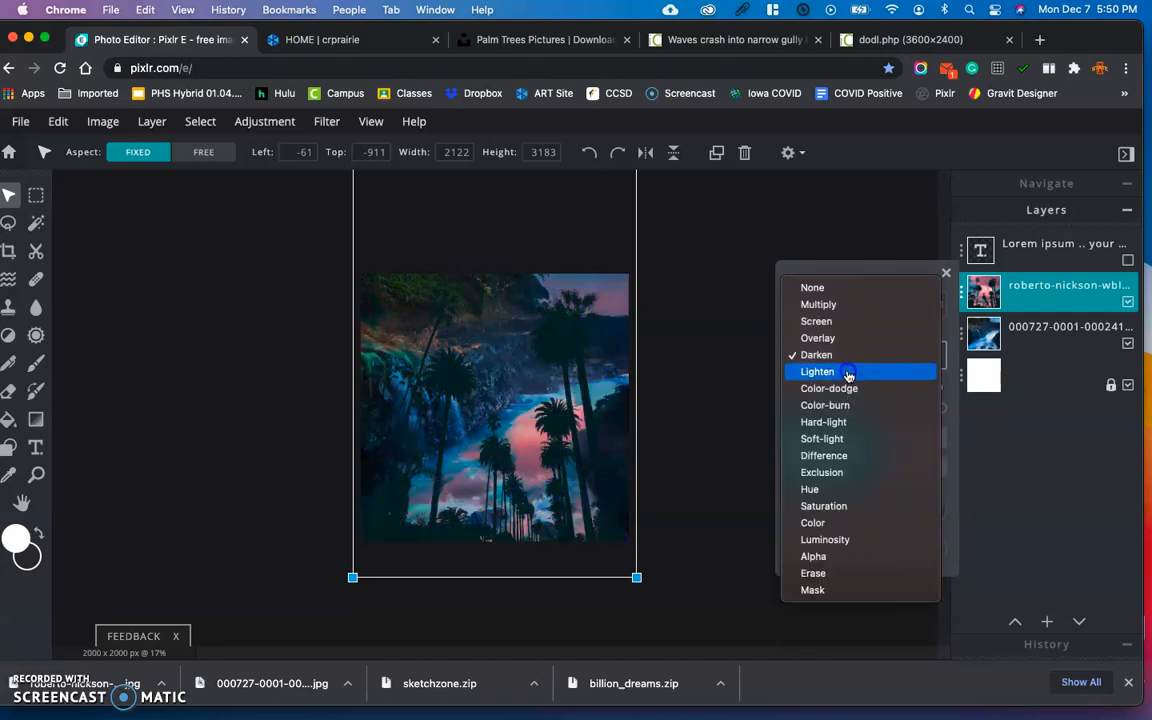
pyautogui.click(817, 371)
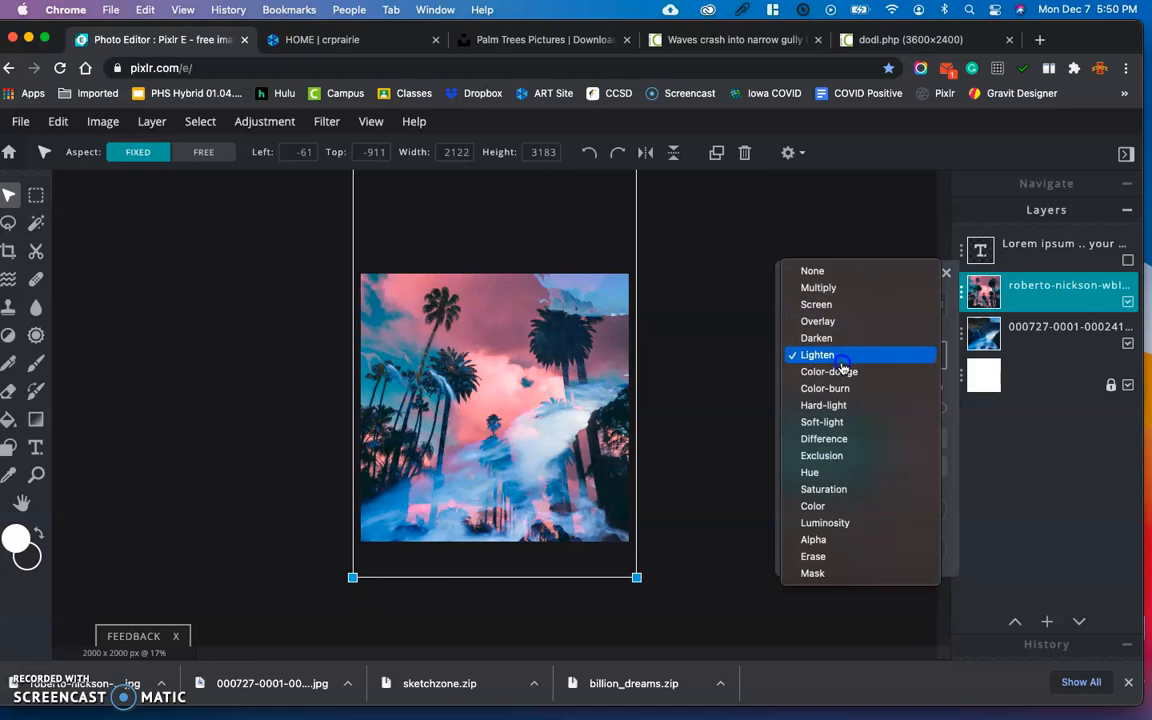
# Try Color-dodge, Color-burn and Soft-light, then settle the palm layer on Hard-light
pyautogui.click(828, 355)
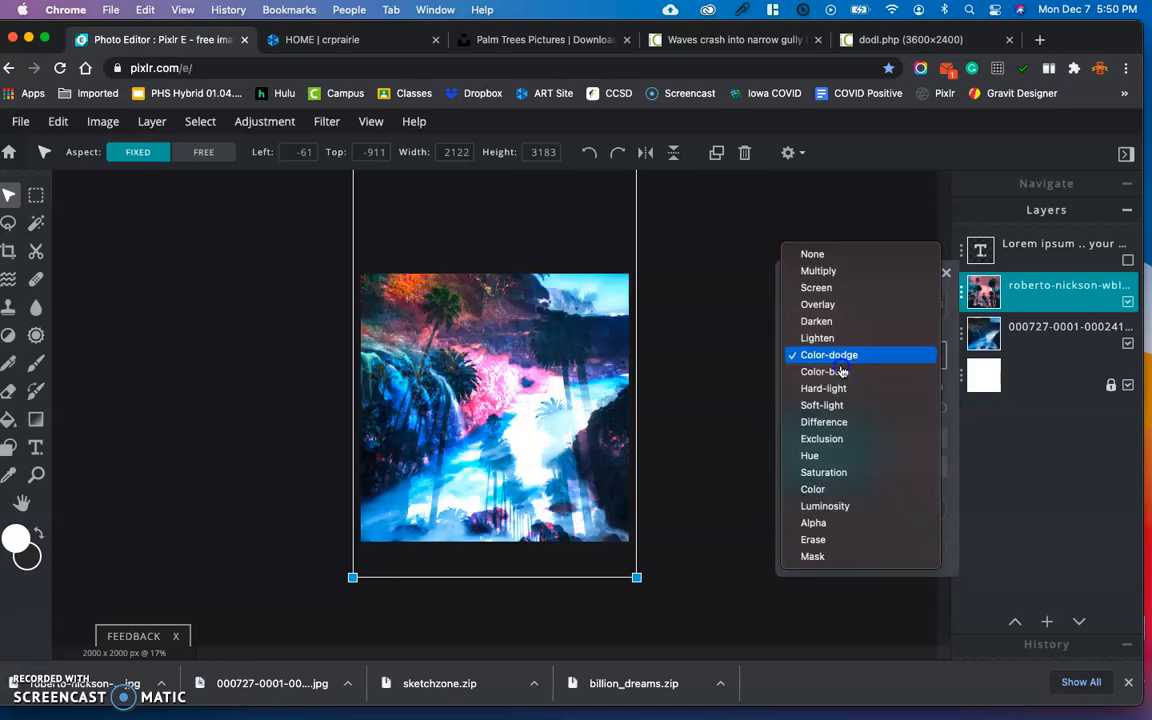
pyautogui.click(825, 354)
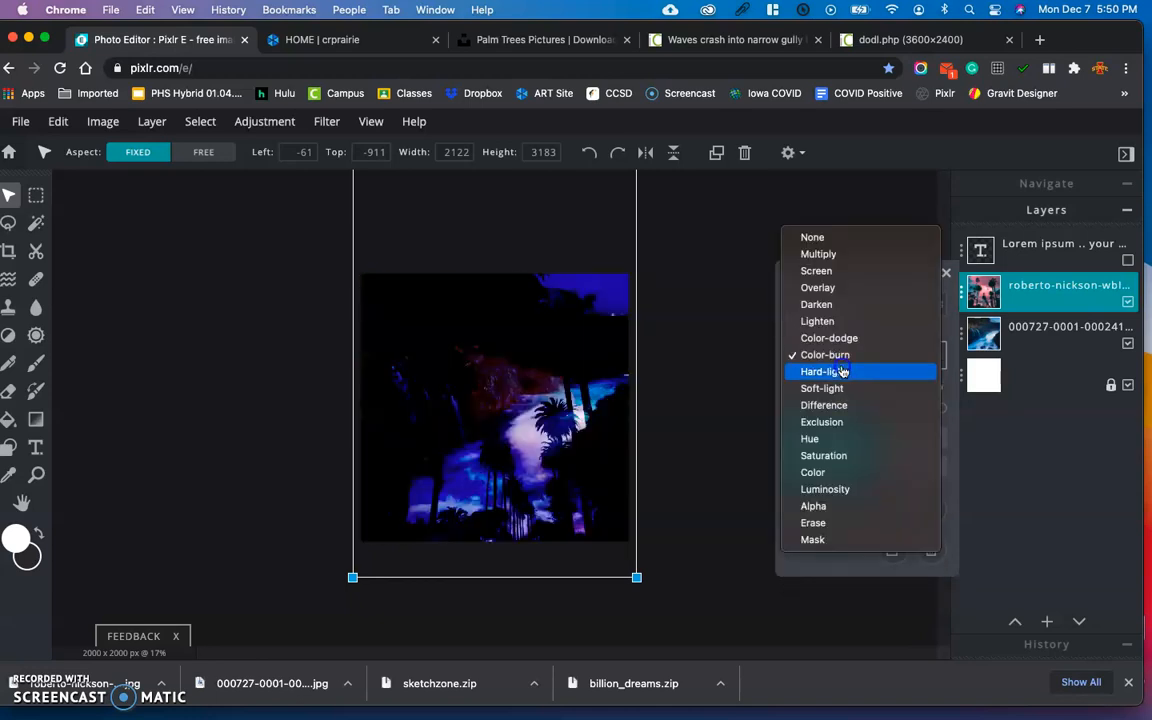
pyautogui.click(822, 371)
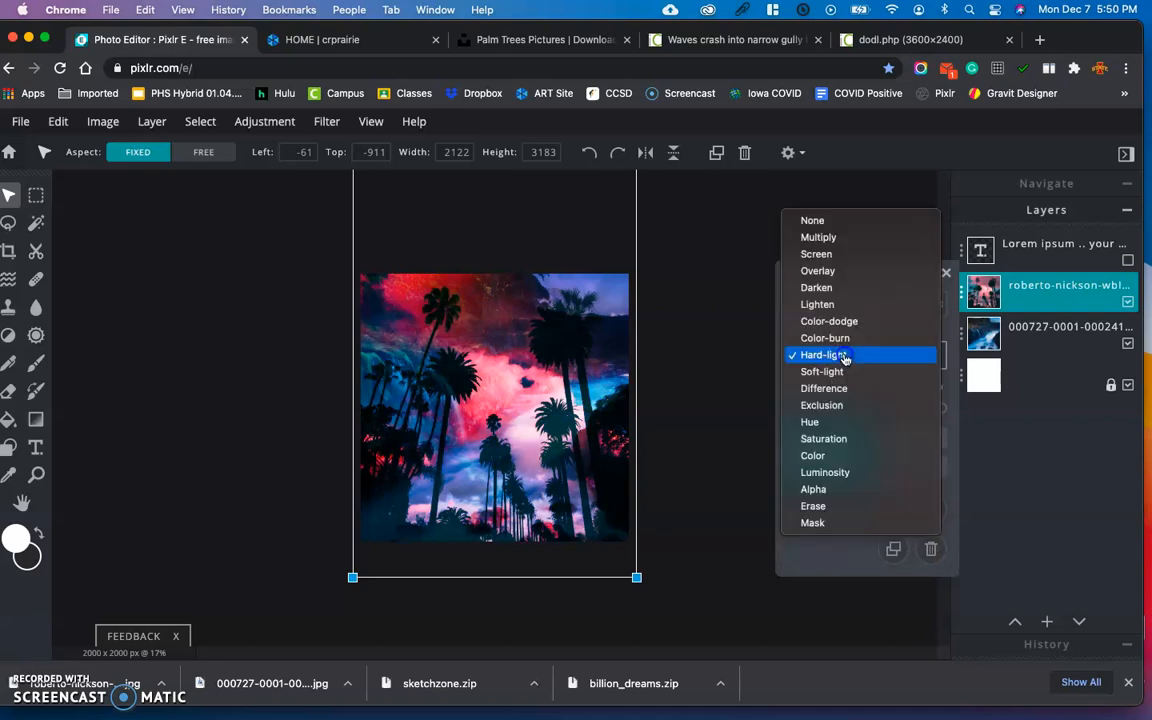
pyautogui.click(821, 371)
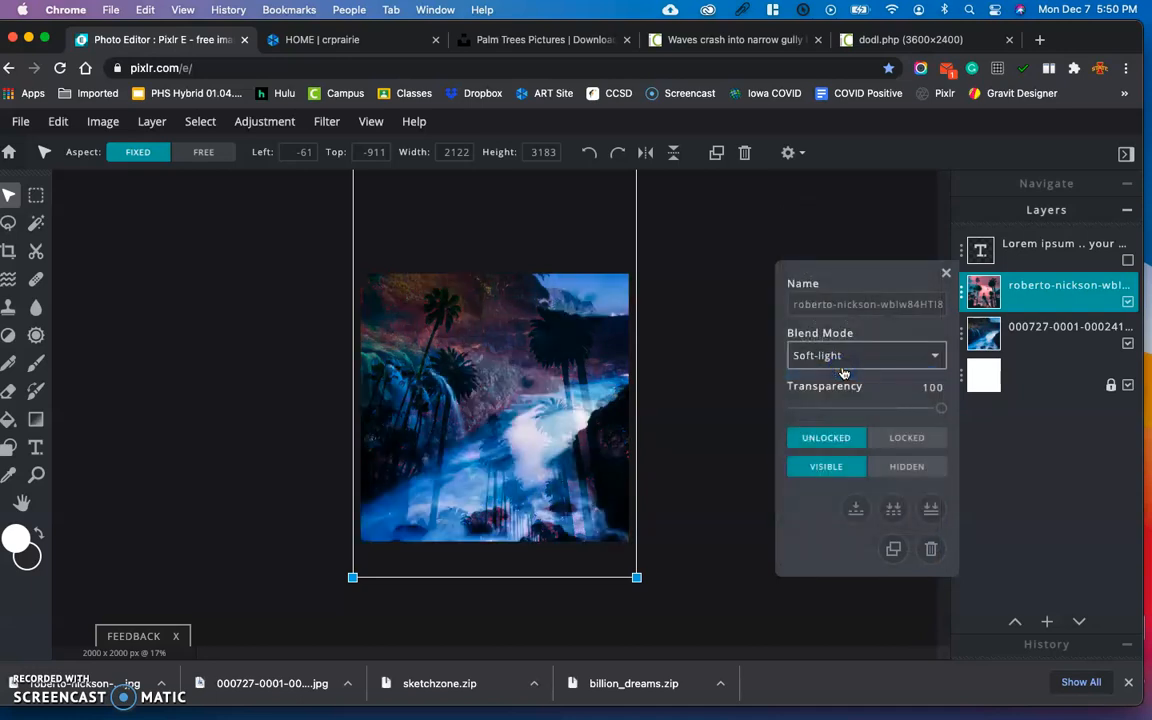
pyautogui.click(865, 355)
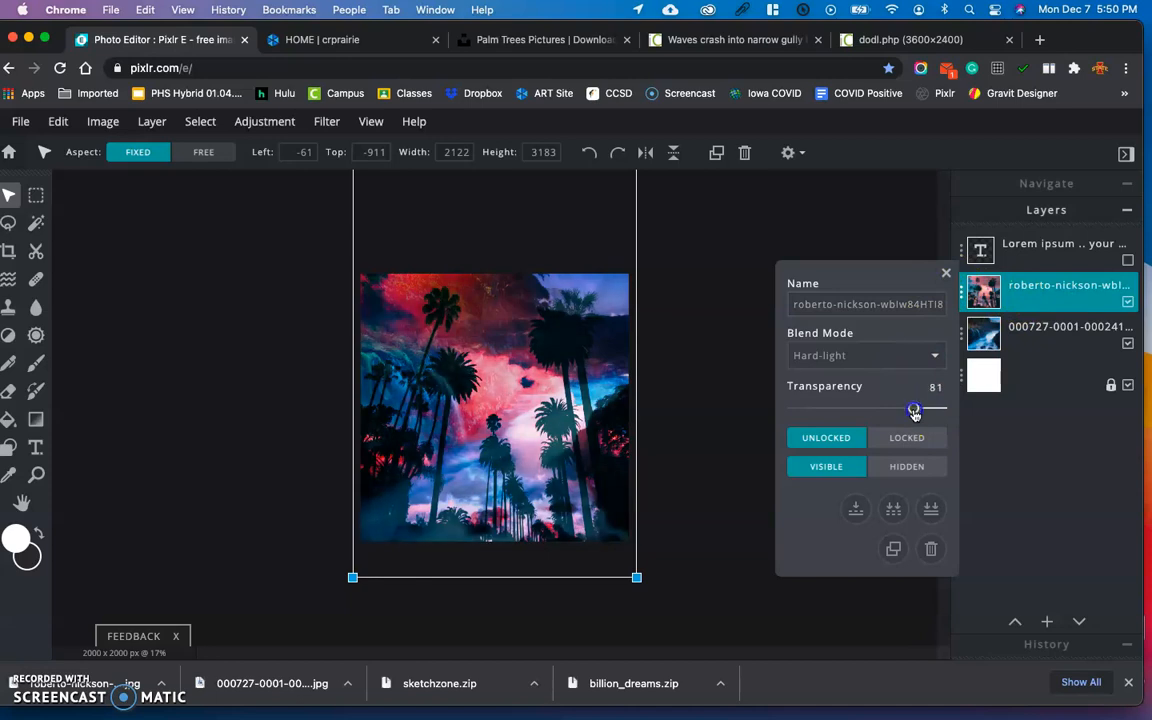
# Lower the palm layer's transparency to 72, keeping Hard-light, and dismiss its settings
pyautogui.moveTo(913, 410); pyautogui.dragTo(910, 410)
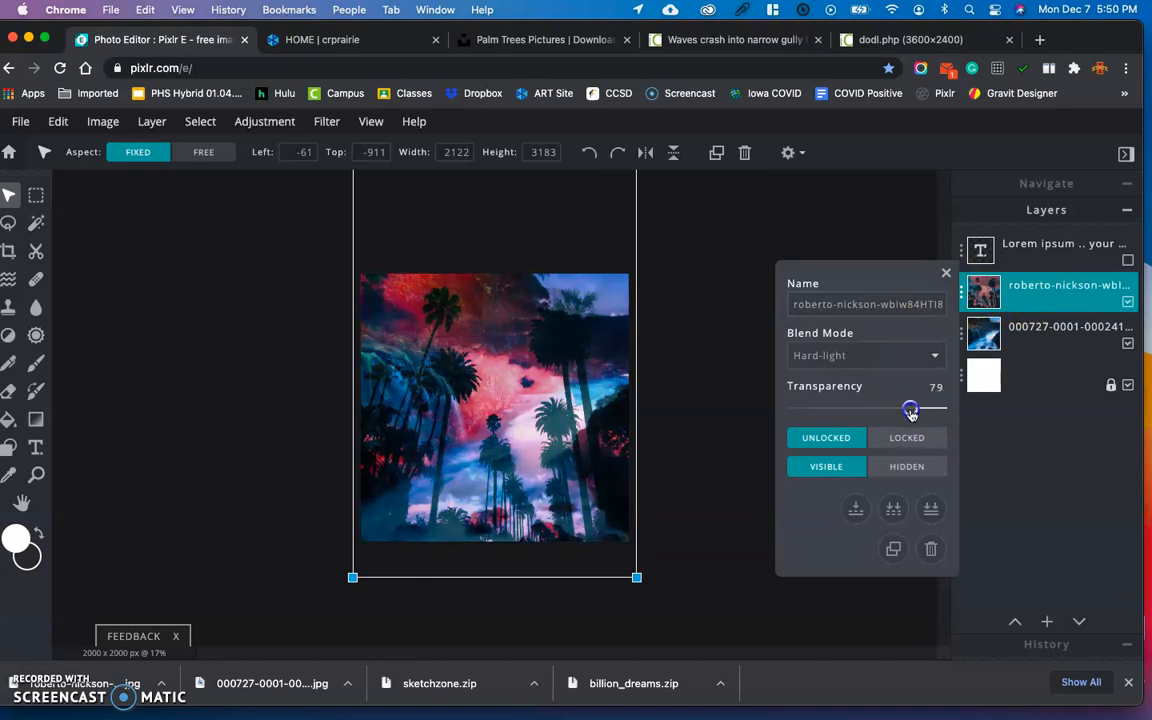
pyautogui.moveTo(910, 410); pyautogui.dragTo(899, 410)
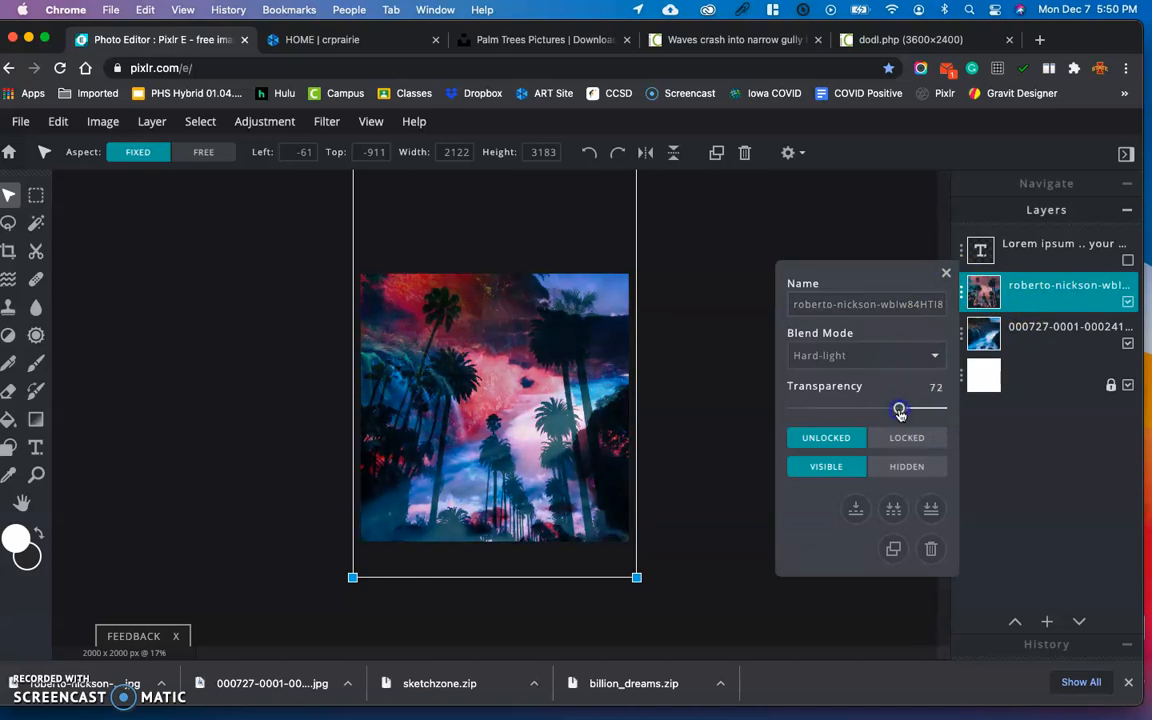
pyautogui.click(945, 272)
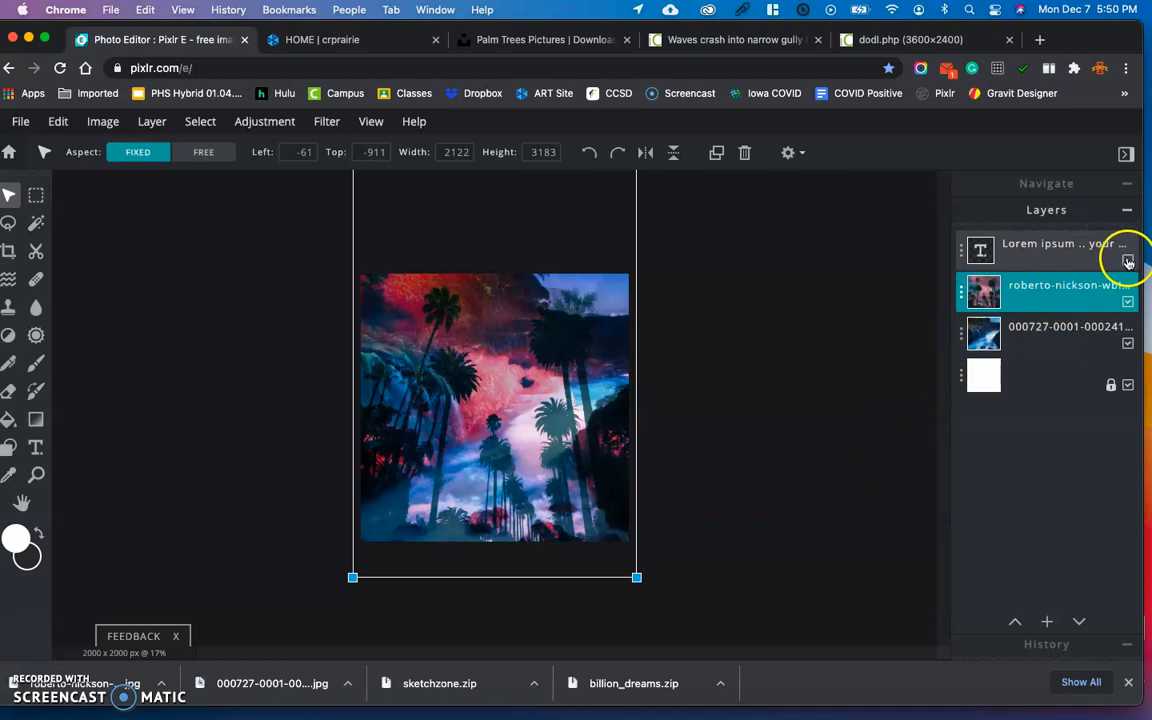
# Show the red Sketchzone text layer again above the blended palm and waves photos
pyautogui.click(1128, 262)
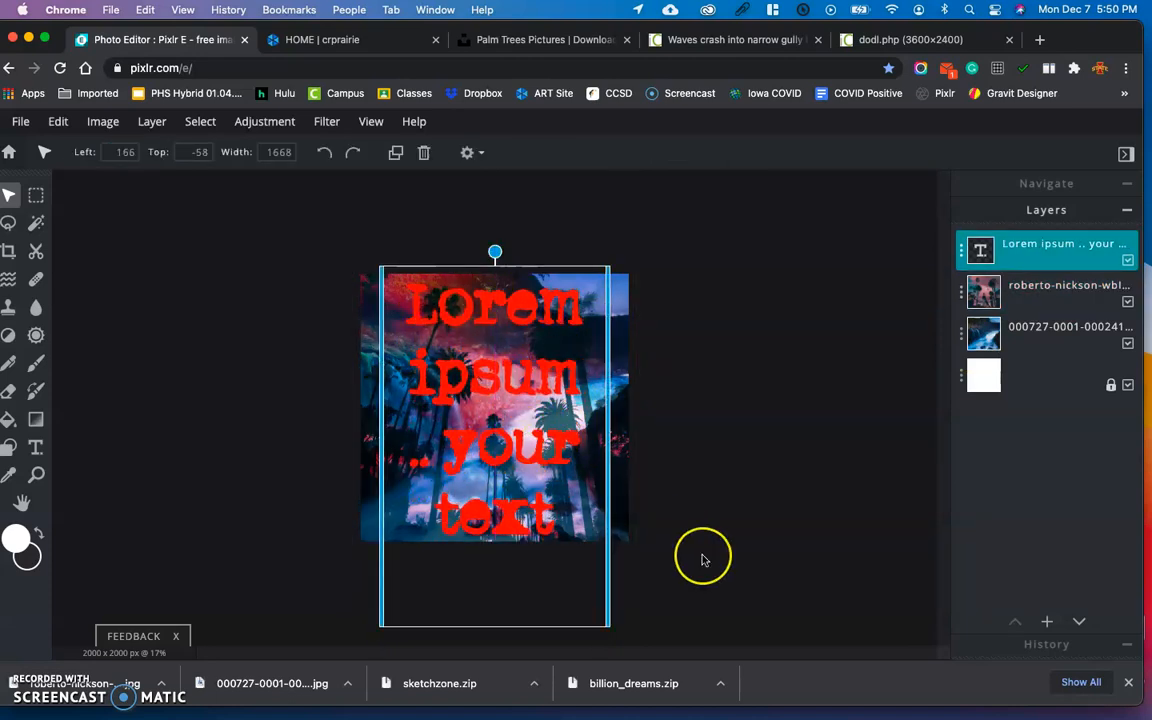
pyautogui.moveTo(703, 560)
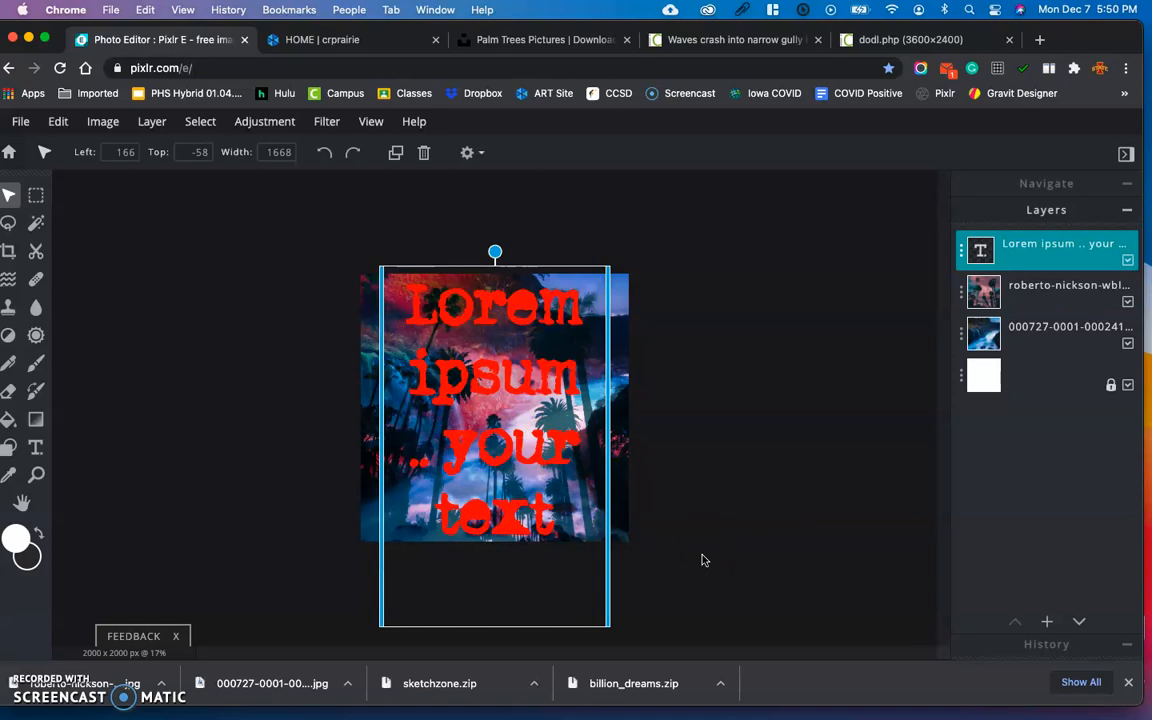